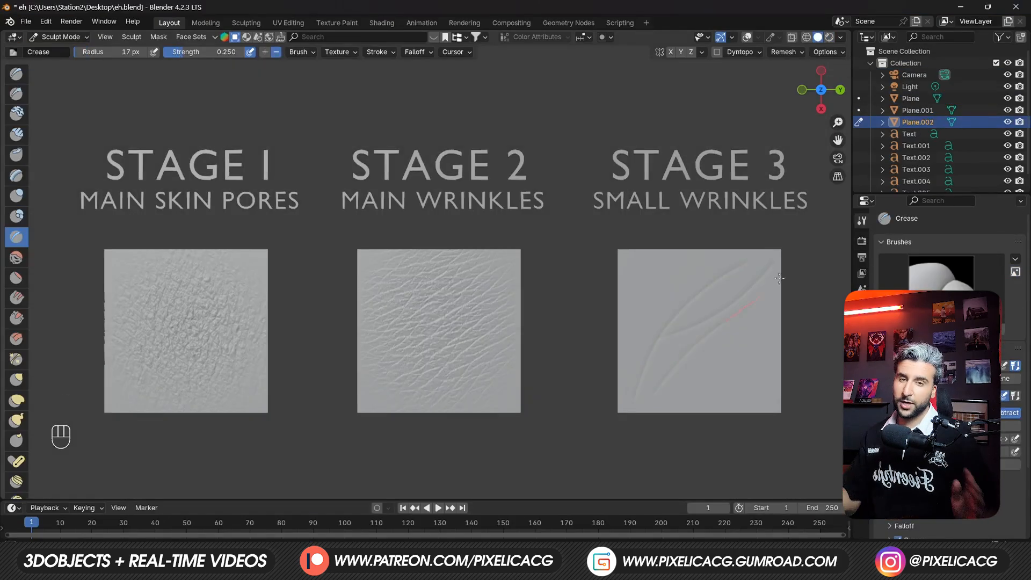
Step: Browse the PixelicaCG store grid and view the EyeForge and Hair Card Studio product pages
key("ctrl+z")
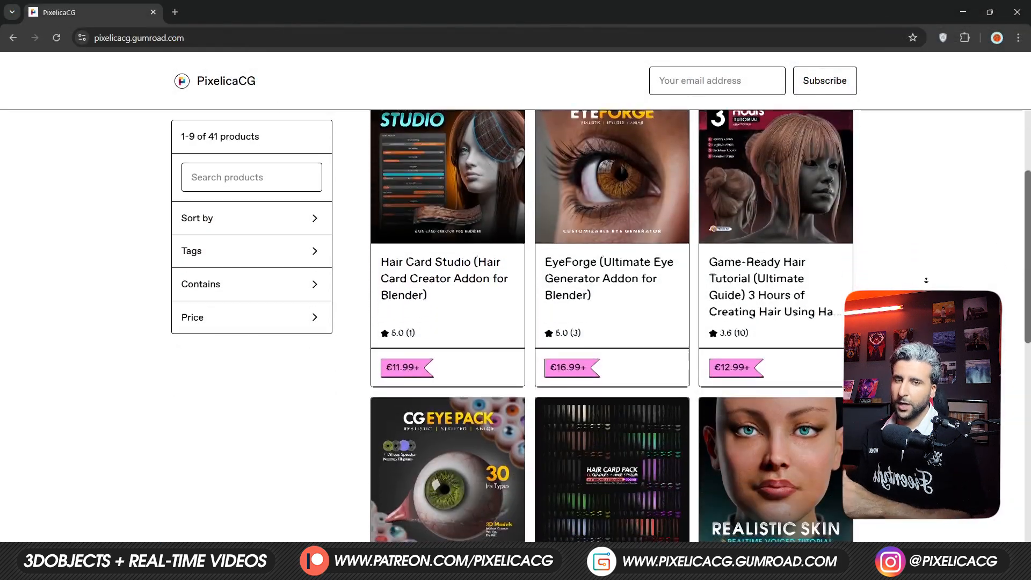
scroll("down", 3)
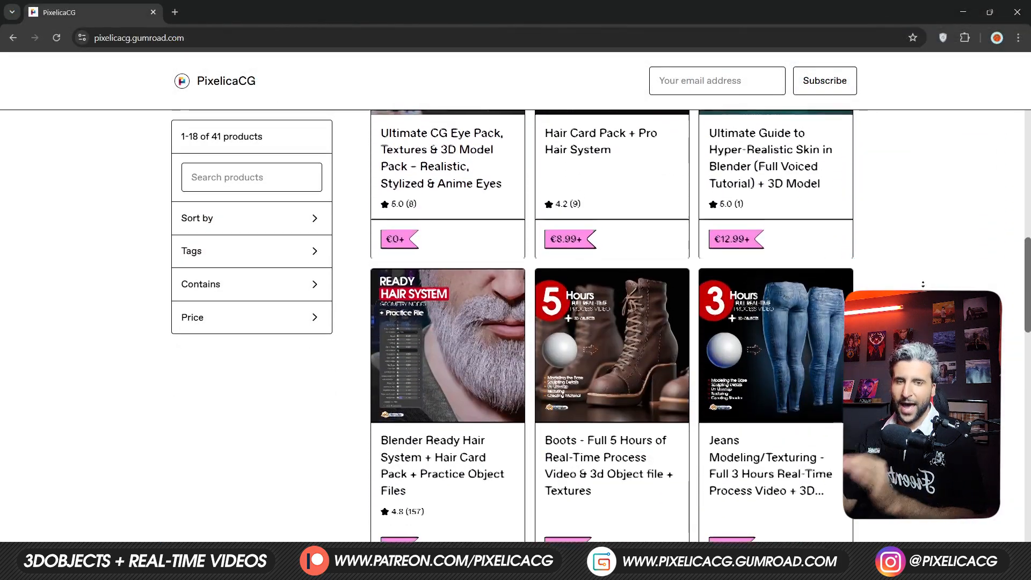
left_click(441, 158)
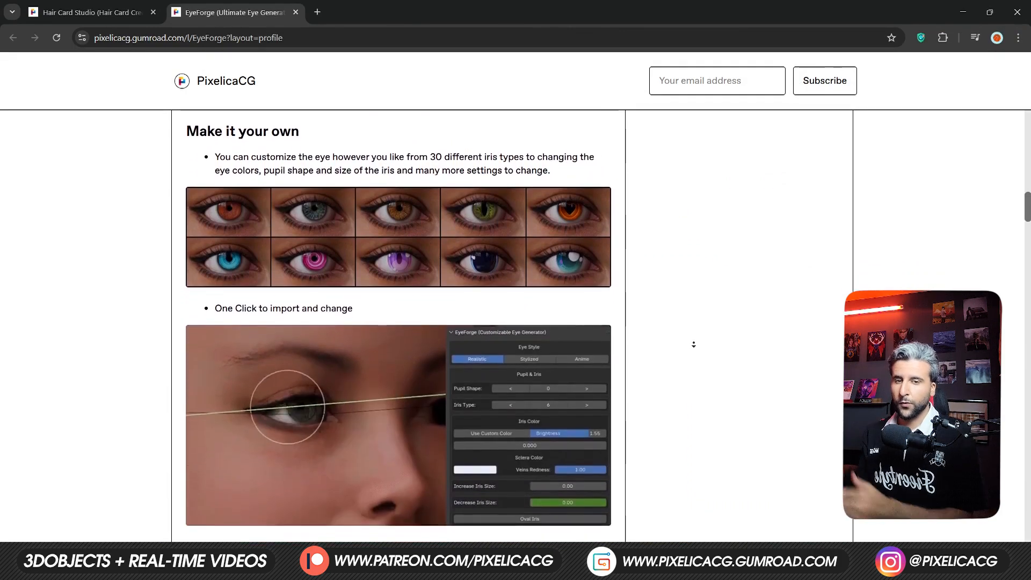
left_click(93, 11)
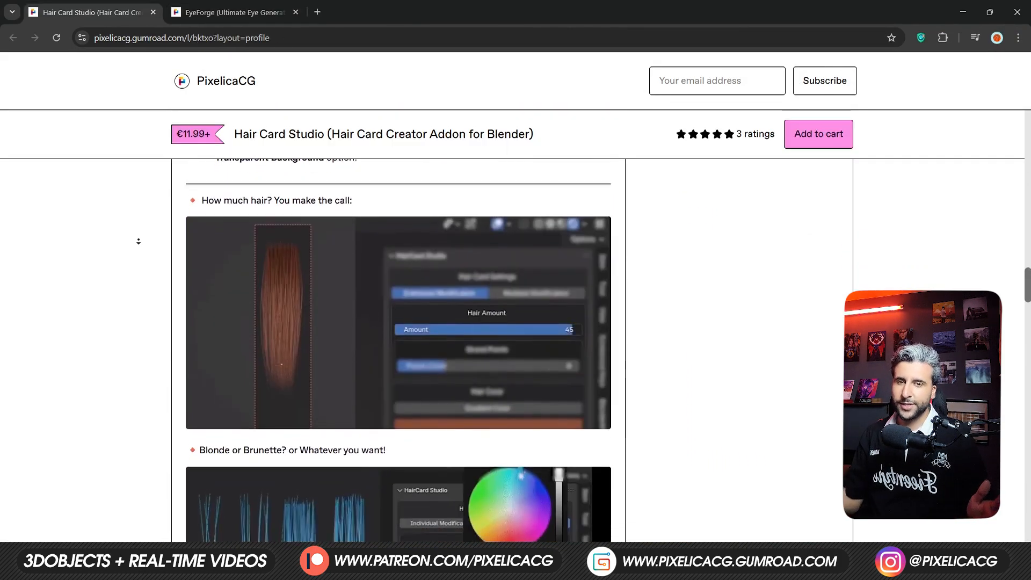
scroll("down", 3)
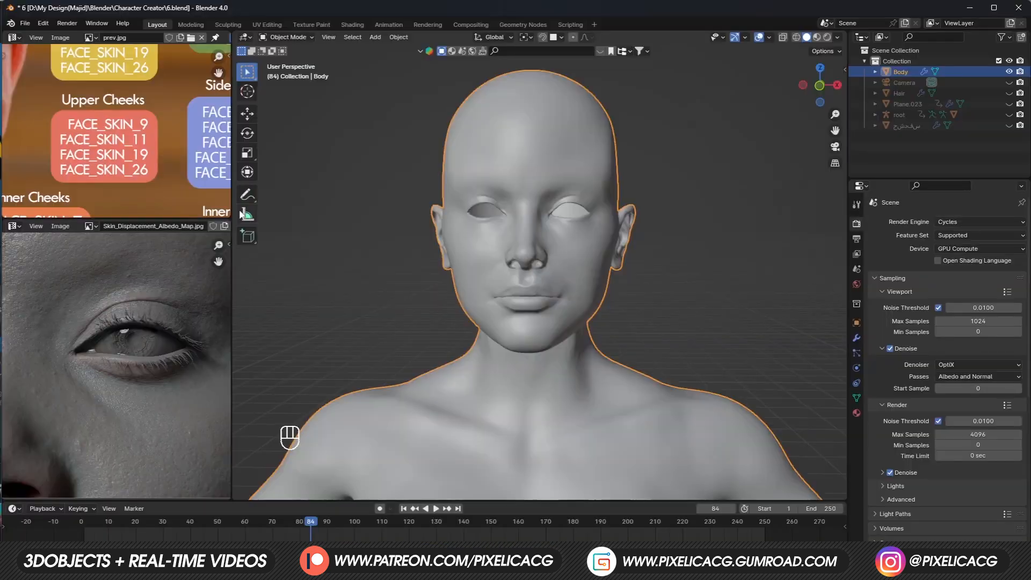
left_click(856, 337)
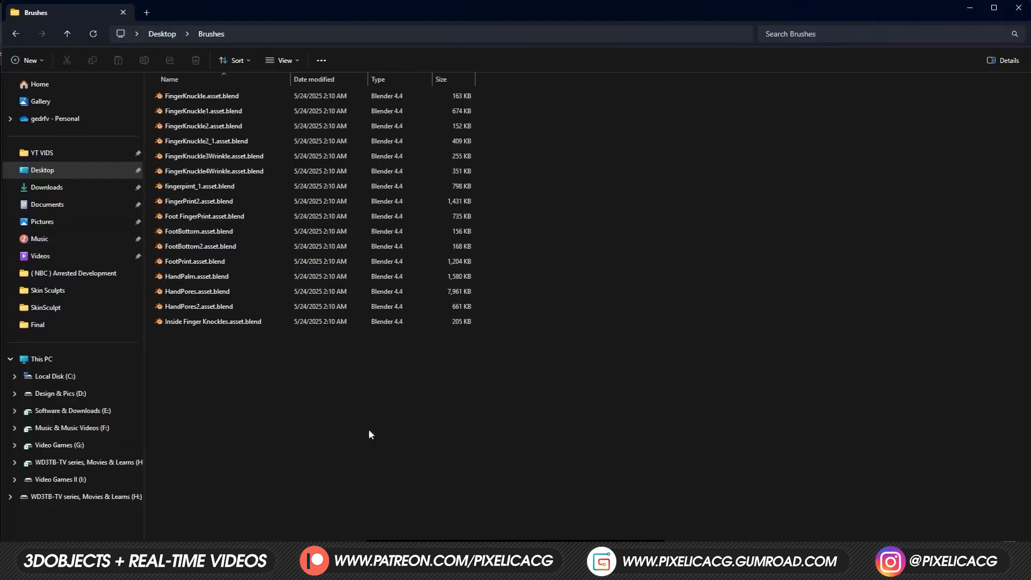
mouse_move(385, 450)
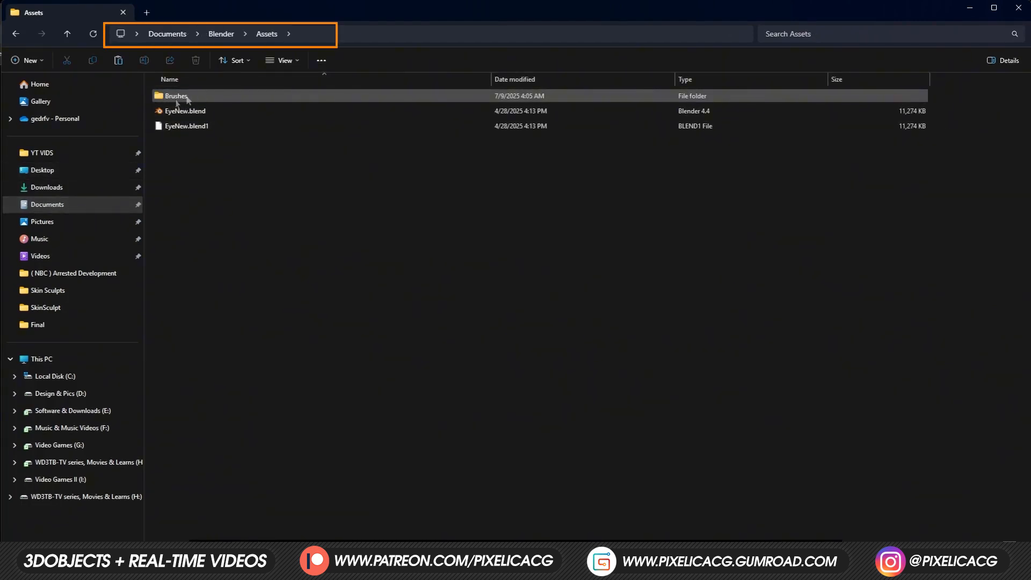
Step: Paste the copied brush asset files into the empty Brushes folder inside Assets
double_click(175, 95)
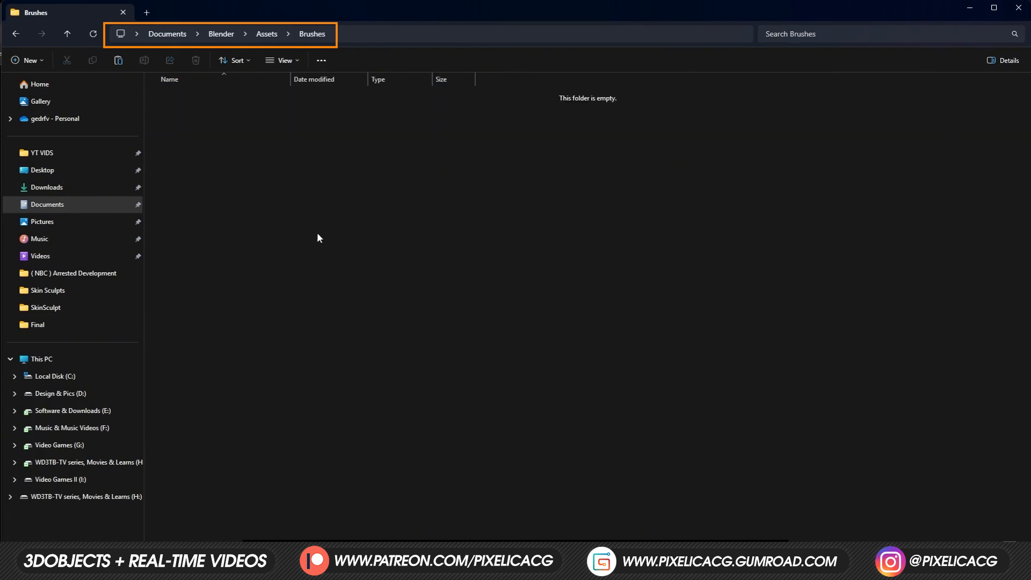
right_click(318, 237)
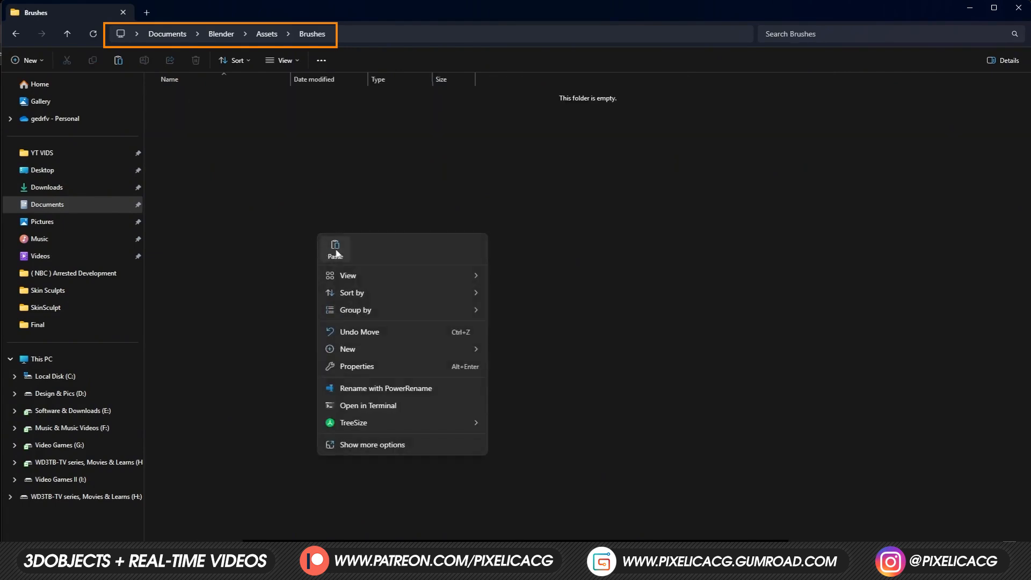
left_click(335, 248)
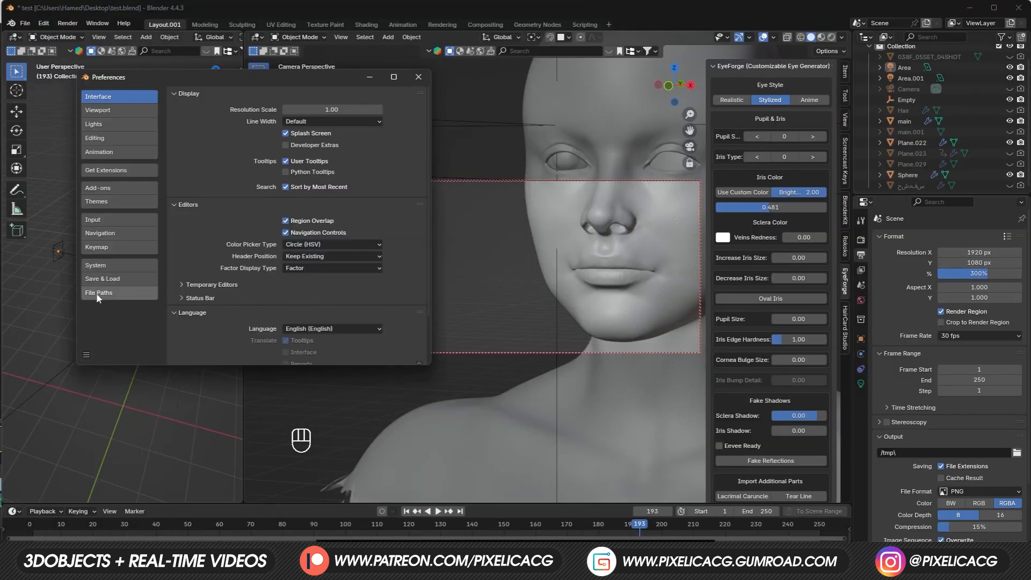
Step: Go to the File Paths preferences to register the Assets folder as a brush asset library
left_click(99, 293)
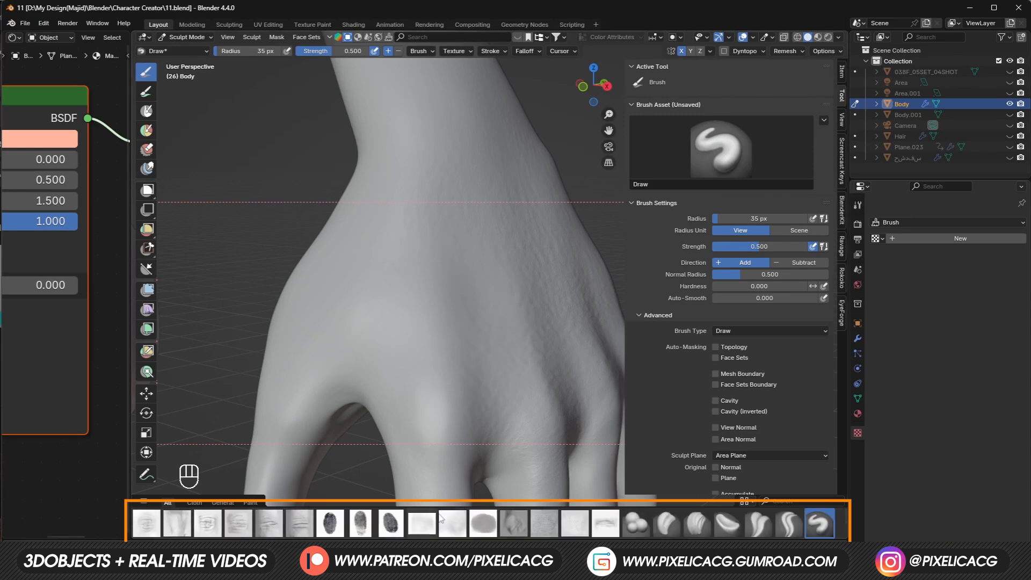
mouse_move(504, 522)
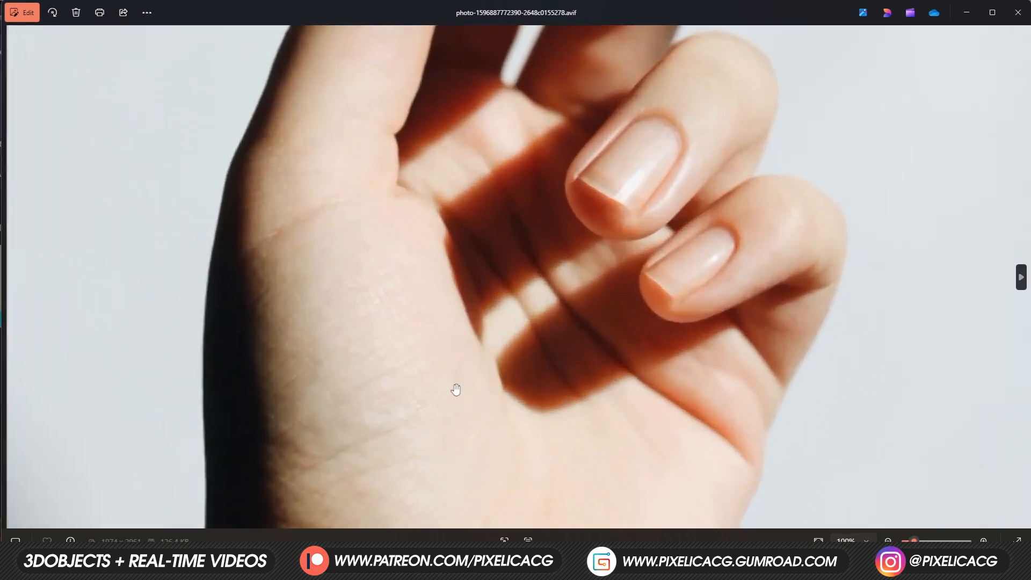
Step: Zoom in on the palm of the hand reference photo to study its creases
scroll("up", 3)
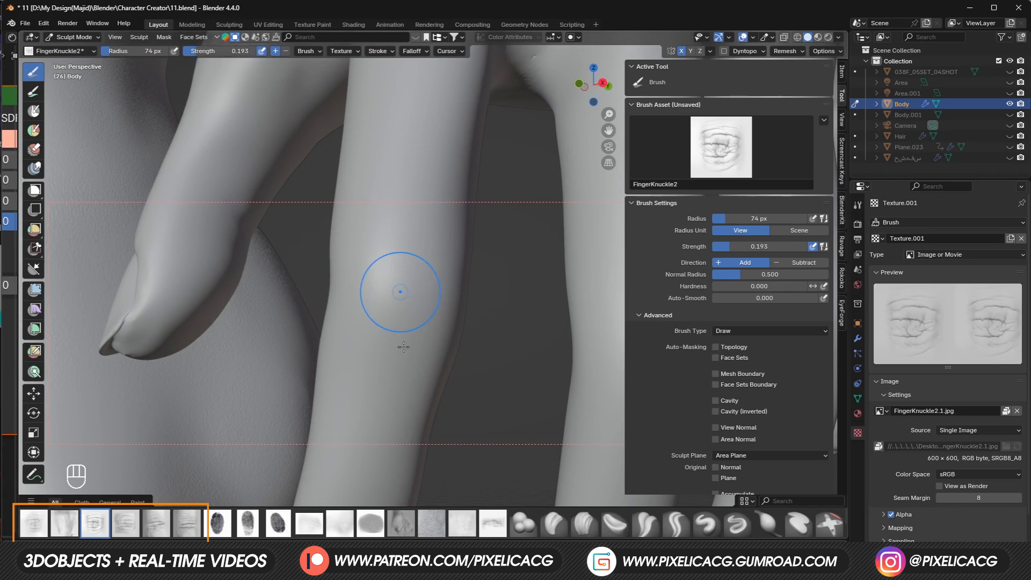
Step: Stamp FingerKnuckle wrinkles onto the finger knuckles, undoing misplaced stamps and resizing the brush
left_click(400, 291)
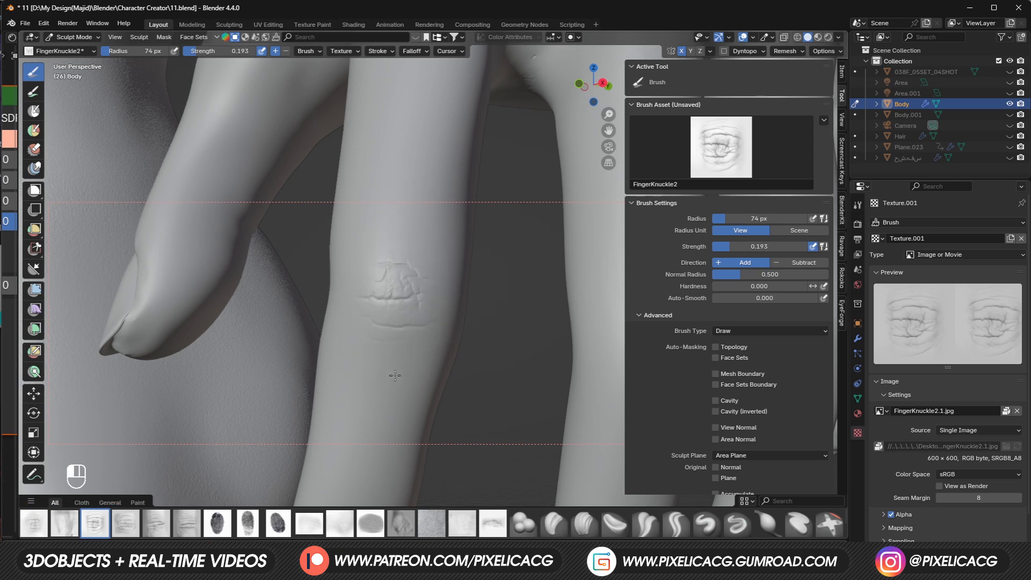
key("ctrl+z")
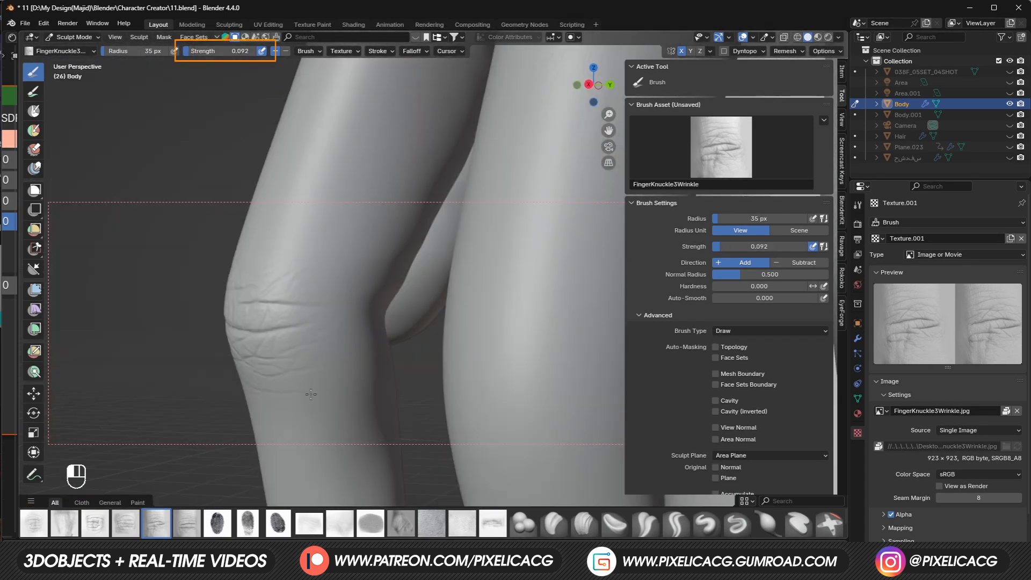
key("ctrl+z")
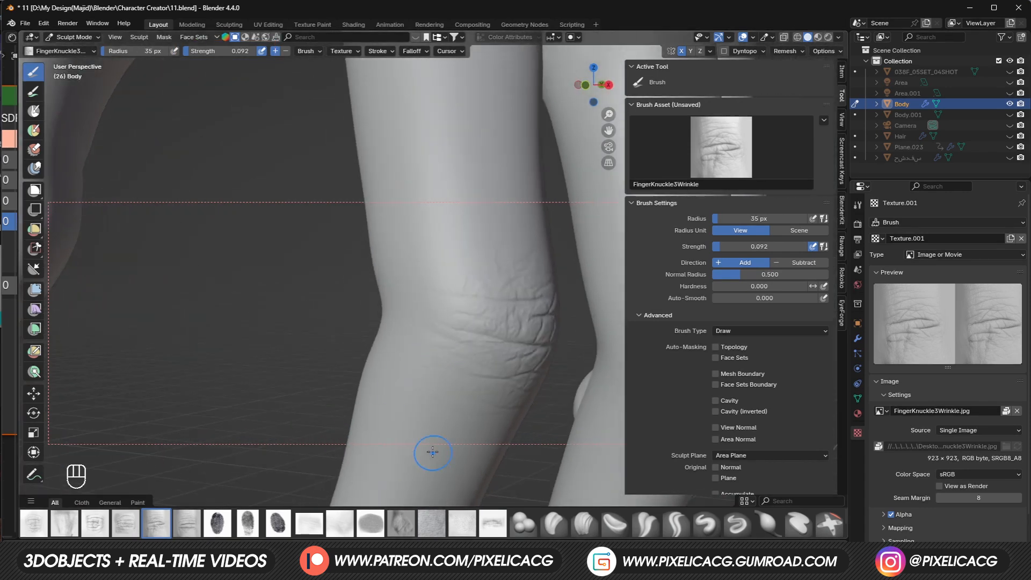
key("ctrl+z")
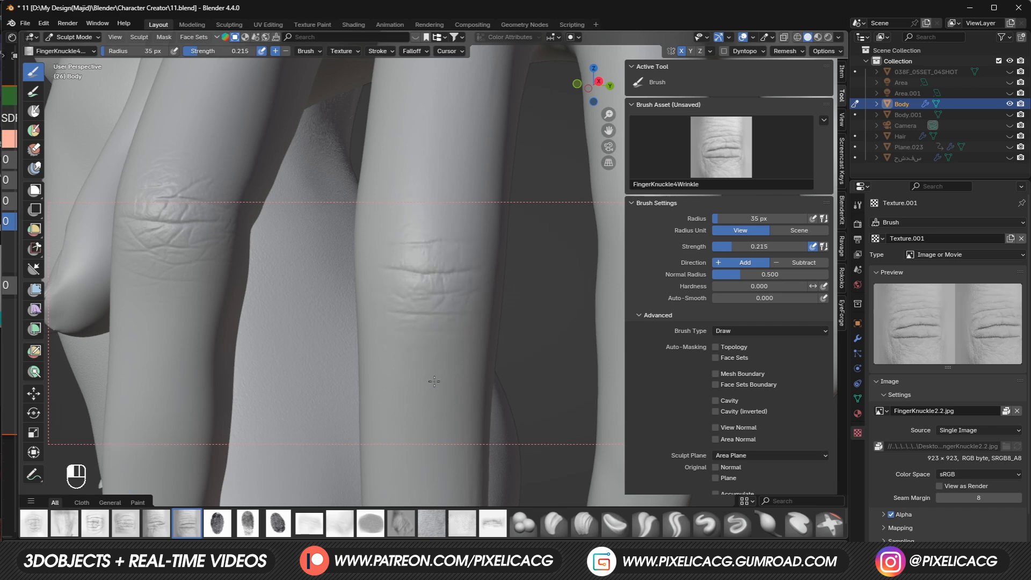
key("ctrl+z")
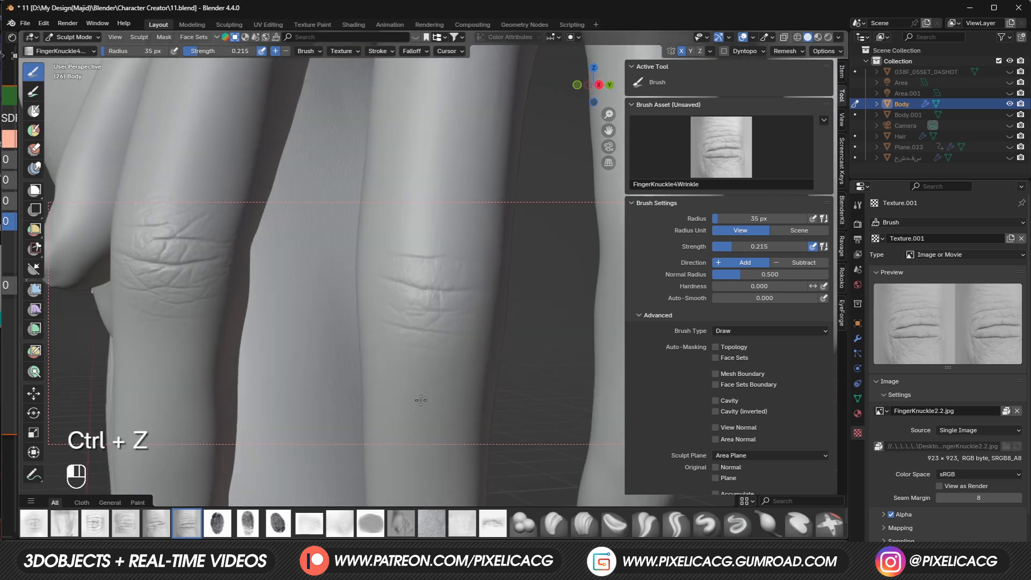
key("ctrl+z")
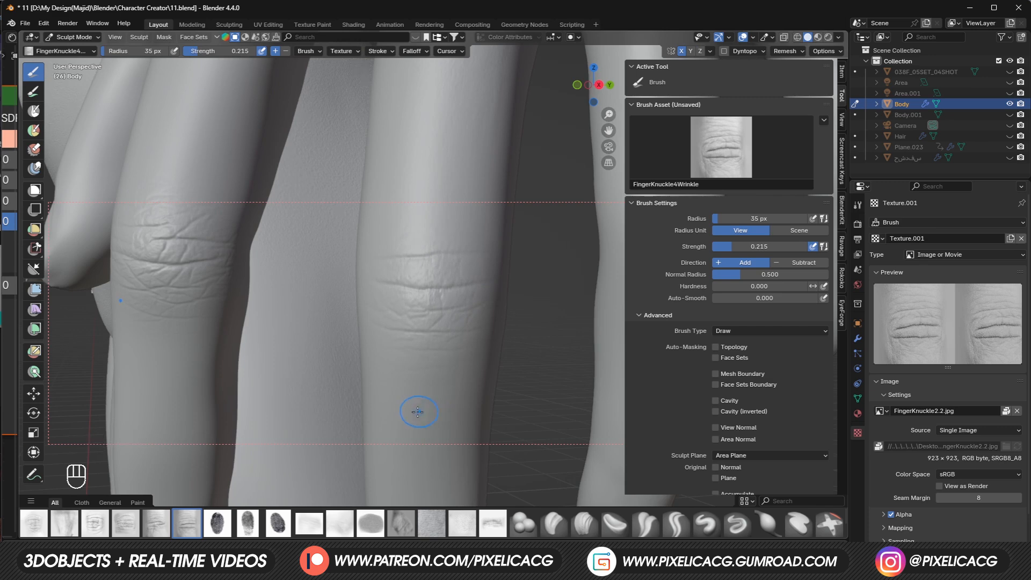
key("ctrl+z")
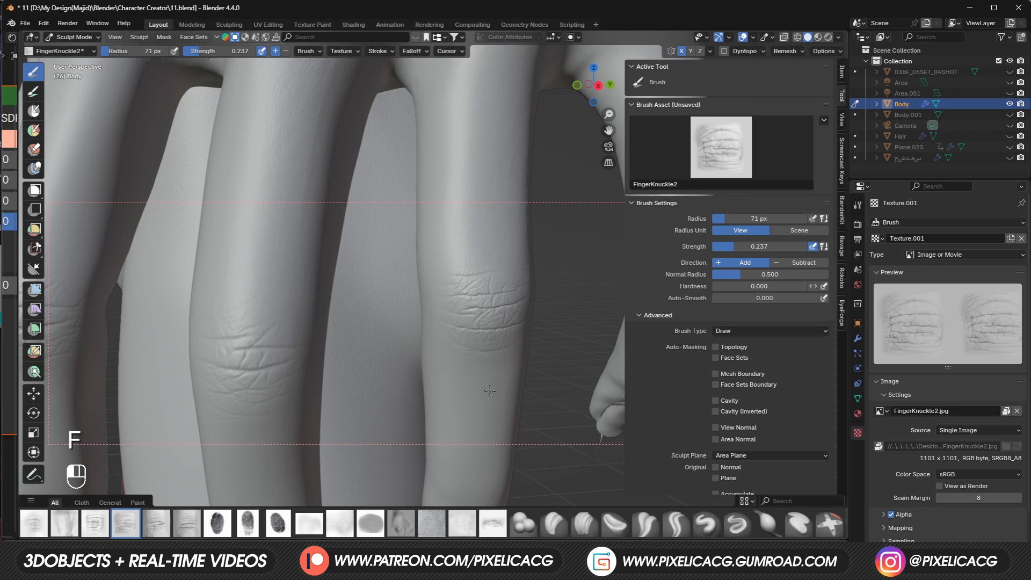
key("ctrl+z")
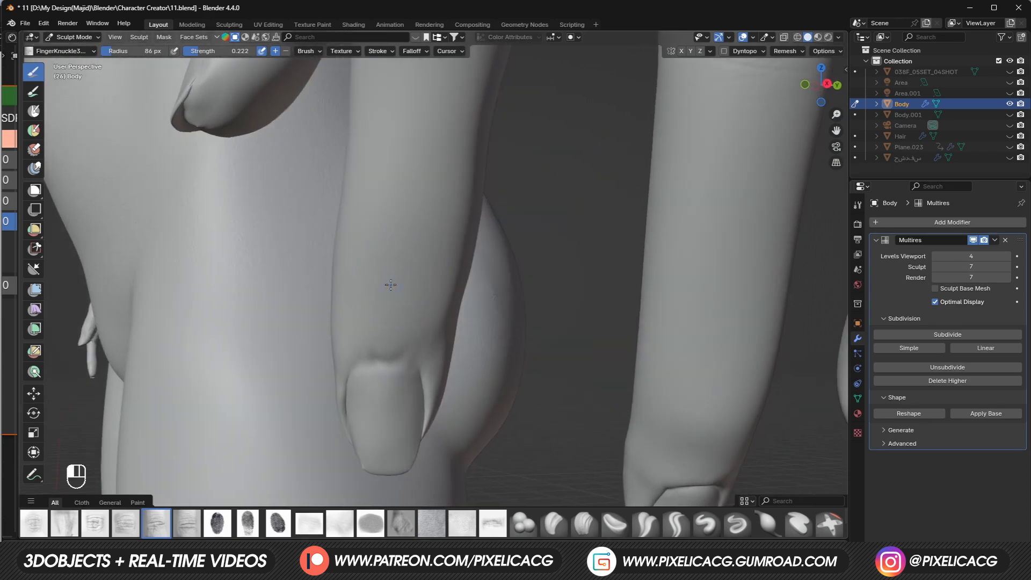
Step: Stamp FingerKnuckle4Wrinkle lines over the upper finger joints near the nails, undoing bad stamps
key("ctrl+z")
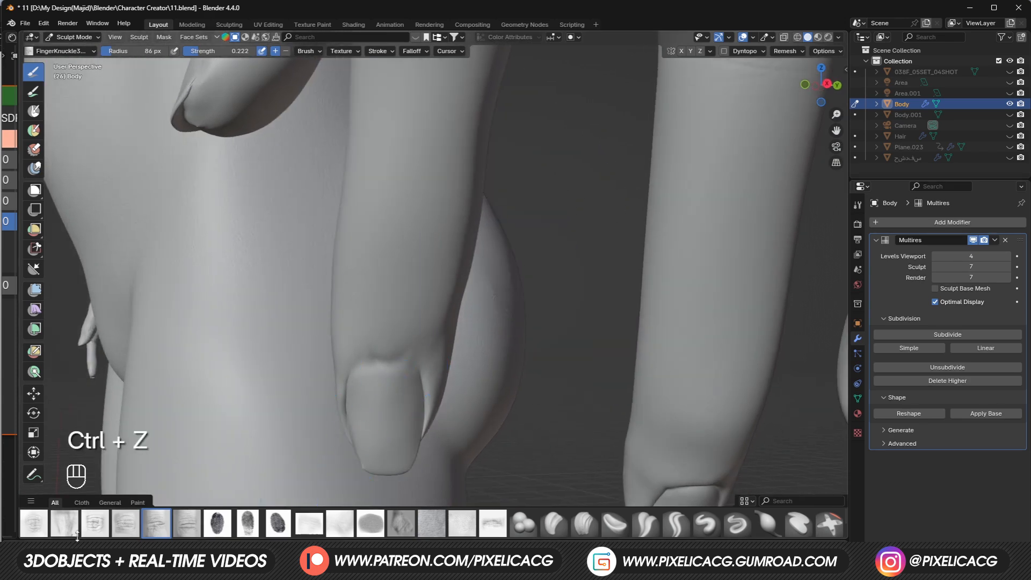
left_click(185, 524)
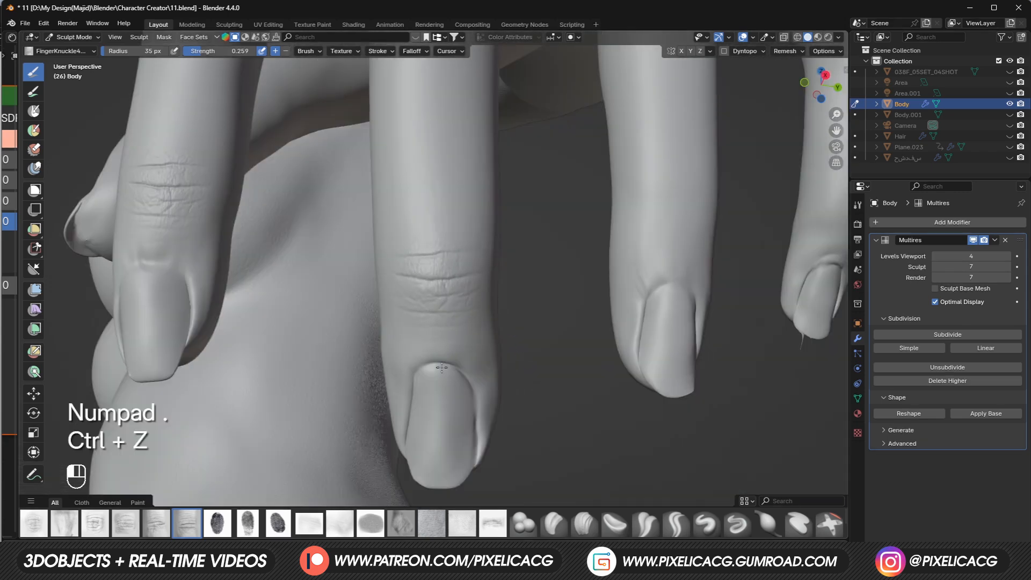
key("ctrl+z")
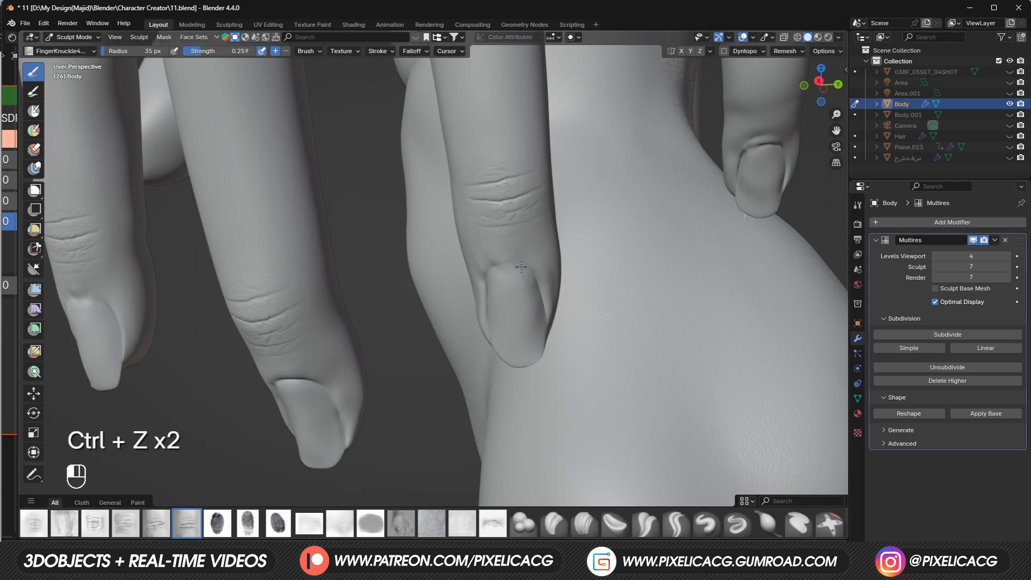
key("ctrl+z")
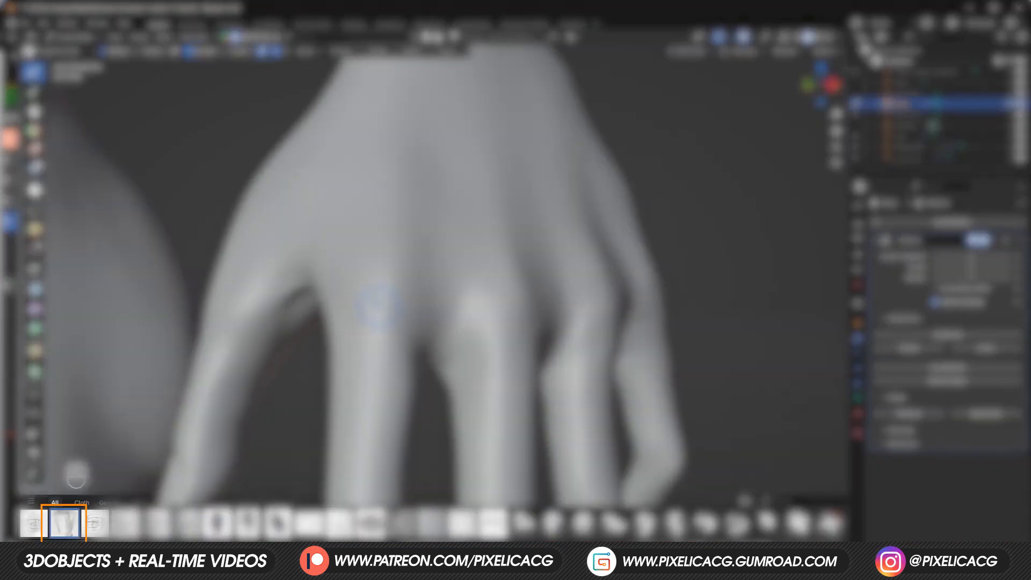
Step: Stroke FingerKnuckle1 wrinkle texture over the back-of-hand knuckles, undoing unwanted strokes
key("ctrl+z")
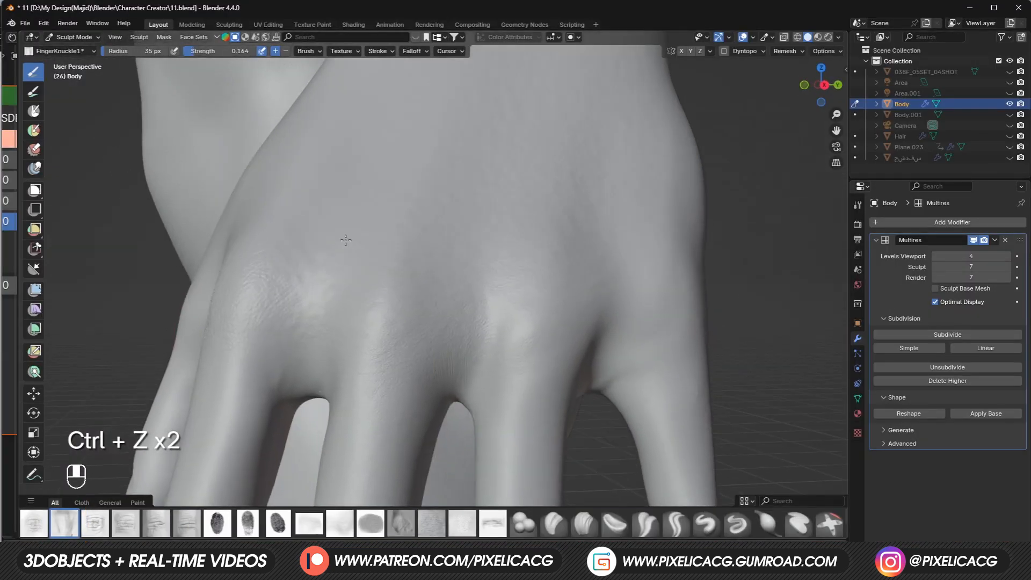
key("ctrl+z")
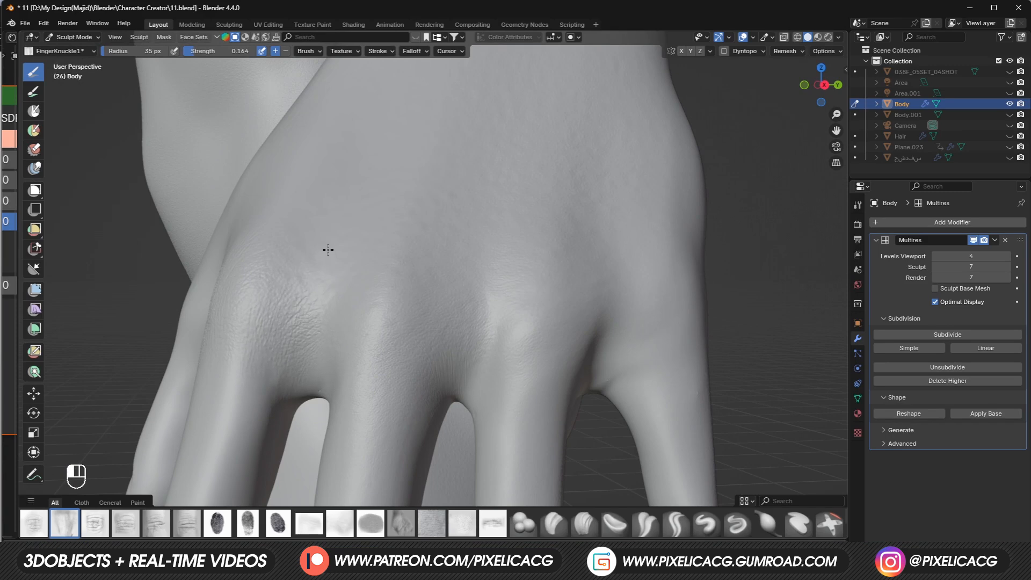
key("ctrl+z")
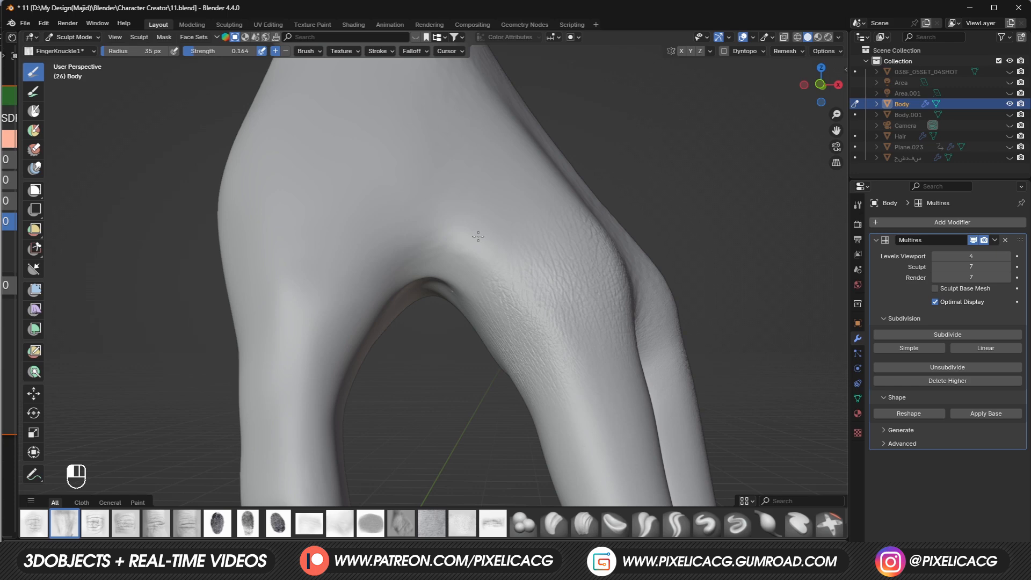
key("ctrl+z")
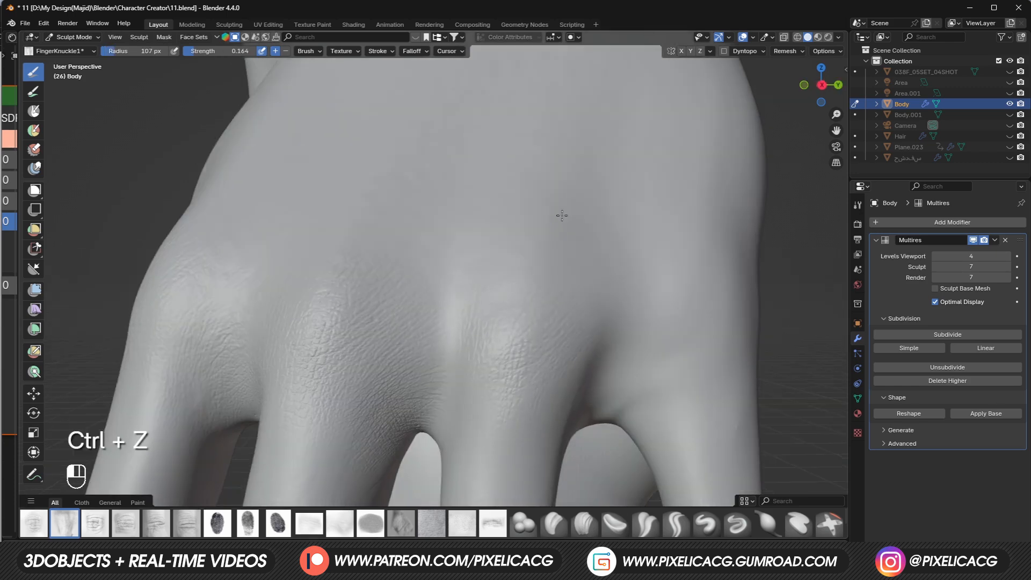
key("ctrl+z")
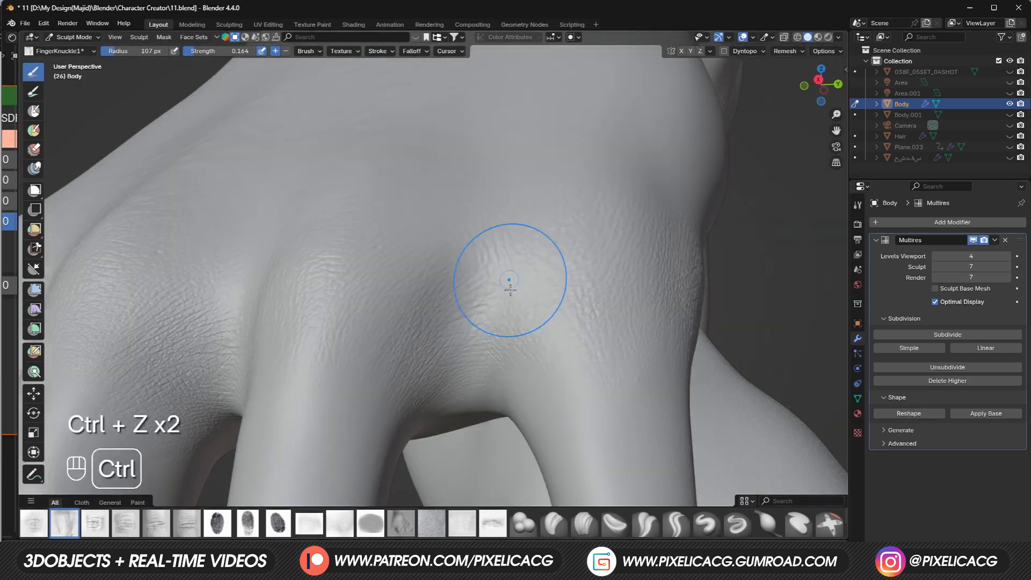
key("ctrl+z")
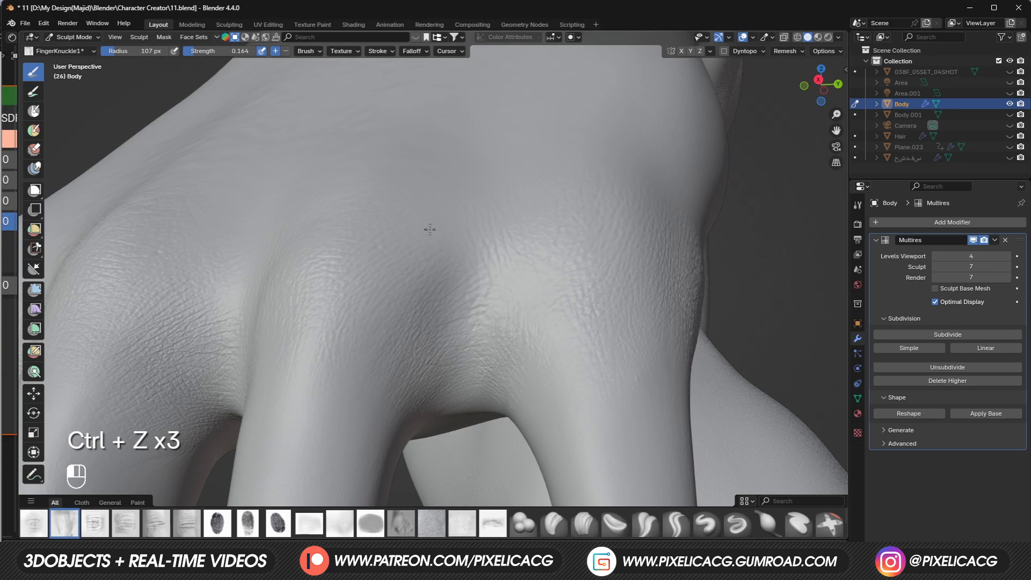
key("ctrl+z")
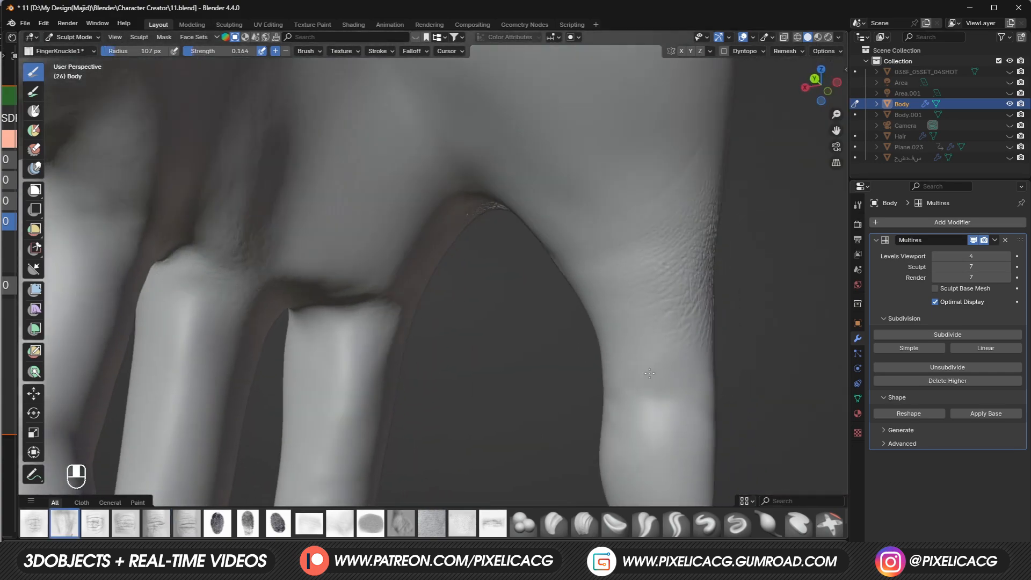
Step: Paint crease wrinkles on the palm-side finger joints with the Inside Finger Knockles brush, undoing bad strokes
left_click(124, 523)
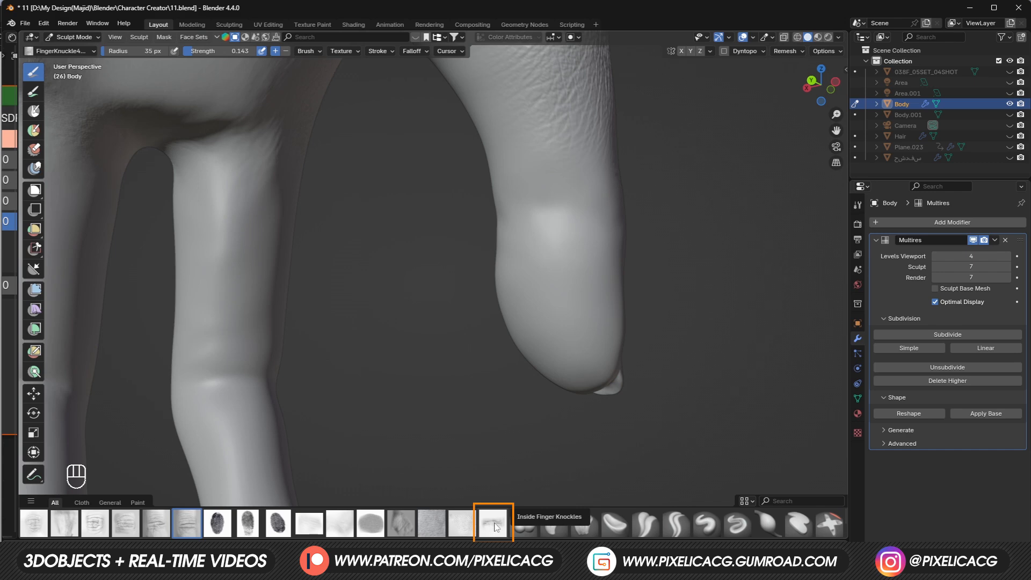
left_click(493, 523)
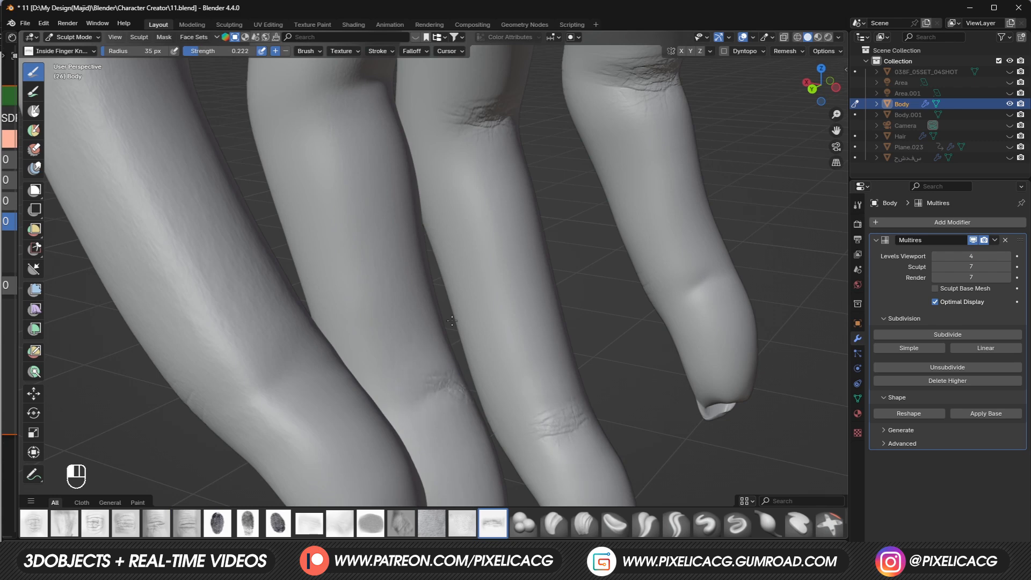
key("ctrl+z")
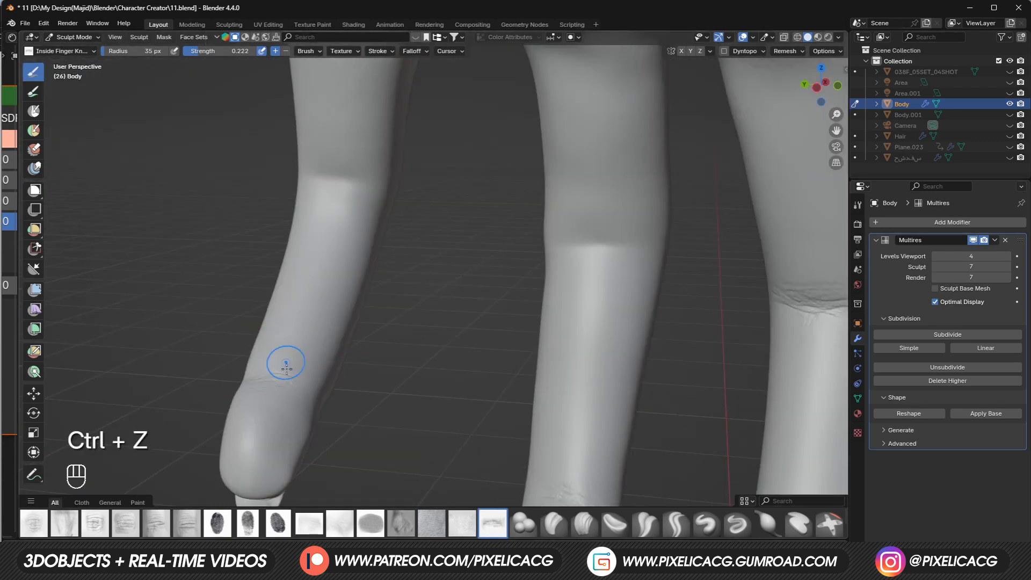
key("ctrl+z")
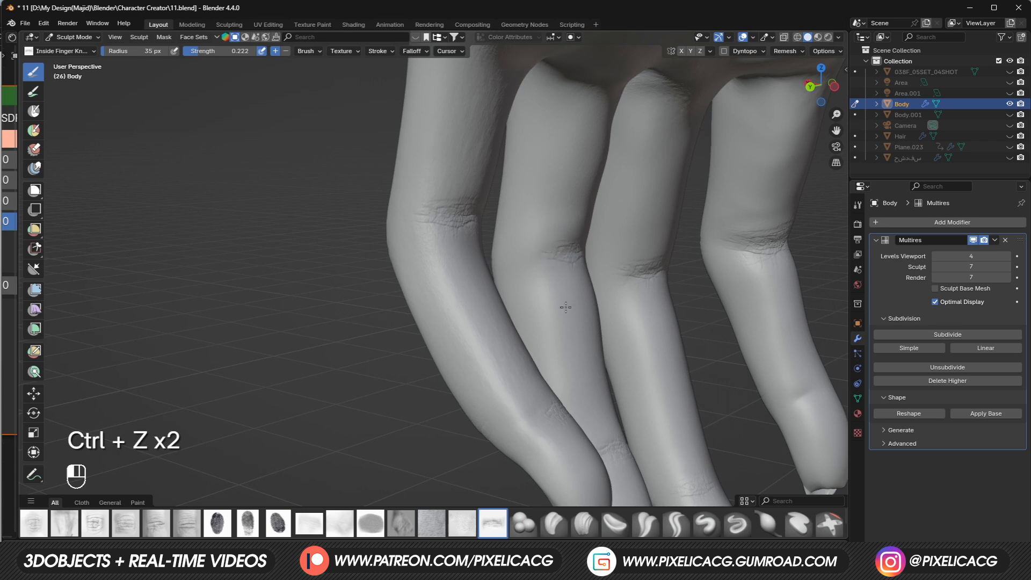
key("ctrl+z")
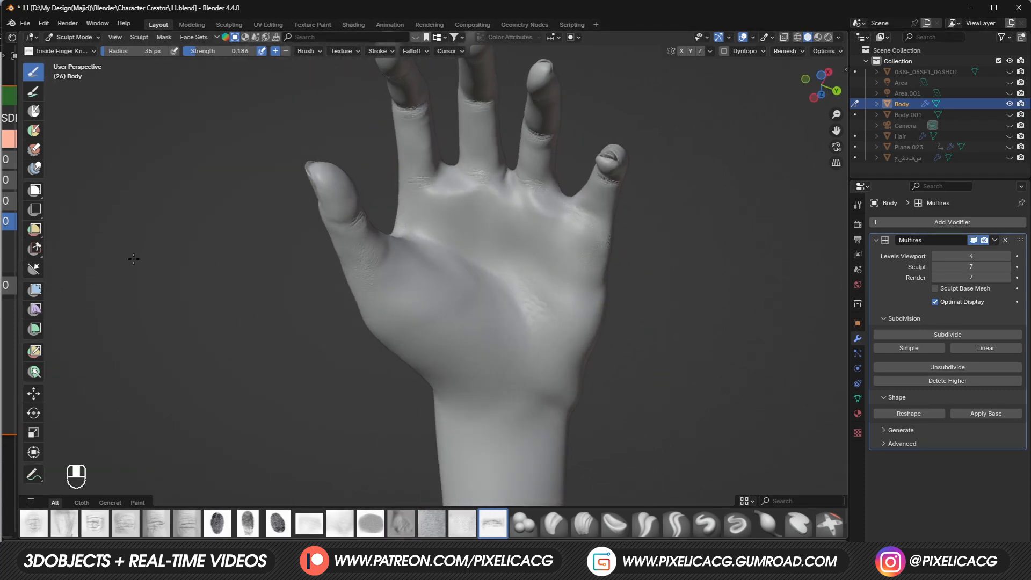
Step: Sculpt palm crease lines across the palm with the HandPalm brush, resizing it and undoing mistakes
left_click(400, 524)
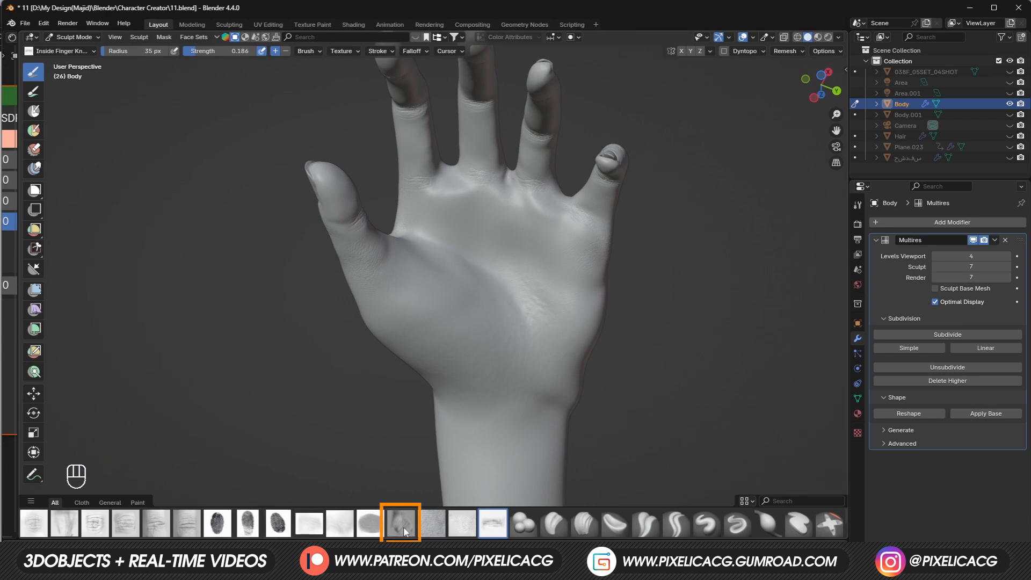
key("ctrl+z")
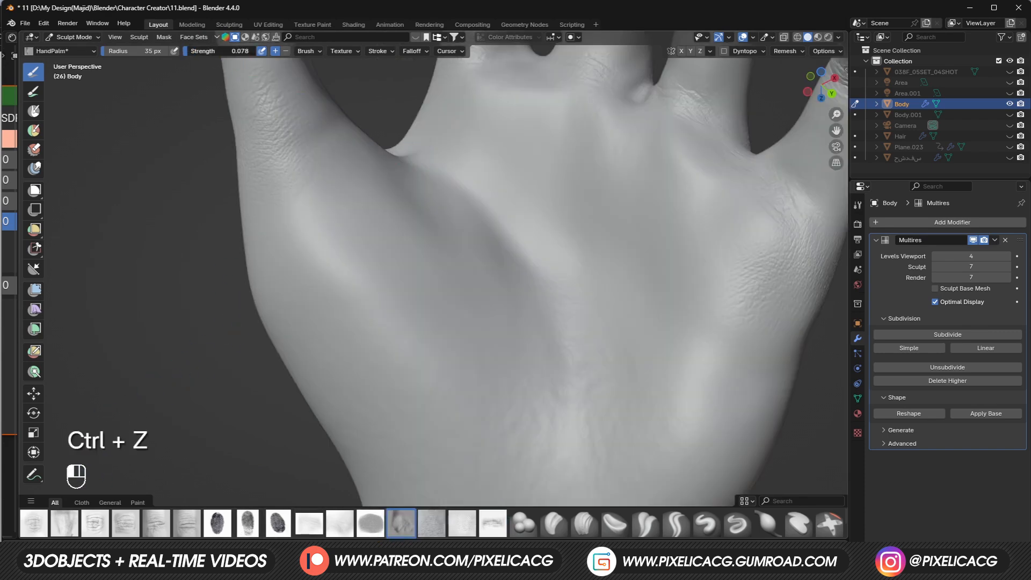
key("ctrl+z")
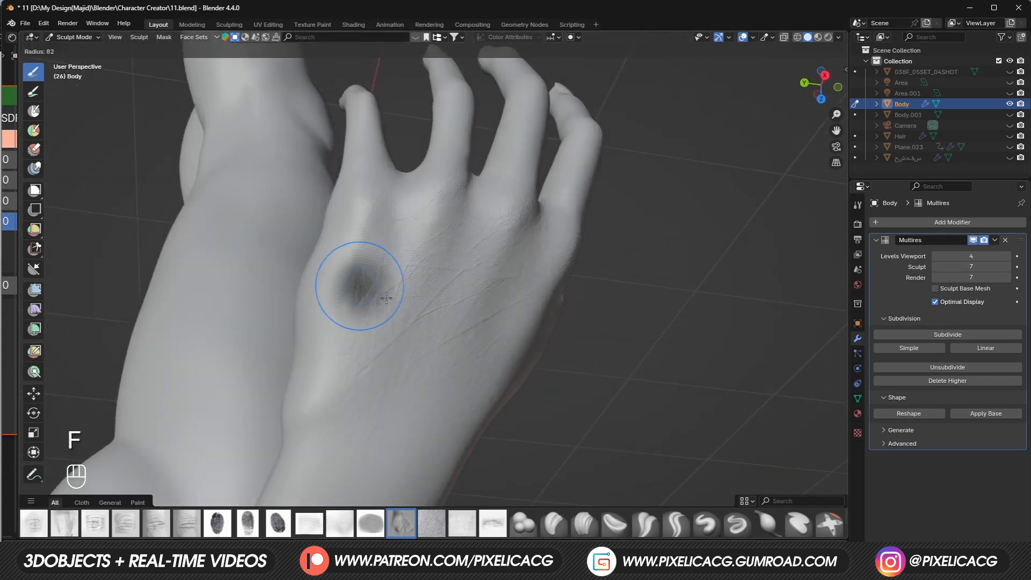
key("ctrl+z")
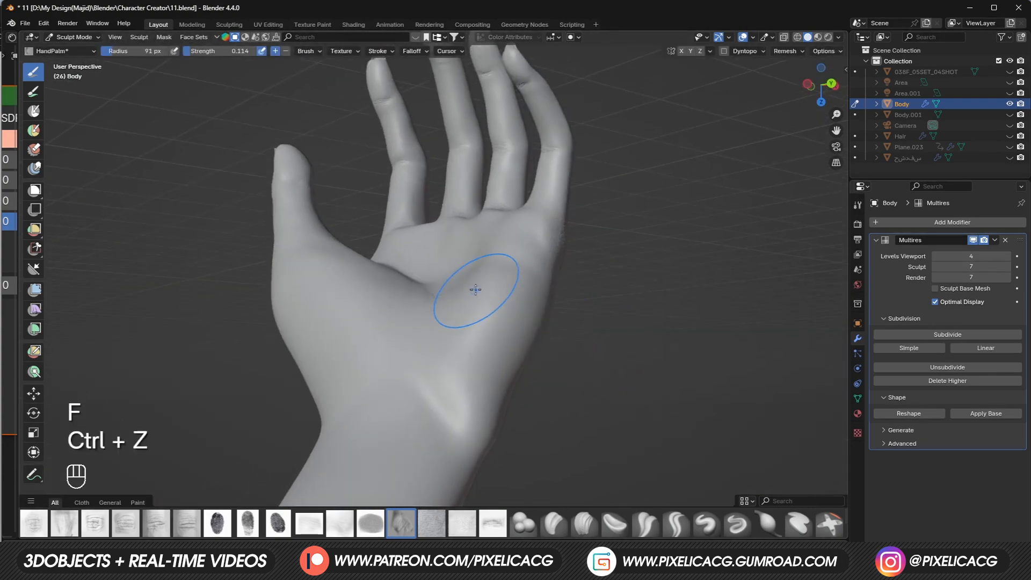
key("n")
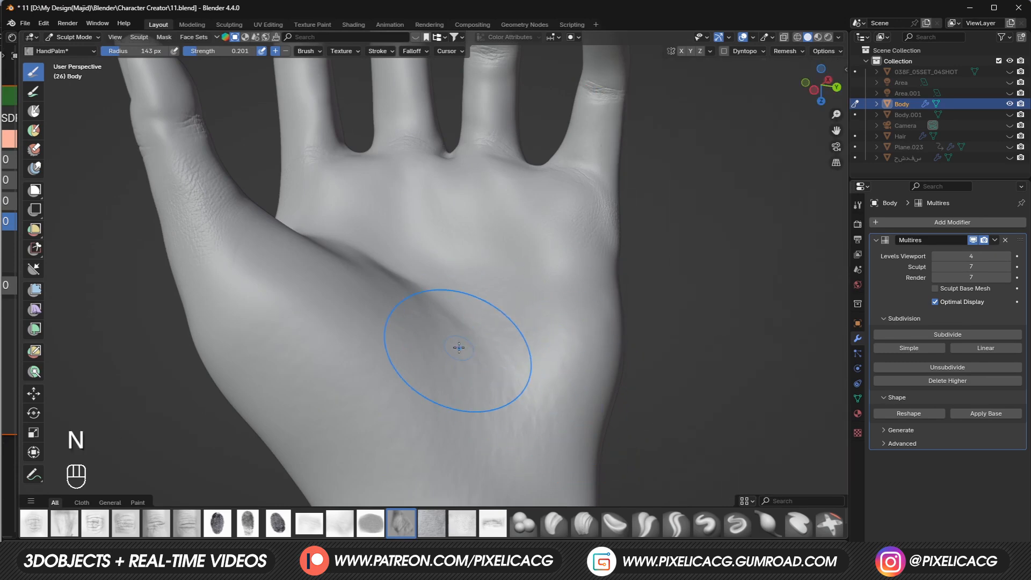
key("ctrl+z")
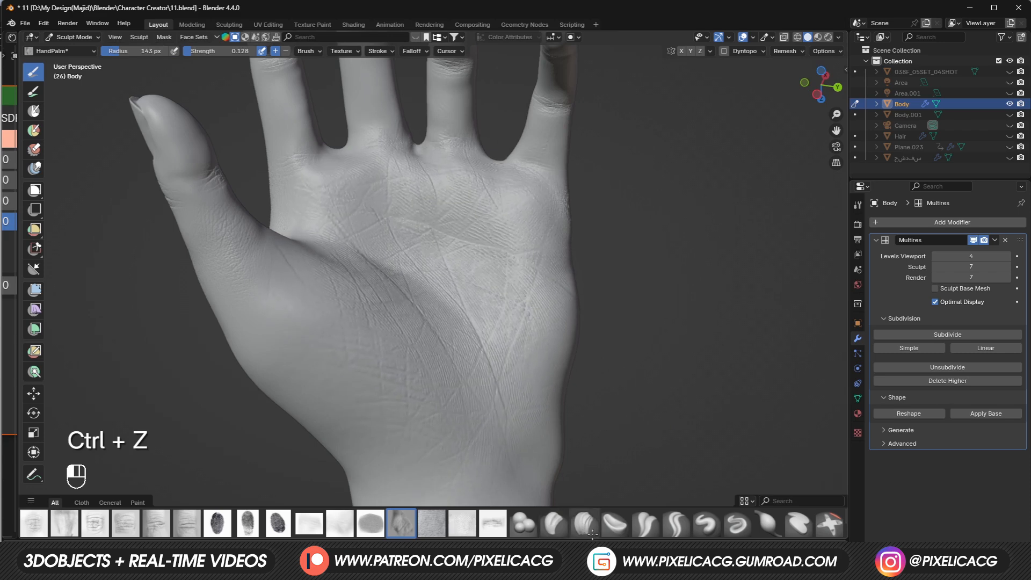
key("ctrl+z")
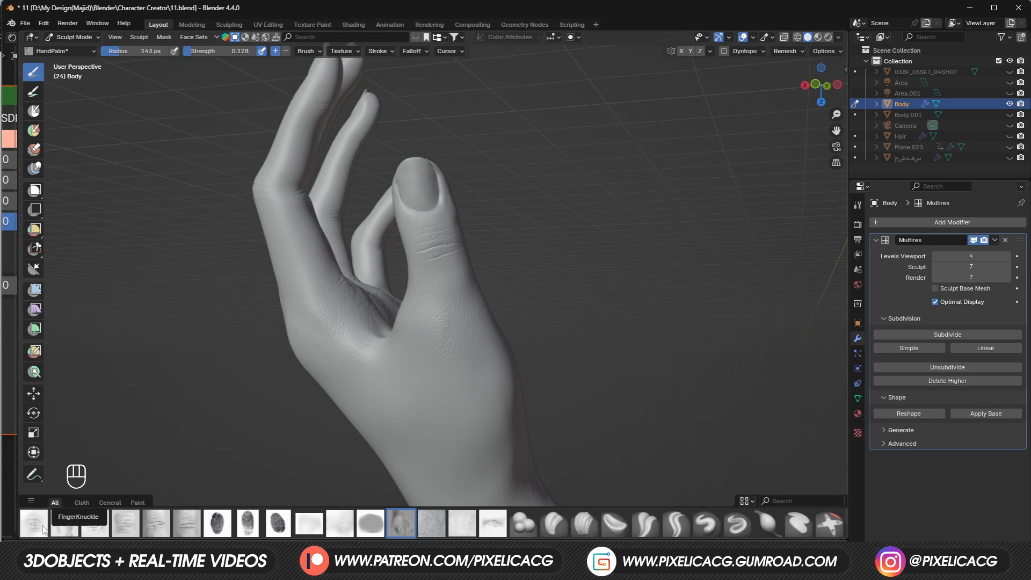
Step: Paint HandPores pore texture over the thumb, fingers and forearm, undoing stray strokes
left_click(430, 523)
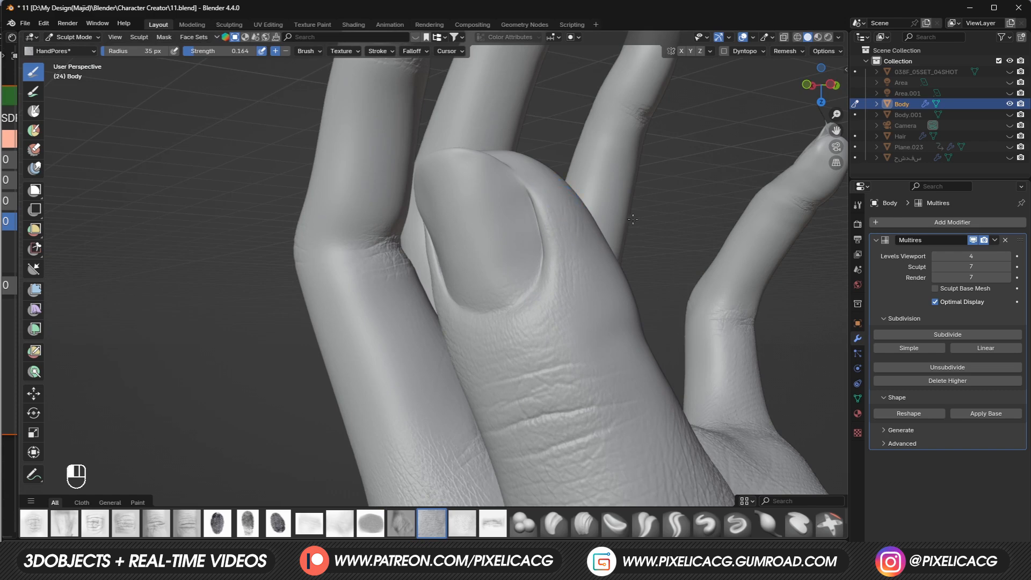
mouse_move(624, 393)
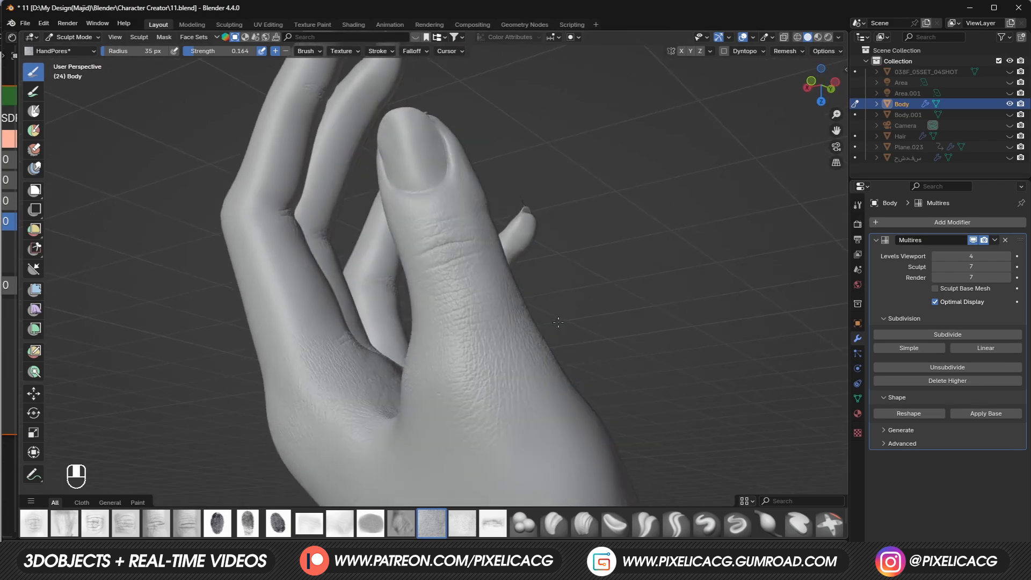
key("ctrl+z")
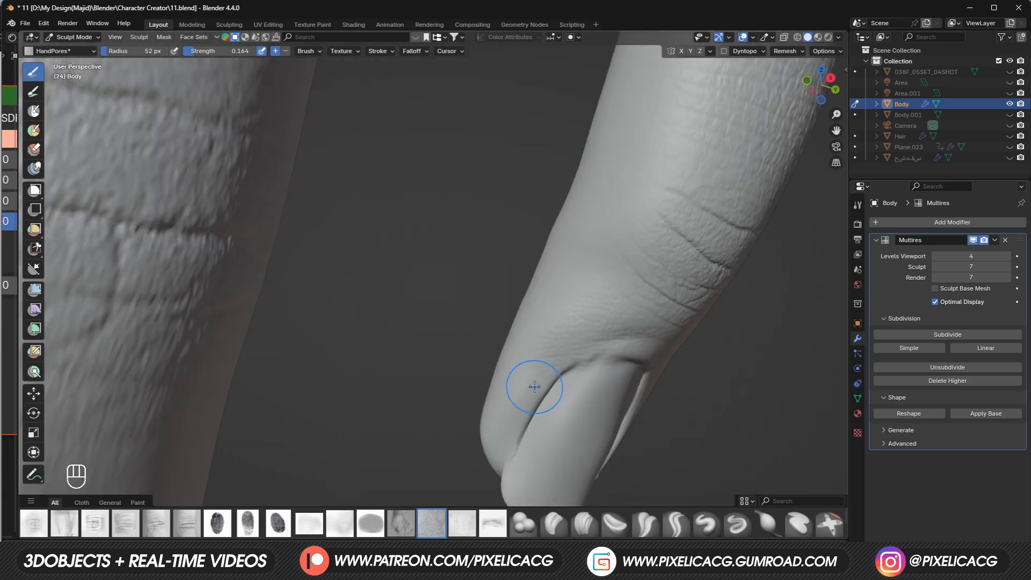
key("ctrl+z")
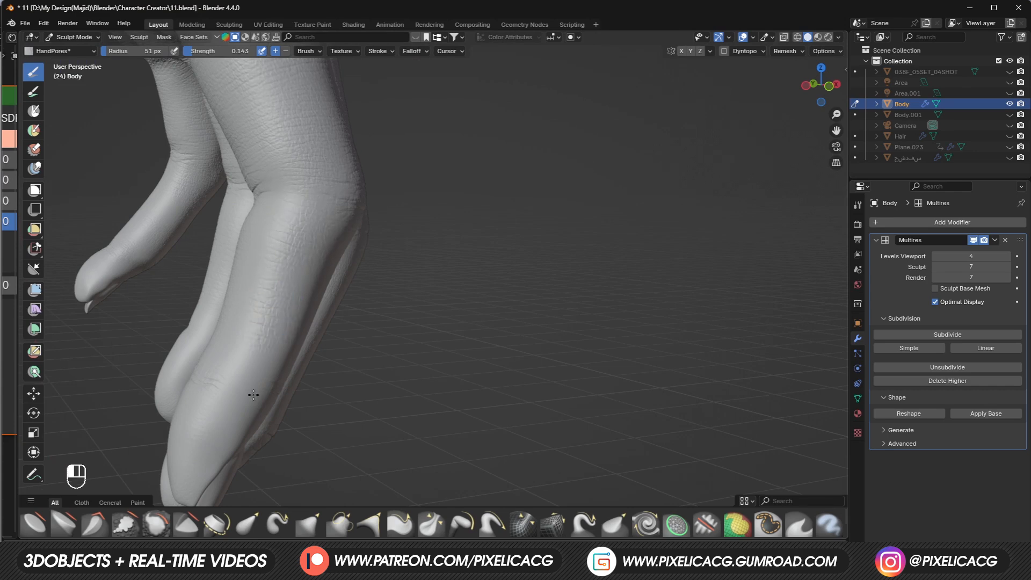
key("ctrl+z")
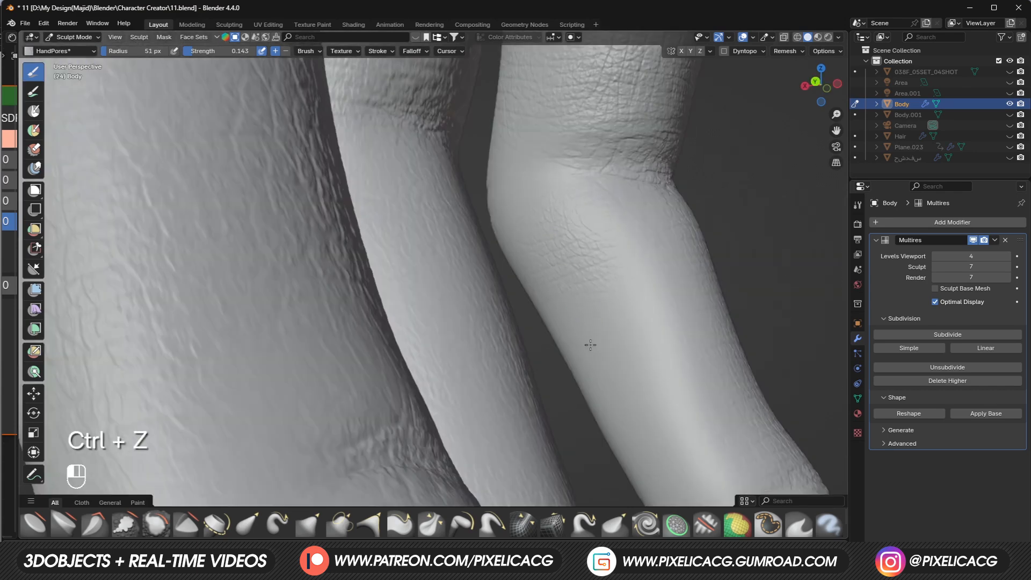
key("ctrl+z")
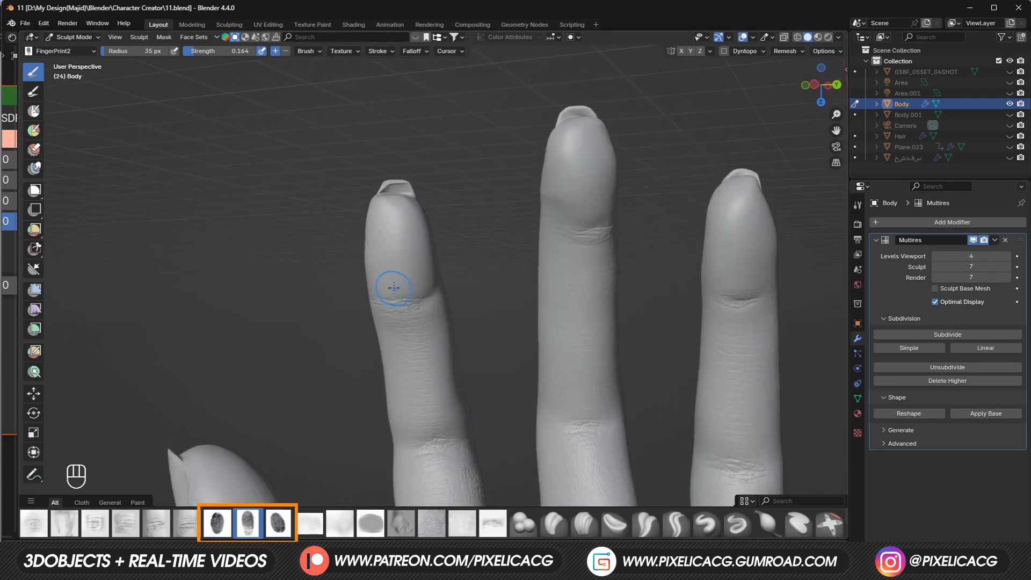
Step: Stamp fingerprint ridges onto the fingertips with the FingerPrint brush, undoing bad strokes
key("ctrl+z")
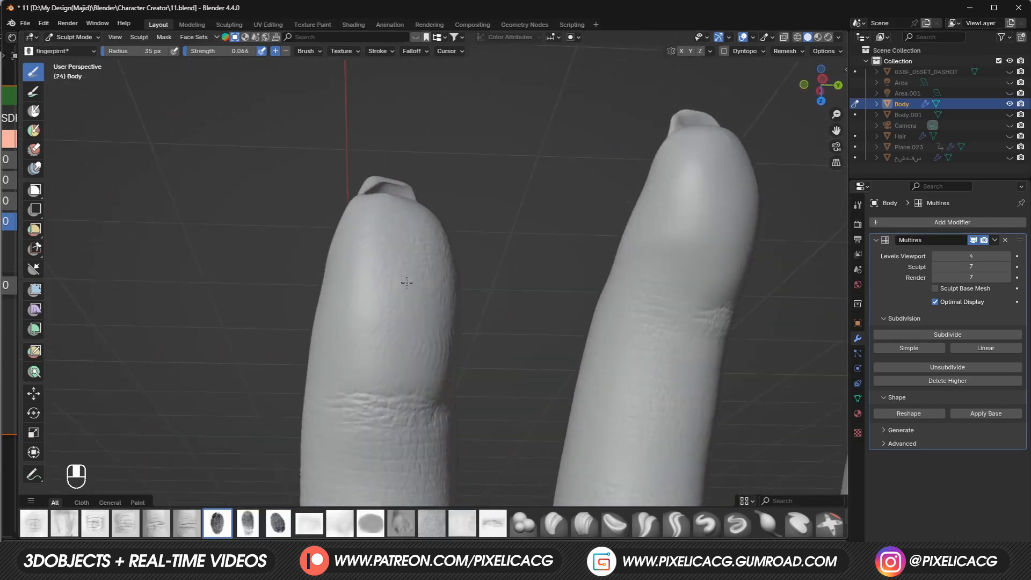
key("ctrl+z")
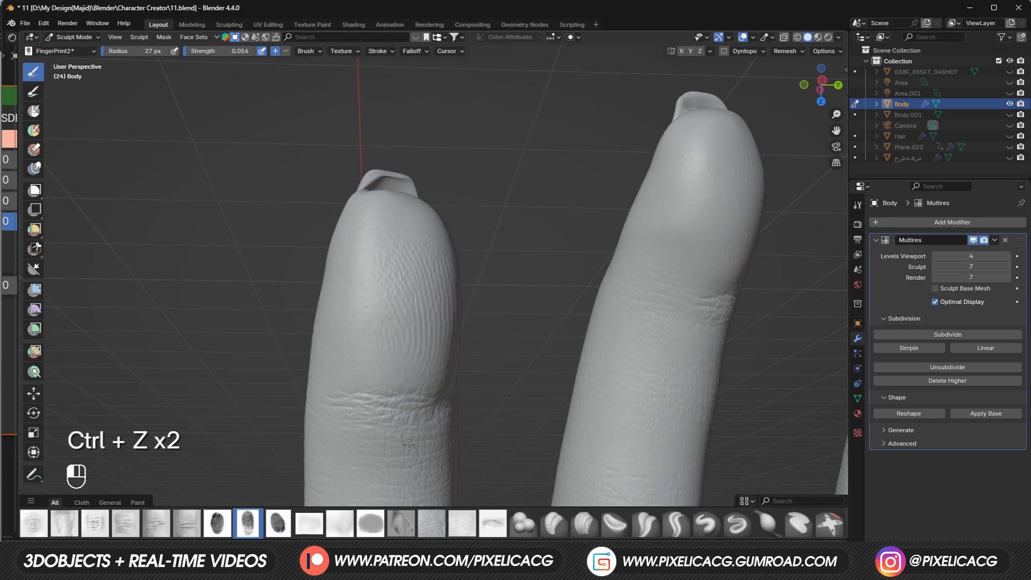
key("ctrl+z")
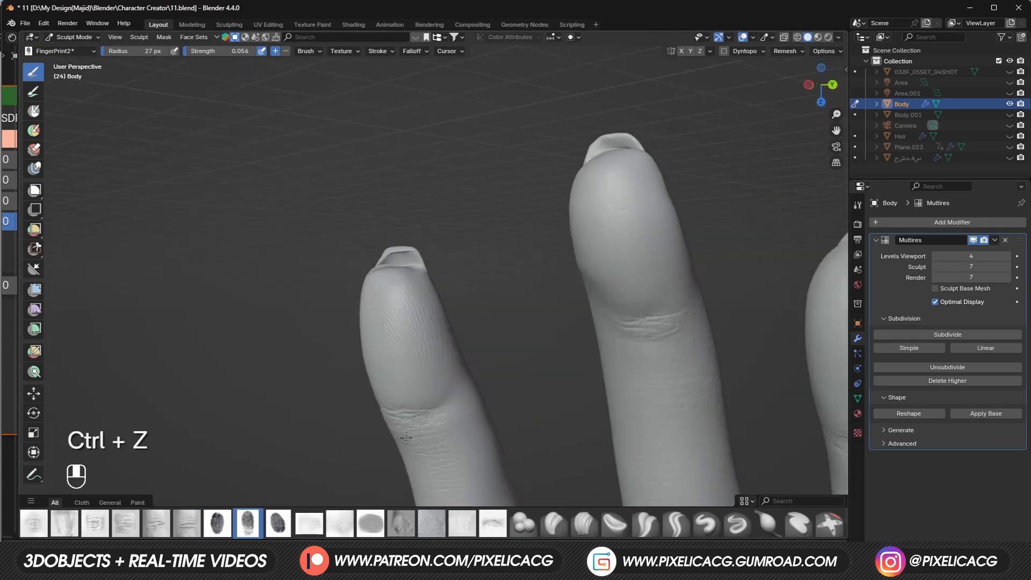
key("ctrl+z")
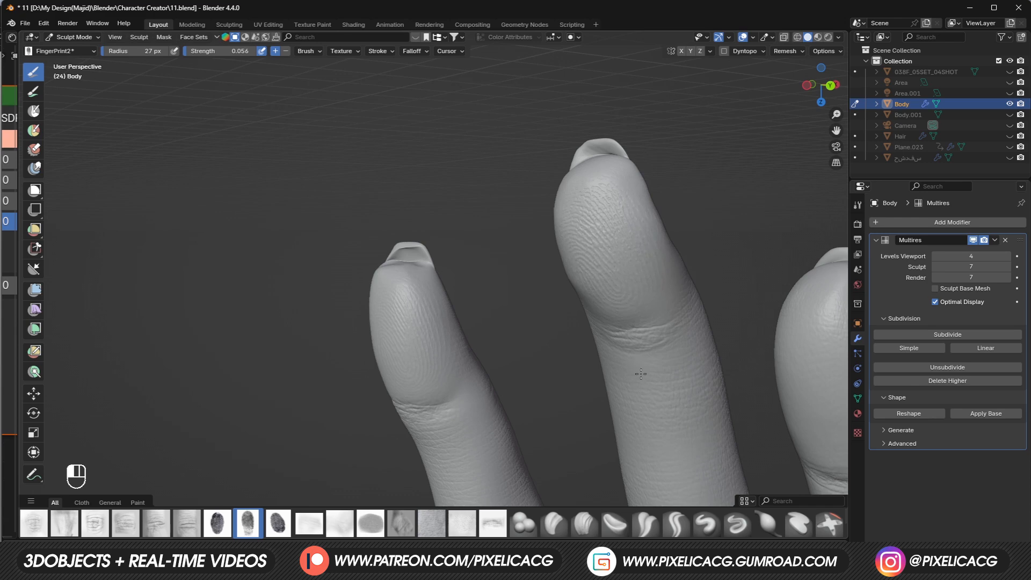
key("ctrl+z")
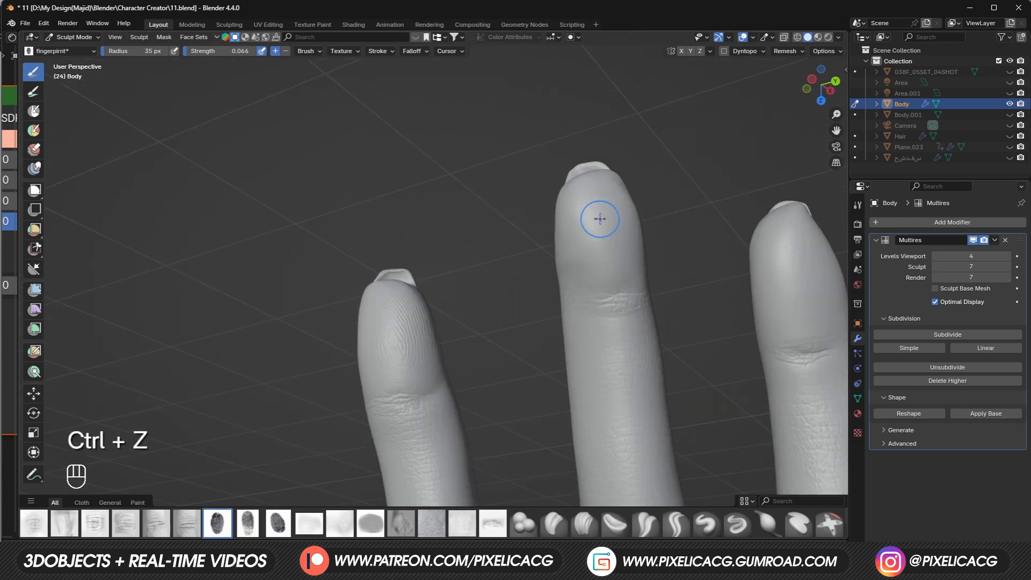
key("ctrl+z")
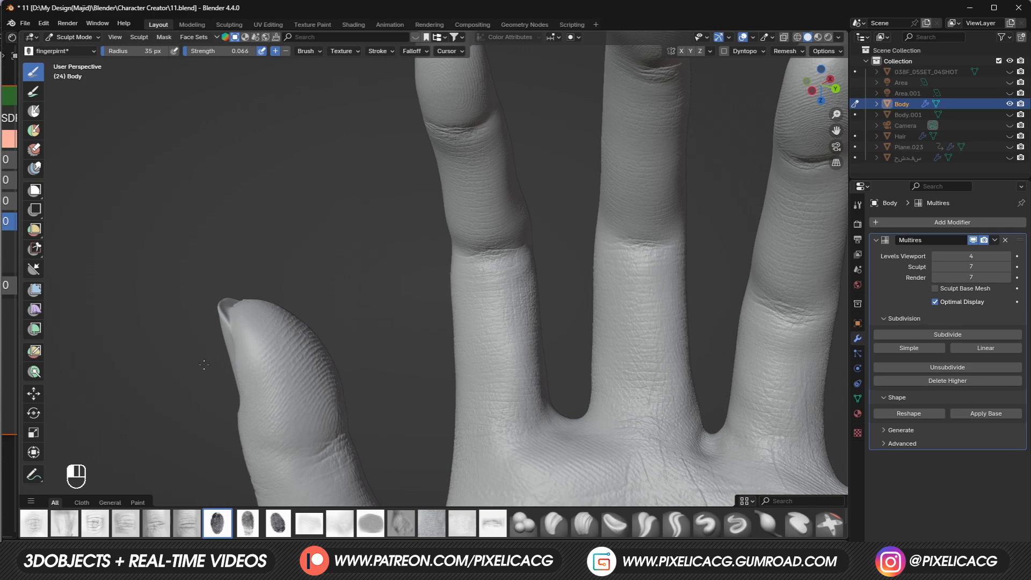
Step: Paint fine crease lines across the palm with the HandPalm brush, undoing unwanted strokes
key("Ctrl+Z")
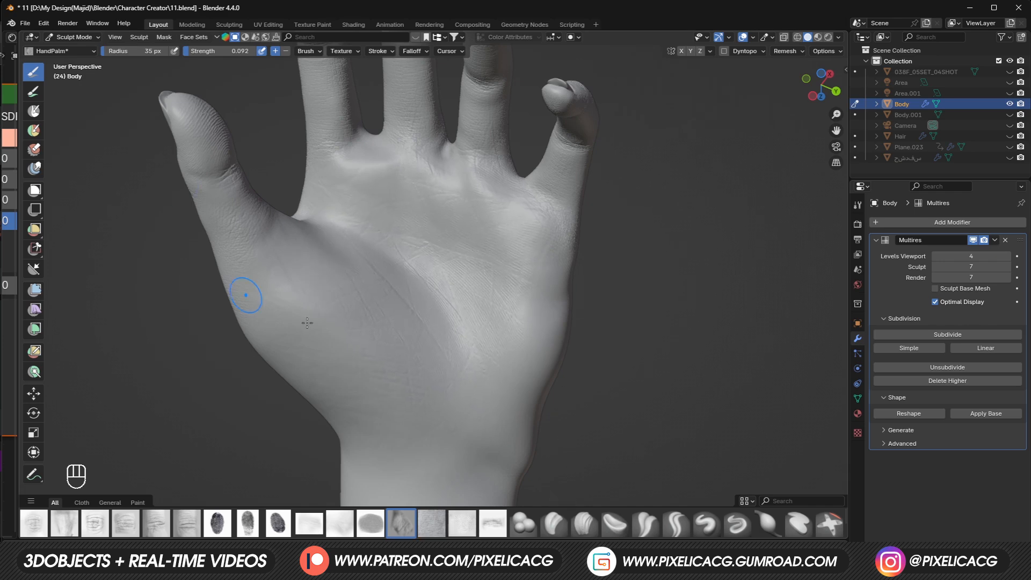
key("ctrl+z")
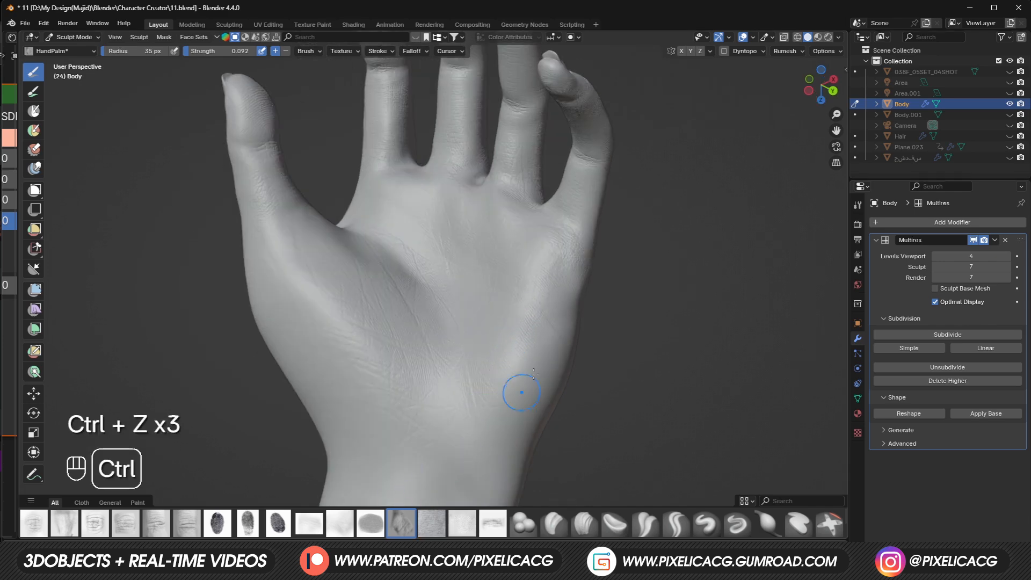
key("ctrl+z")
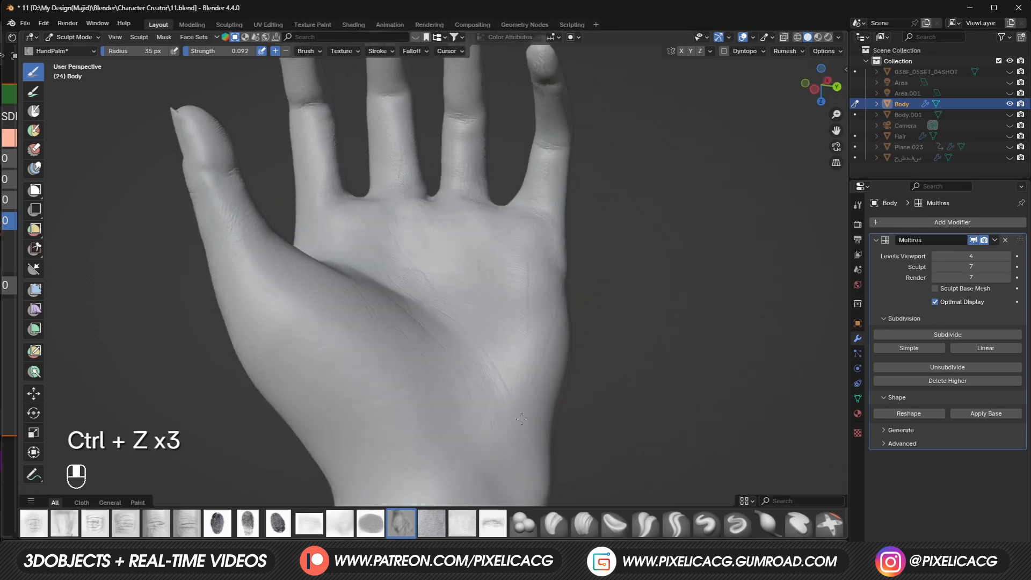
key("ctrl+z")
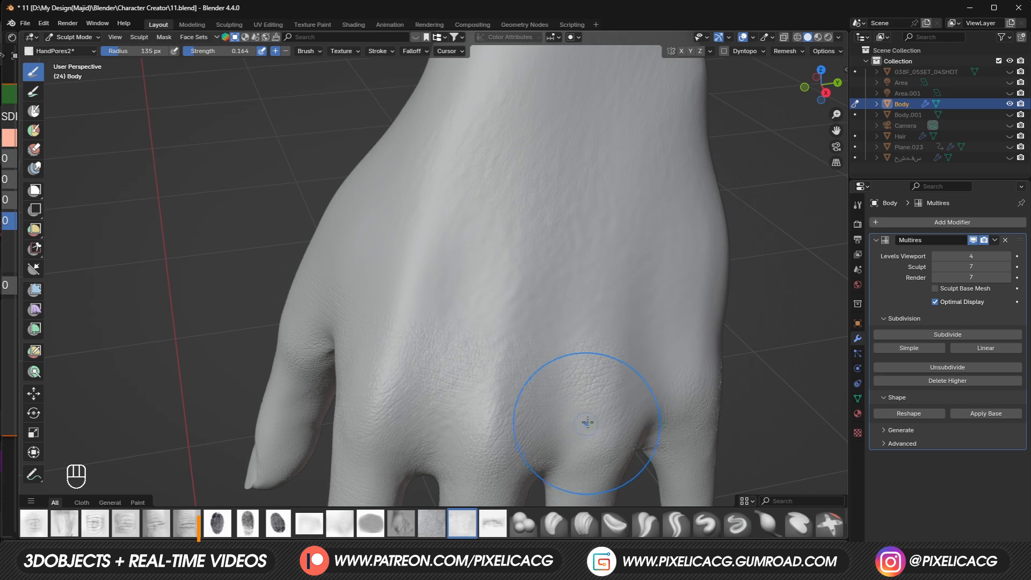
Step: Cover the back of the hand, knuckles and wrist with HandPores2 and HandPores texture, undoing bad strokes
key("ctrl+z")
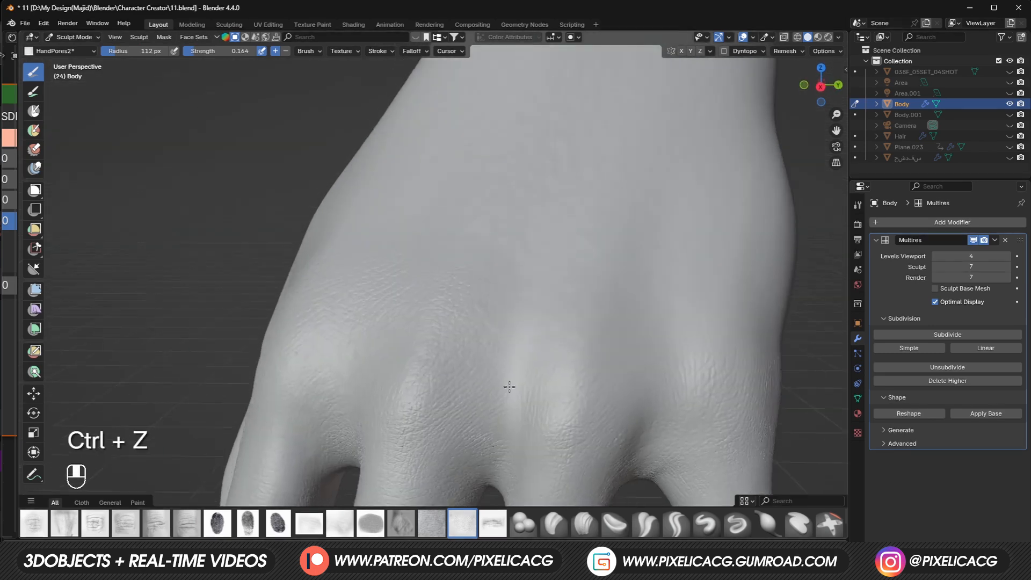
key("ctrl+z")
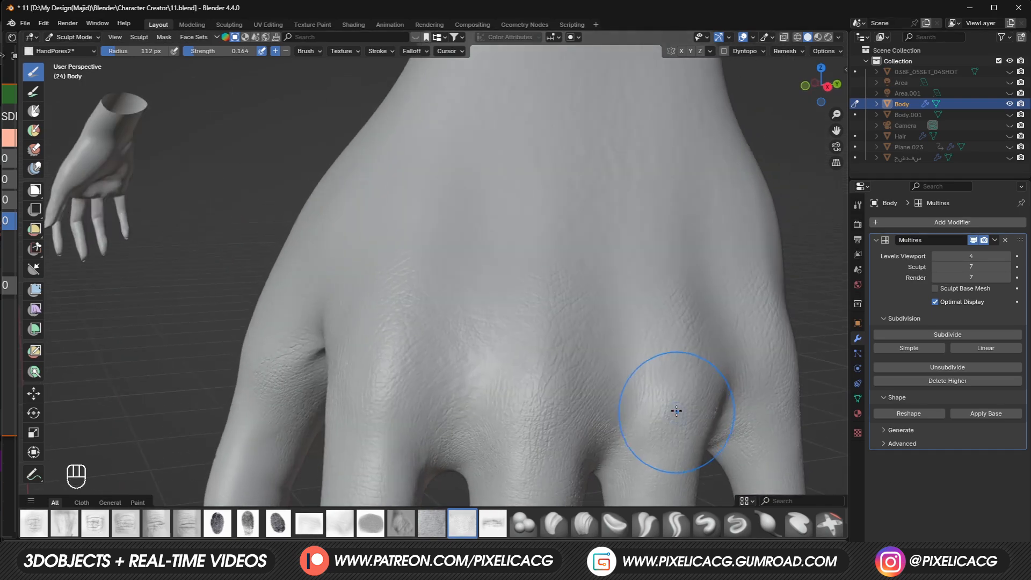
key("ctrl+z")
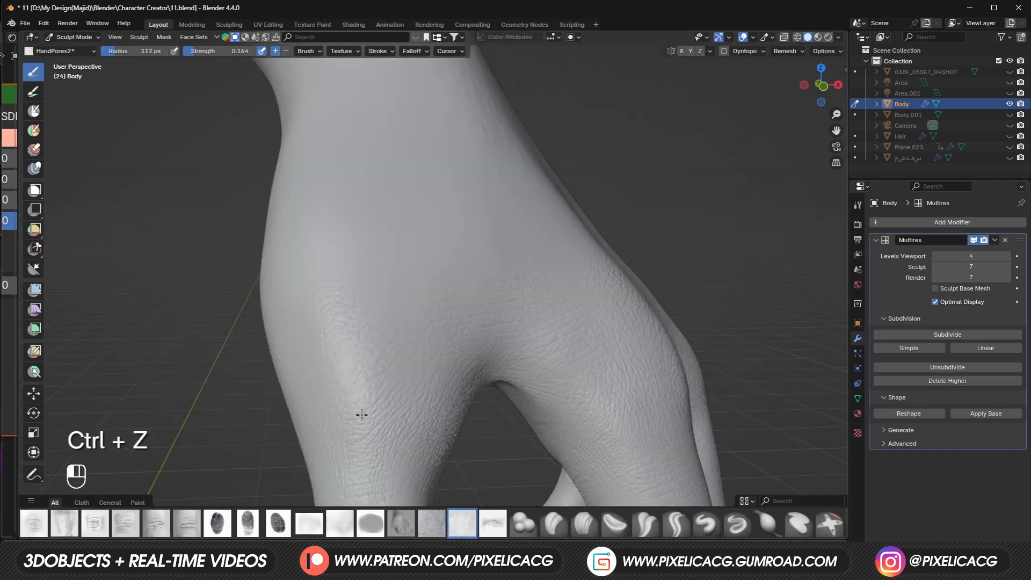
key("ctrl+z")
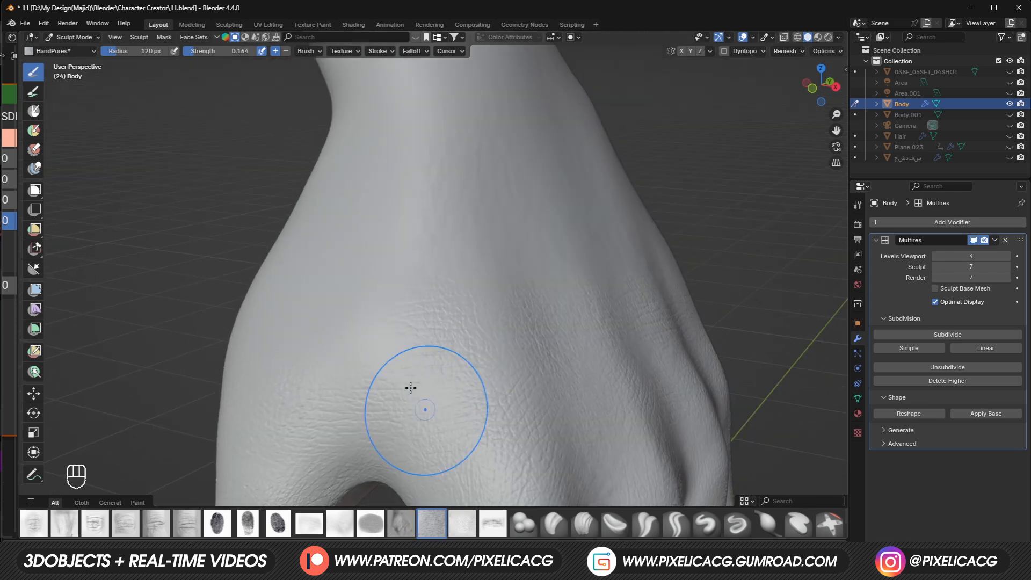
key("ctrl+z")
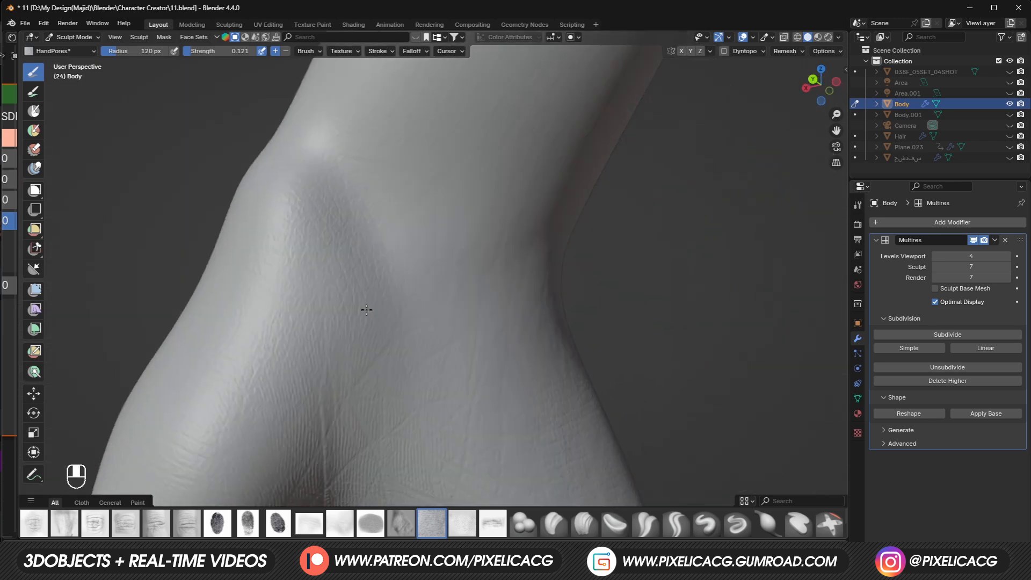
key("ctrl+z")
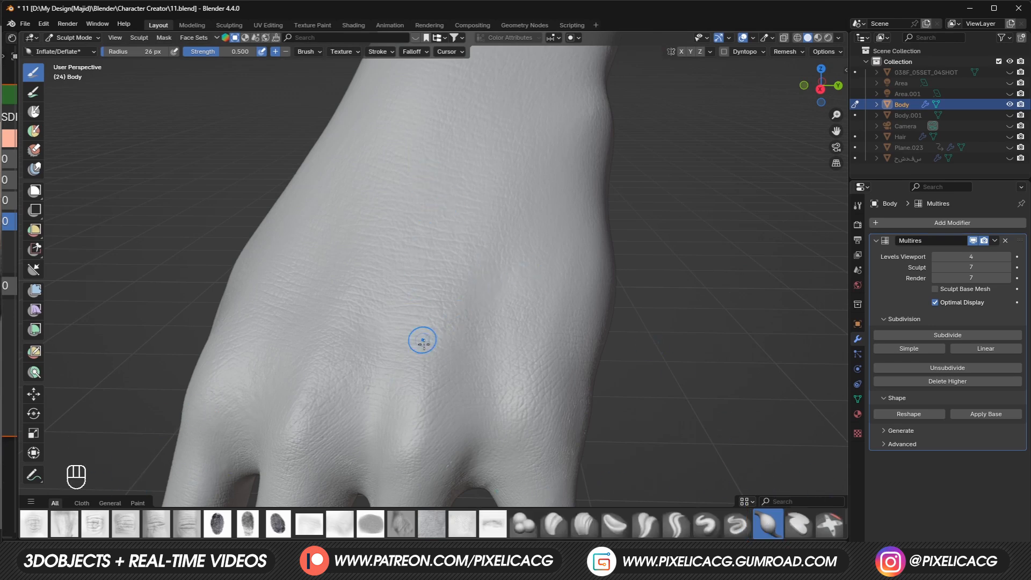
Step: Enable Stabilize Stroke on the Inflate/Deflate brush and shrink its radius to 20 px
left_click(378, 52)
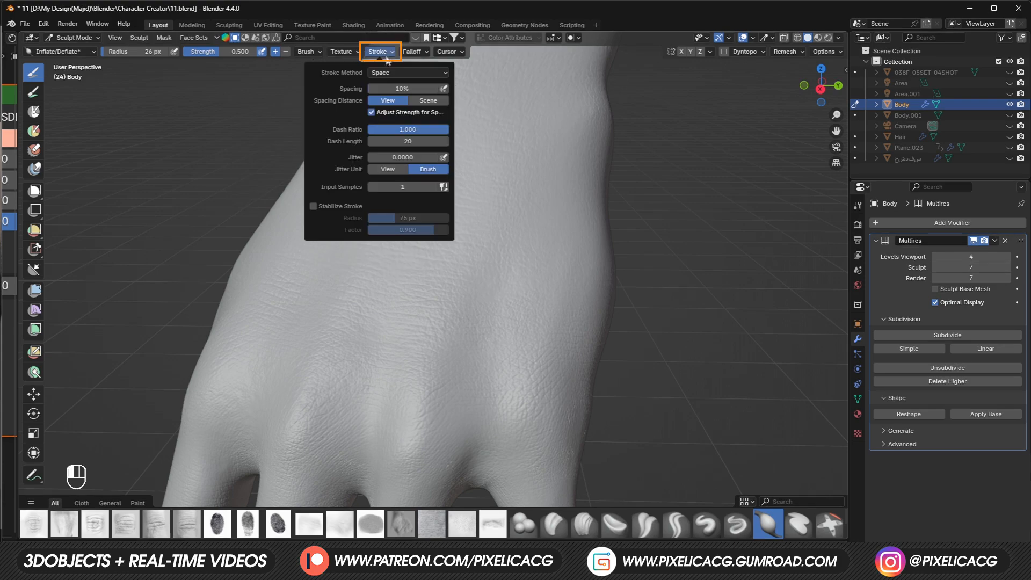
left_click(313, 207)
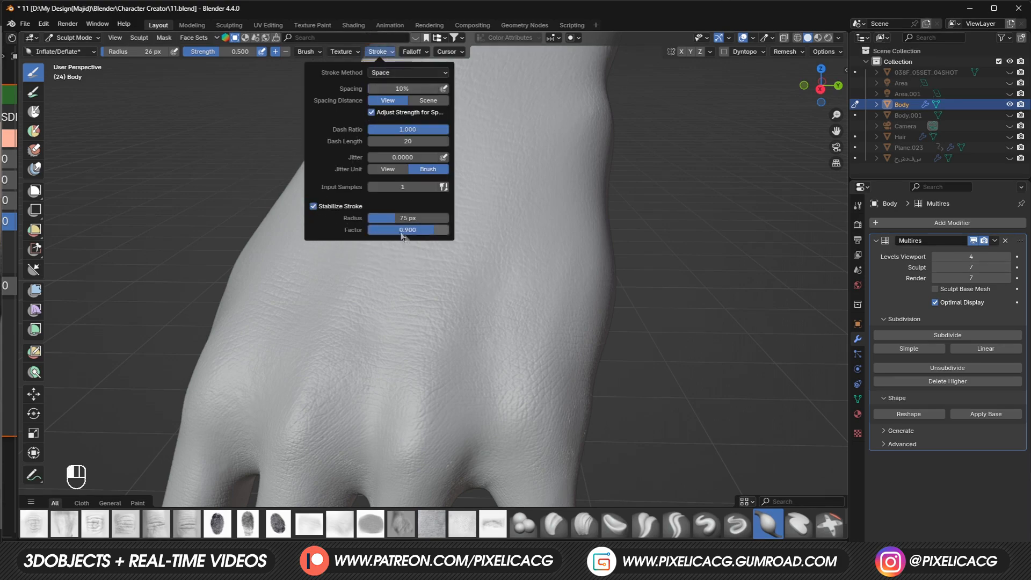
key("ctrl+z")
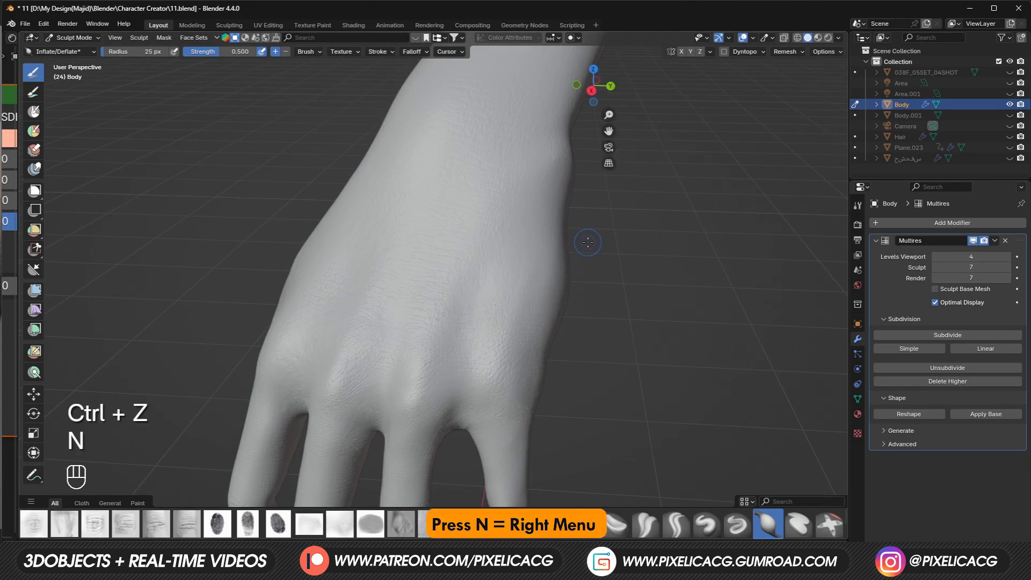
left_click(723, 385)
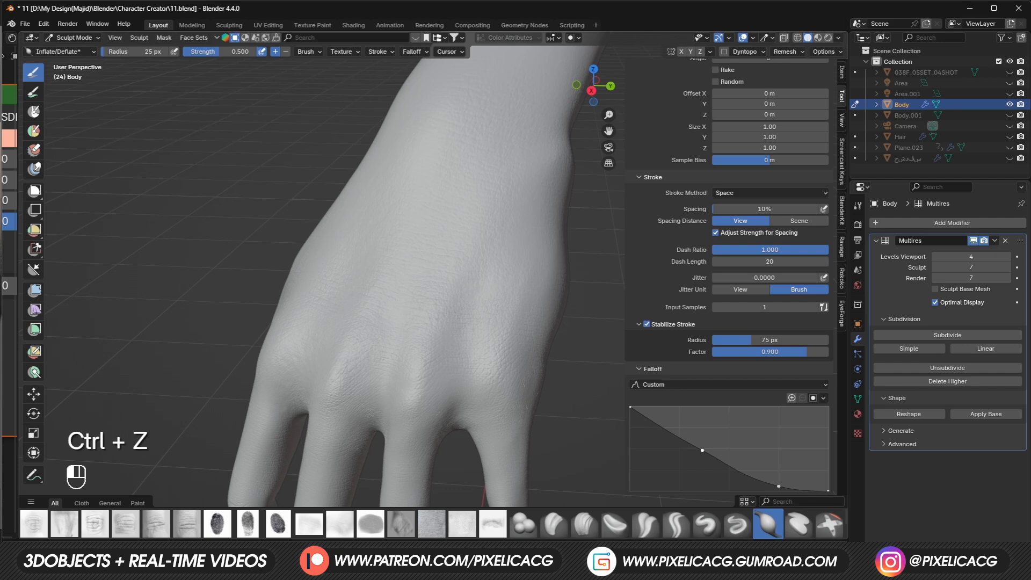
key("ctrl+z")
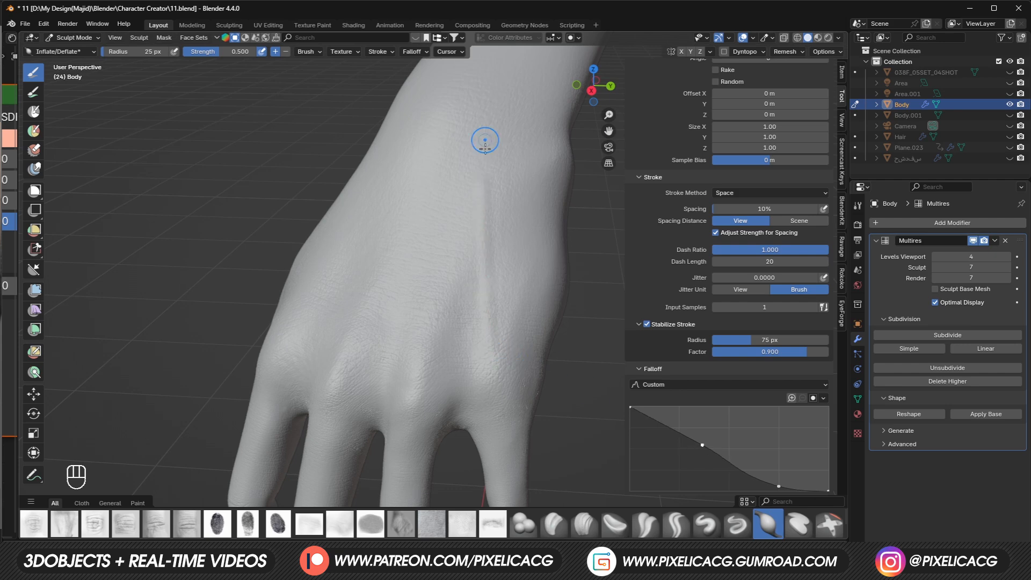
key("N")
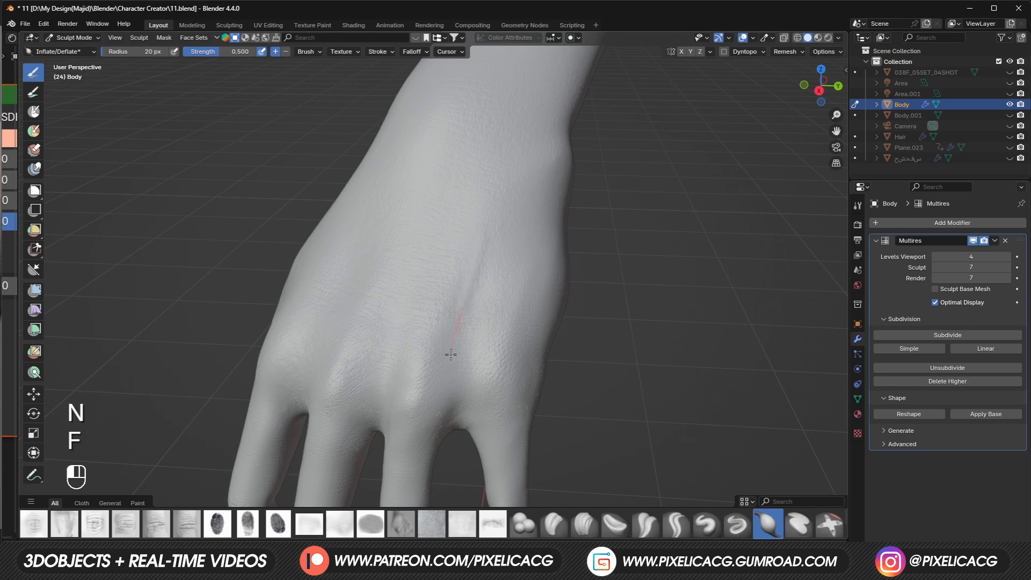
Step: Raise veins across the back of the hand at multires sculpt level 4, then return to level 7
key("ctrl+z")
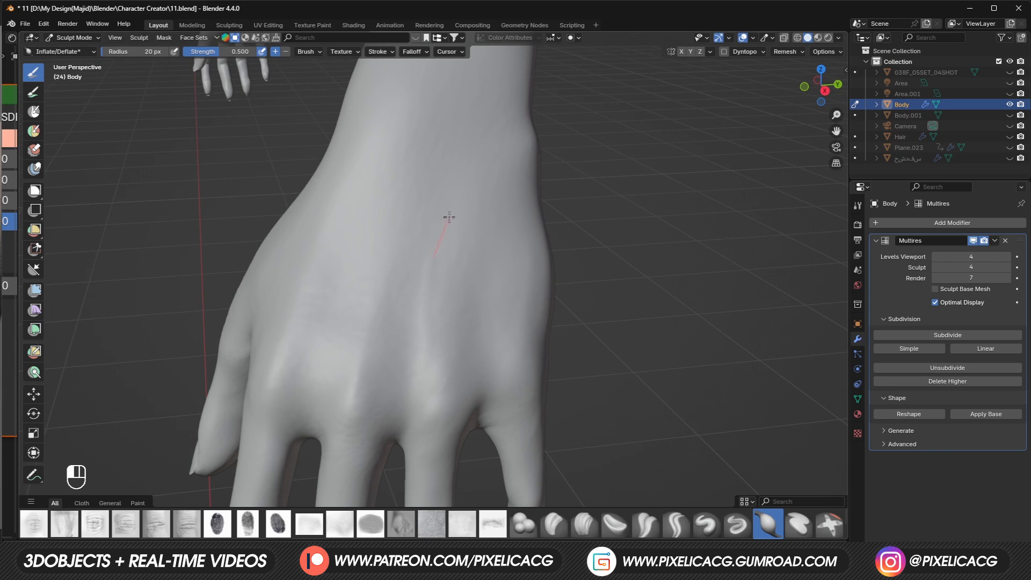
mouse_move(513, 140)
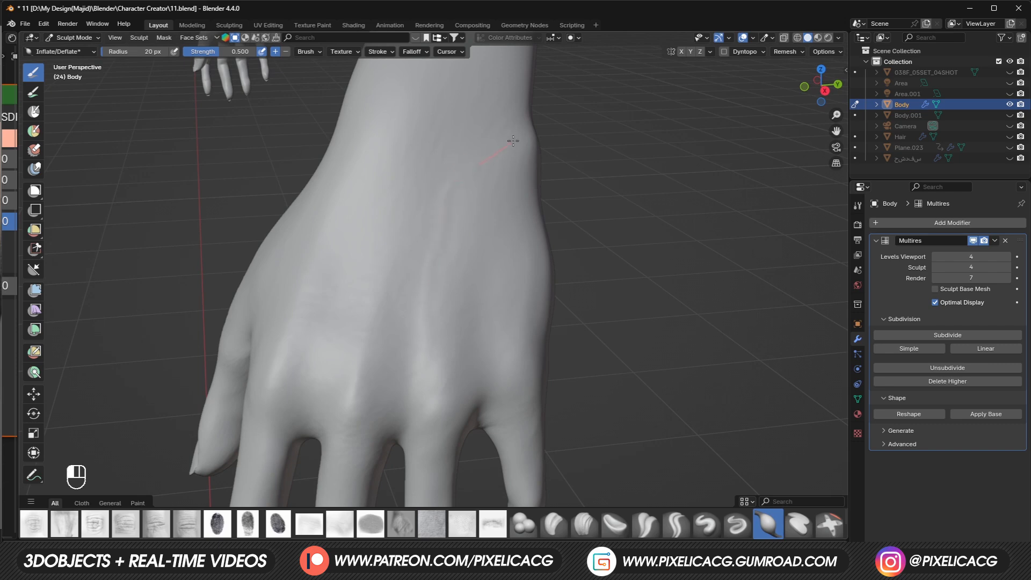
mouse_move(391, 309)
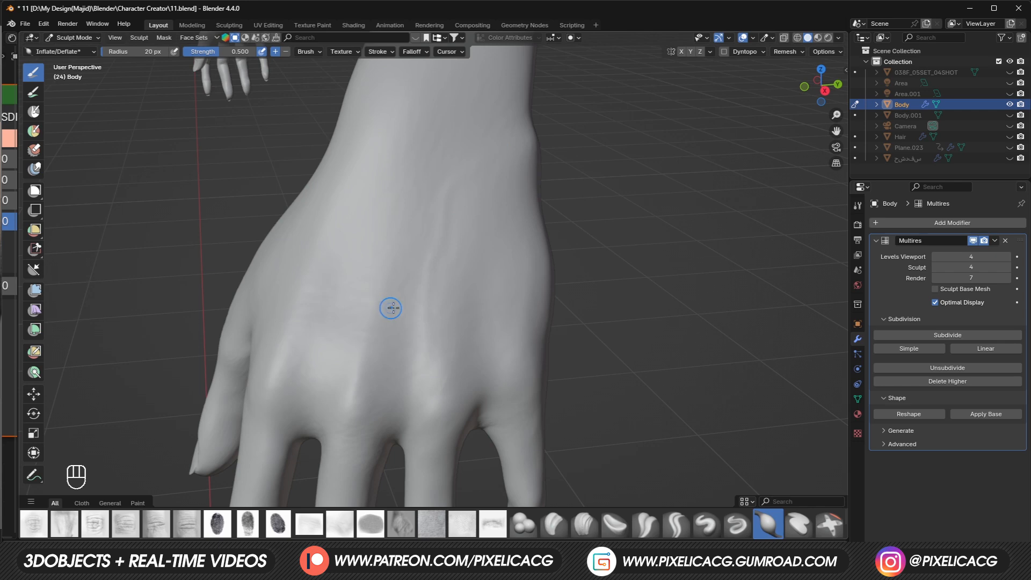
mouse_move(411, 268)
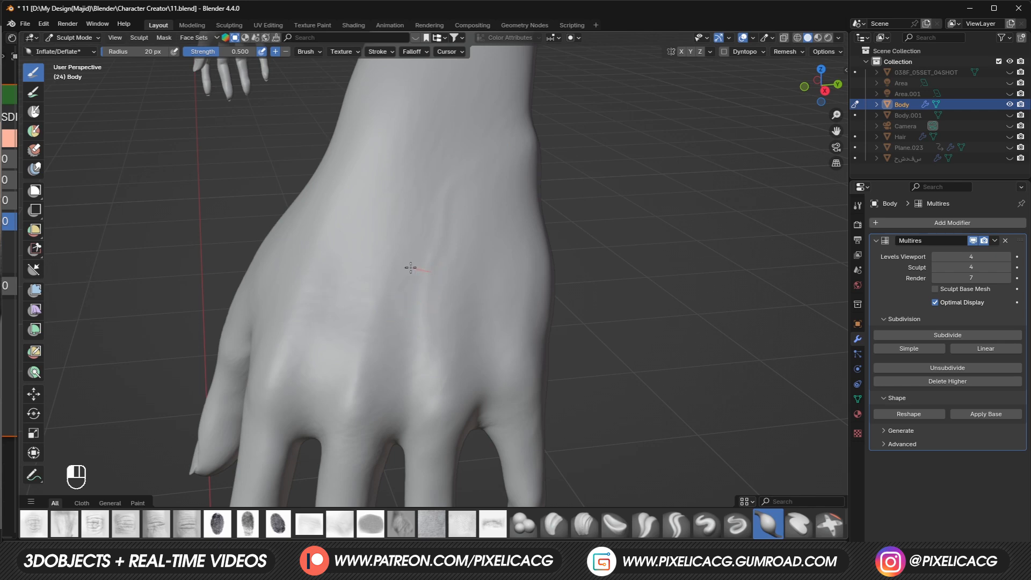
mouse_move(400, 213)
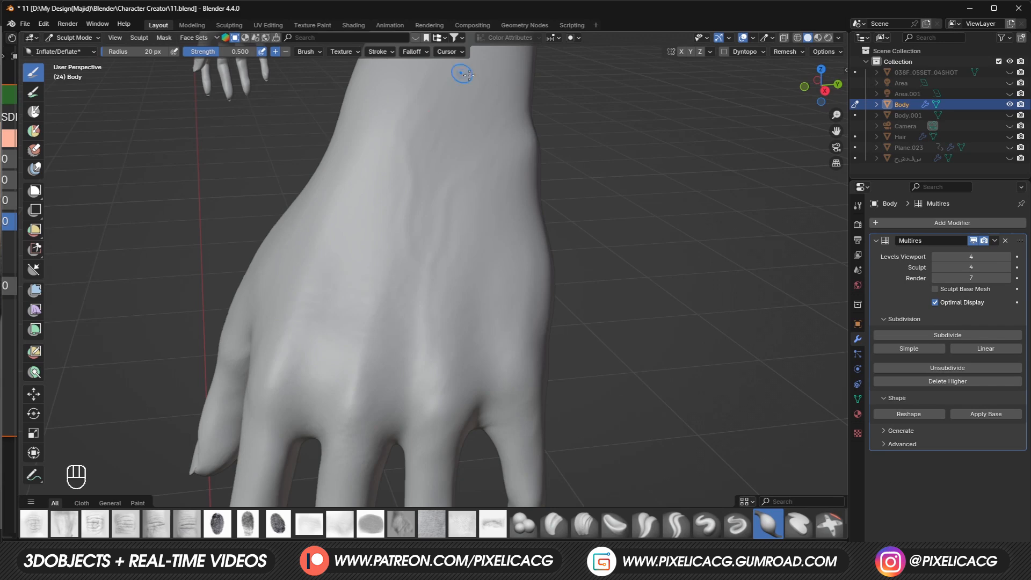
key("ctrl+z")
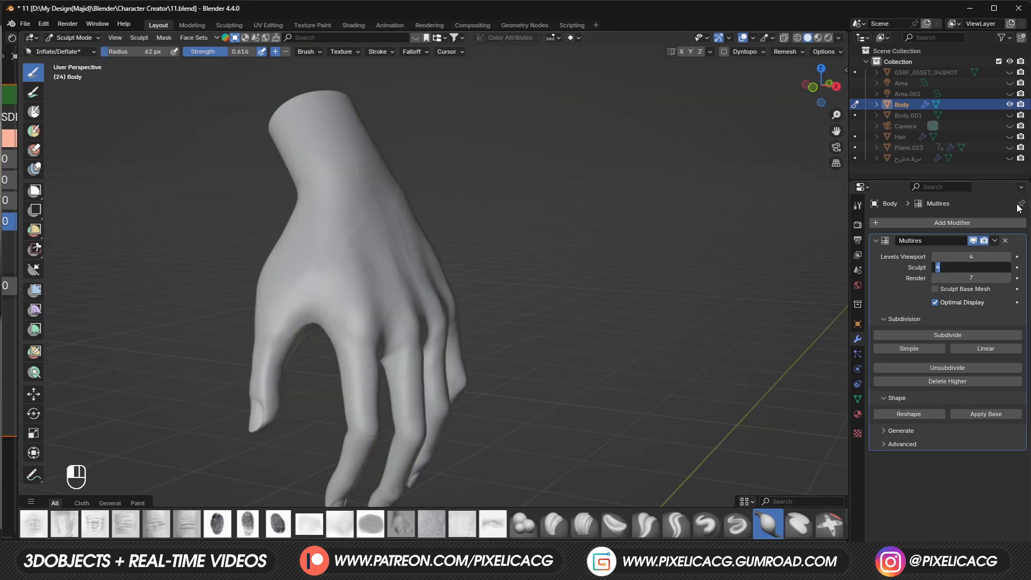
key("f10")
type("7")
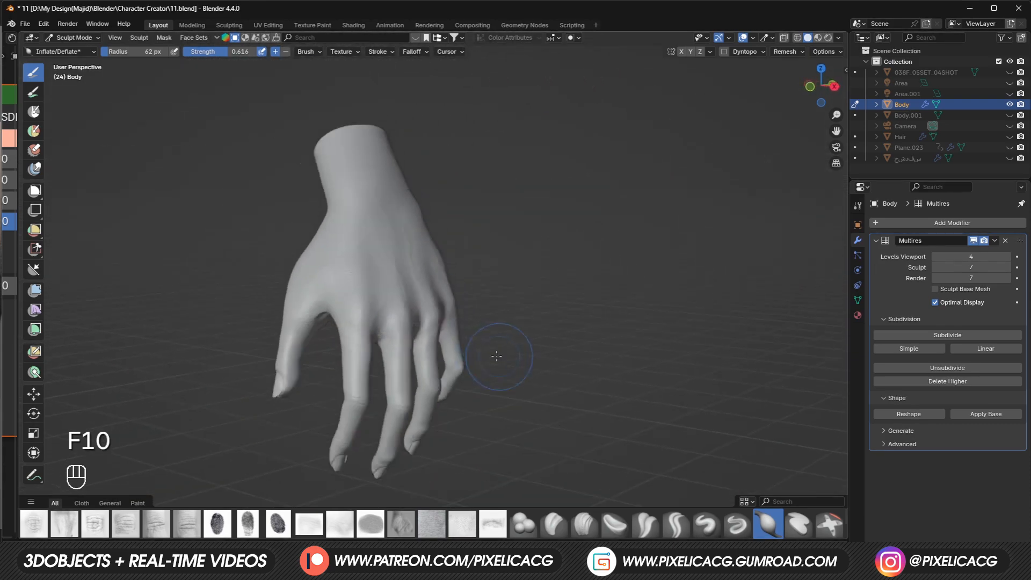
scroll("up", 3)
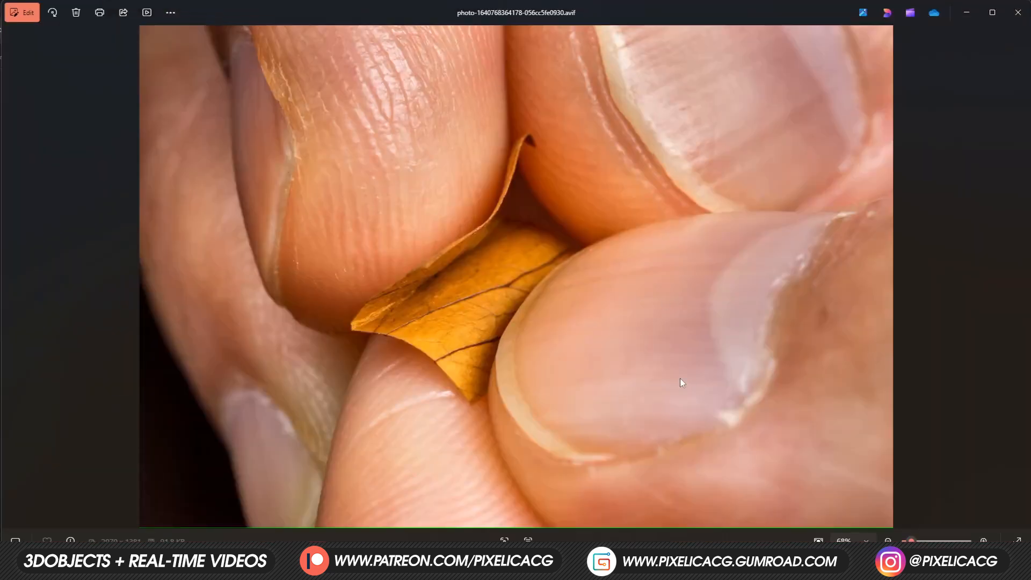
mouse_move(760, 268)
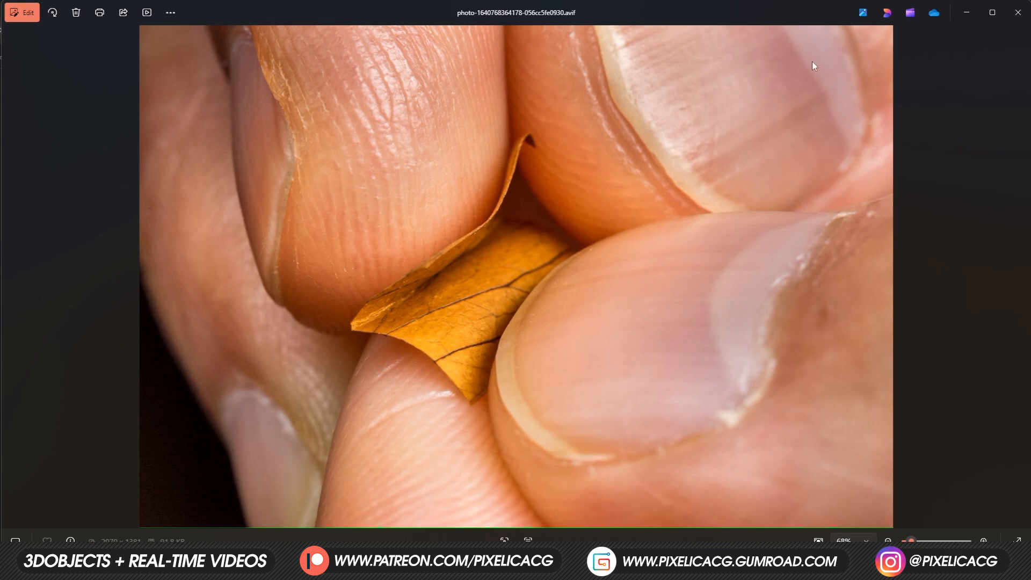
mouse_move(255, 105)
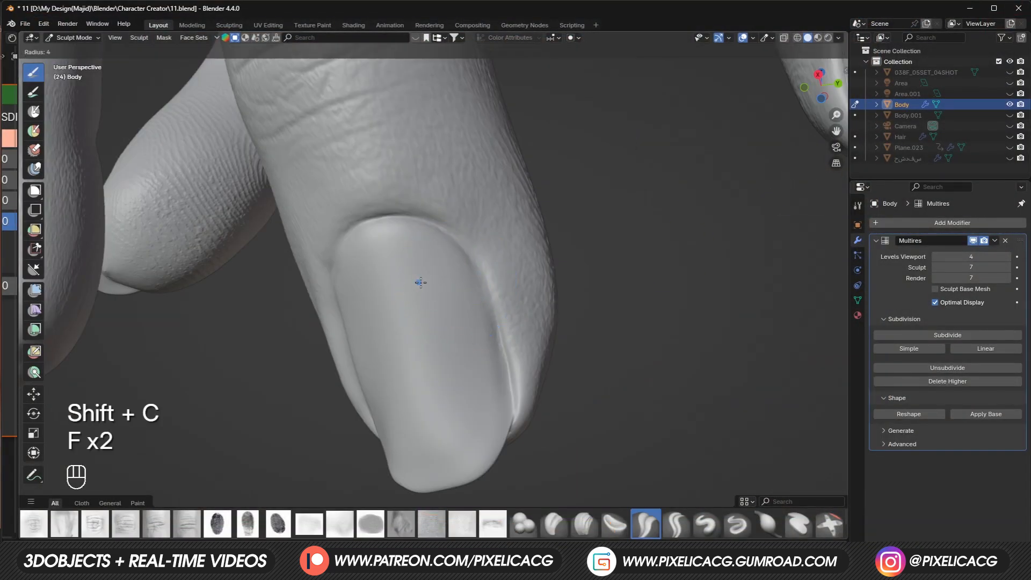
Step: Carve cuticle wrinkles above the fingernail, polish the nail edge with Crease Polish, and open 12.blend
key("ctrl+z")
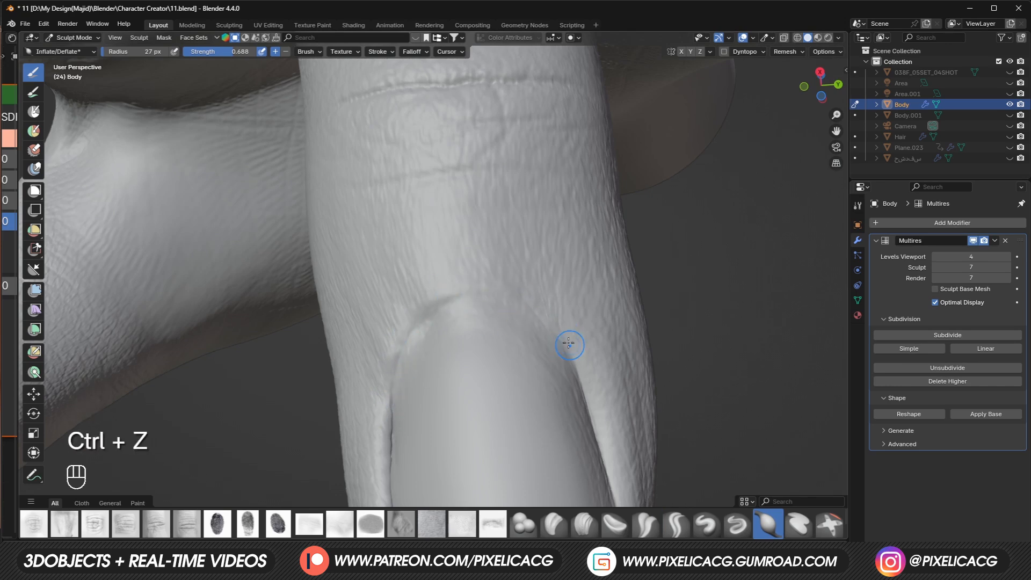
key("f")
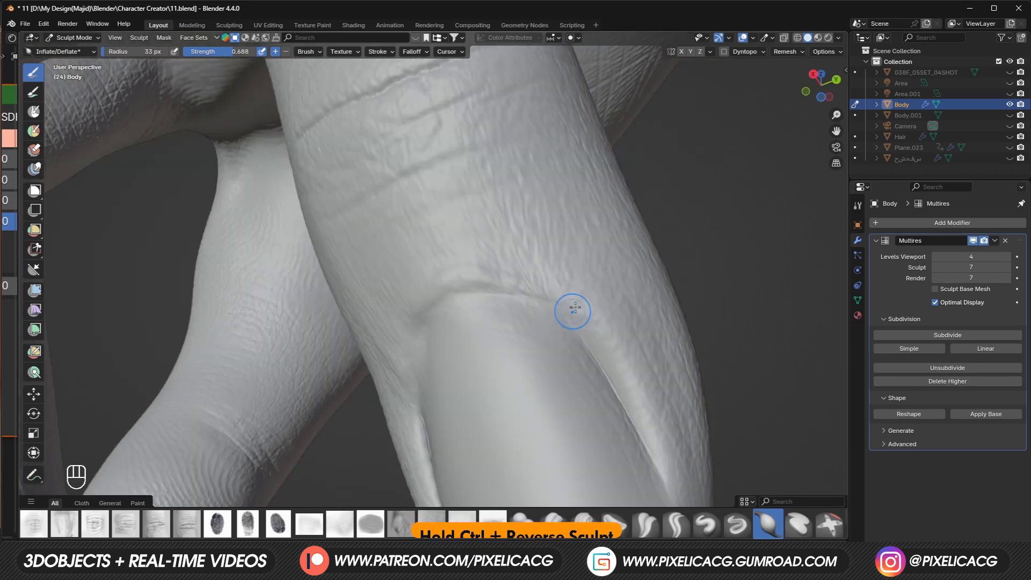
key("ctrl+z")
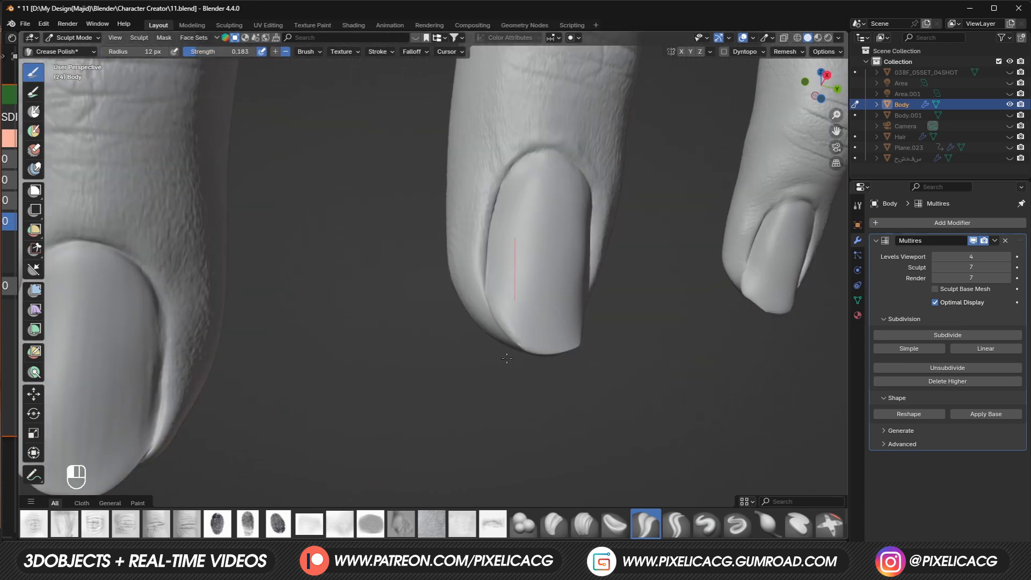
key("ctrl+z")
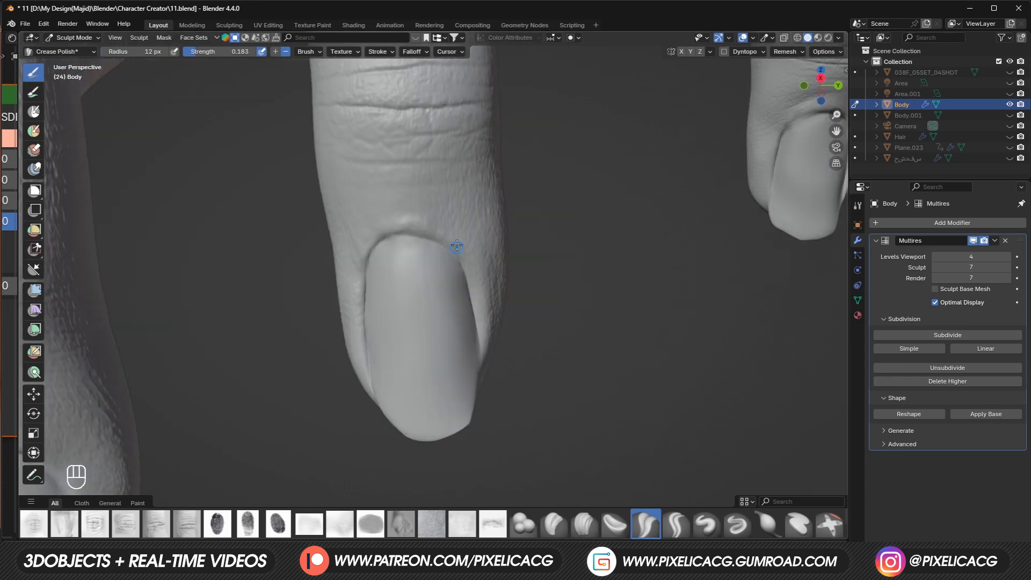
key("Tab")
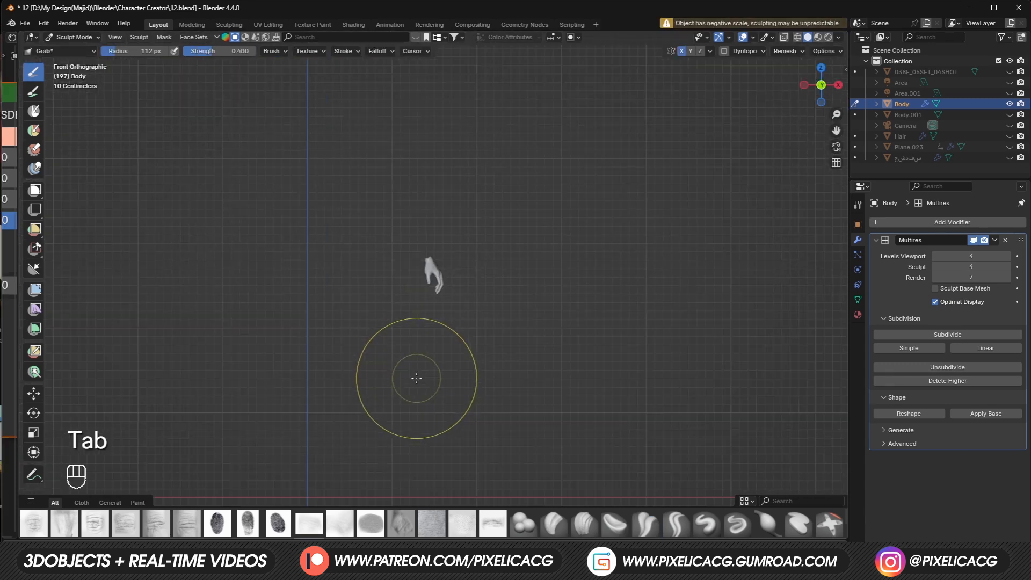
Step: Unhide the whole body mesh, keep only the feet visible, and return to Sculpt Mode
key("Tab")
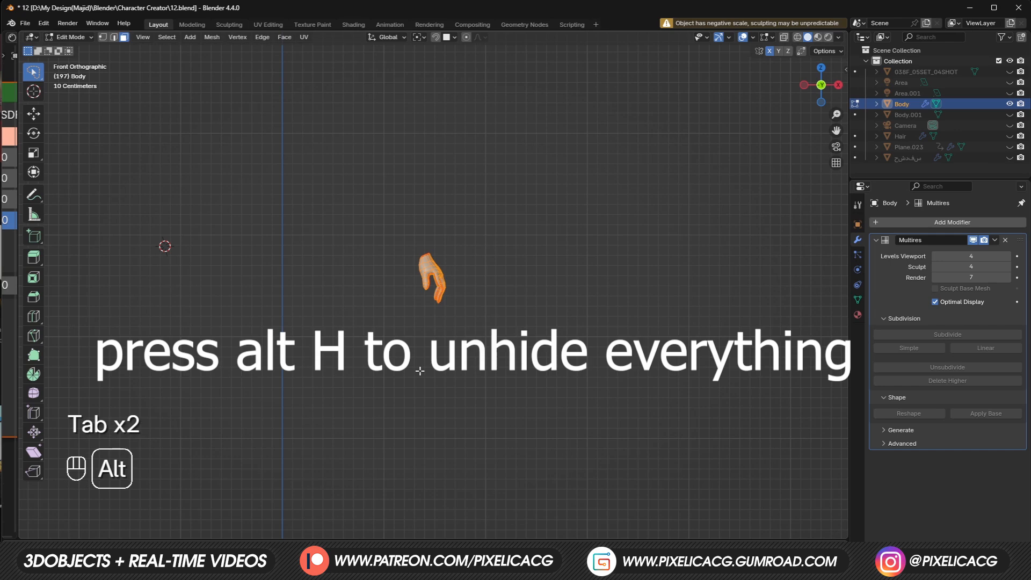
key("alt+h")
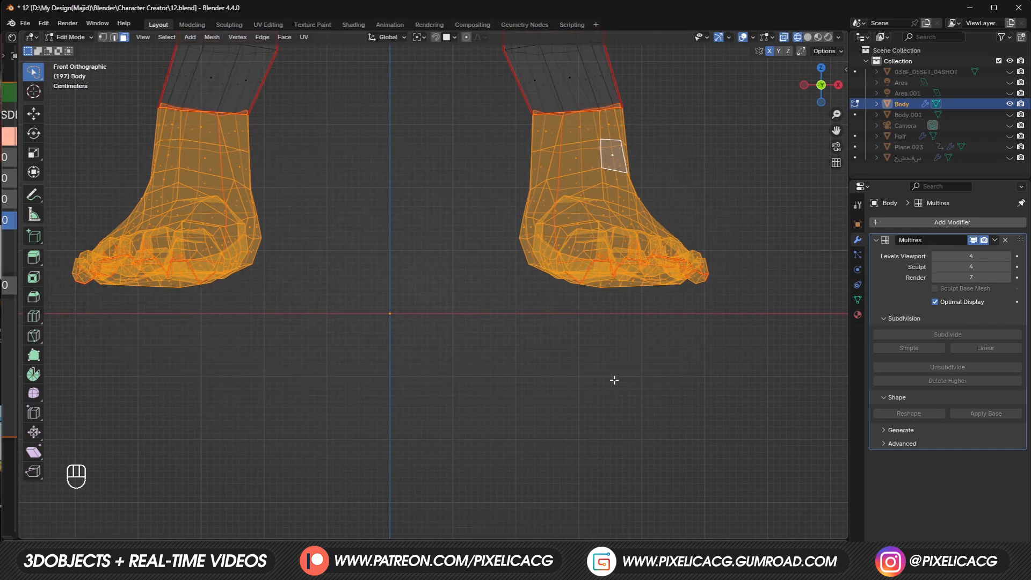
key("shift+h")
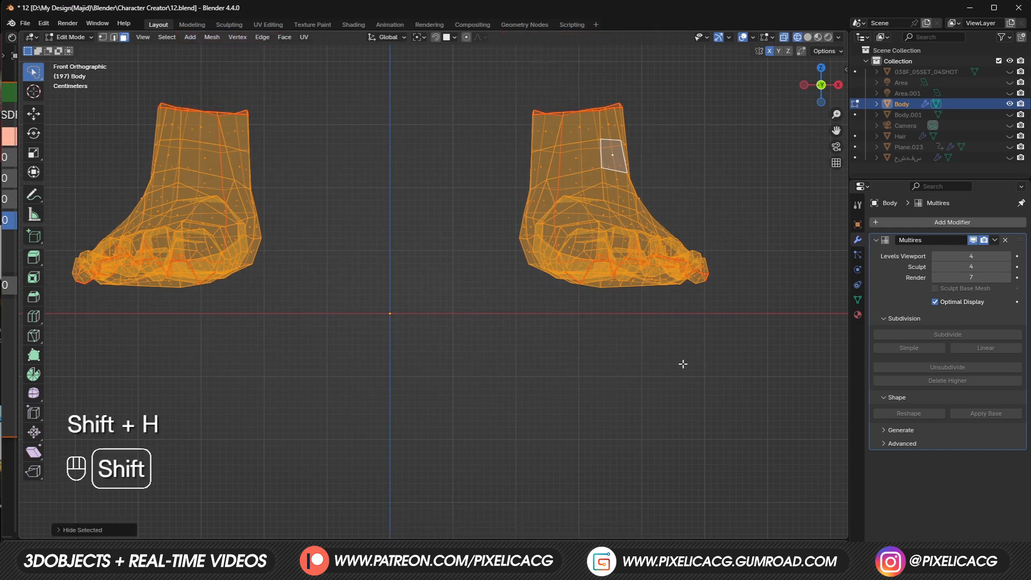
key("Tab")
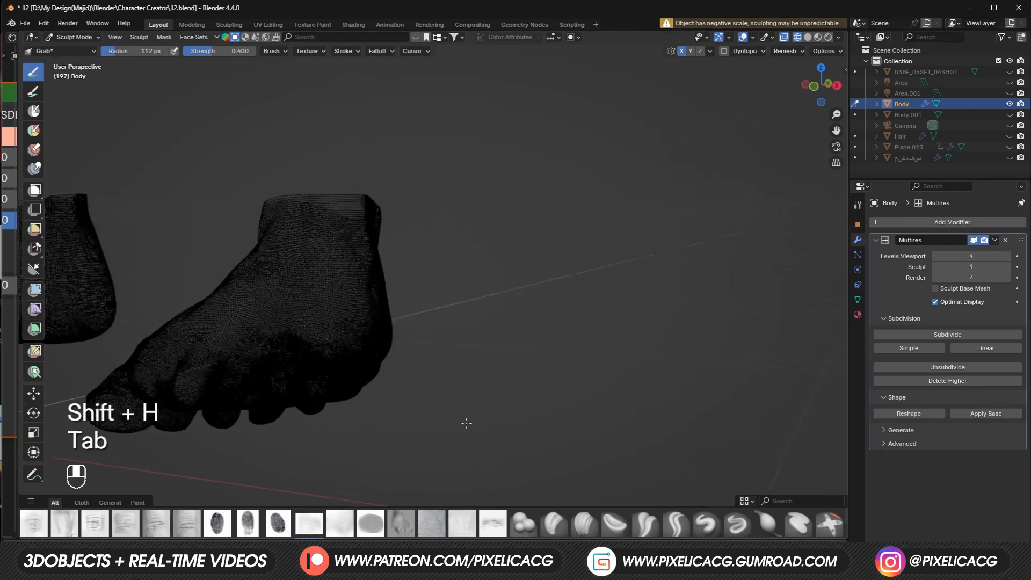
key("z")
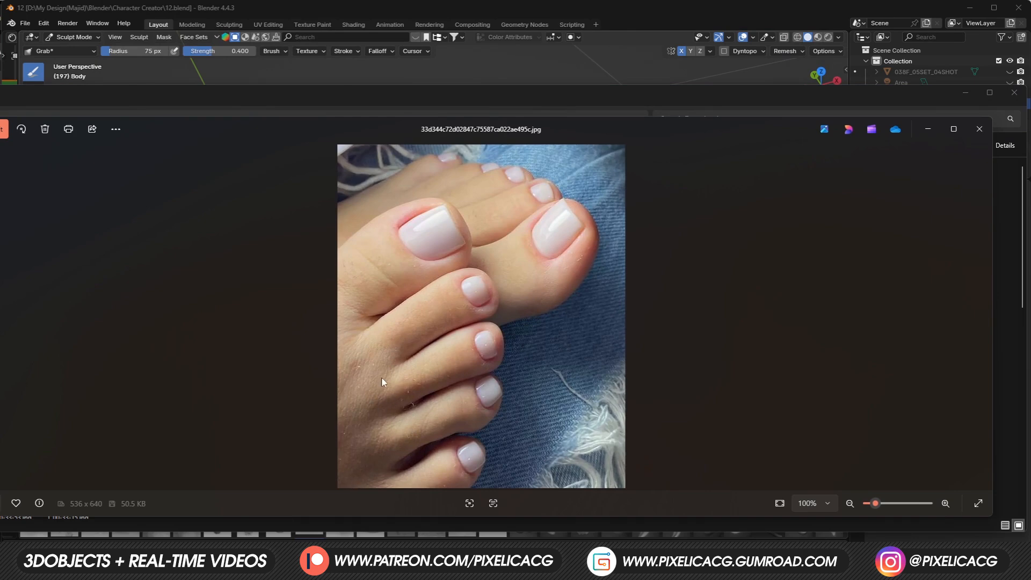
mouse_move(383, 291)
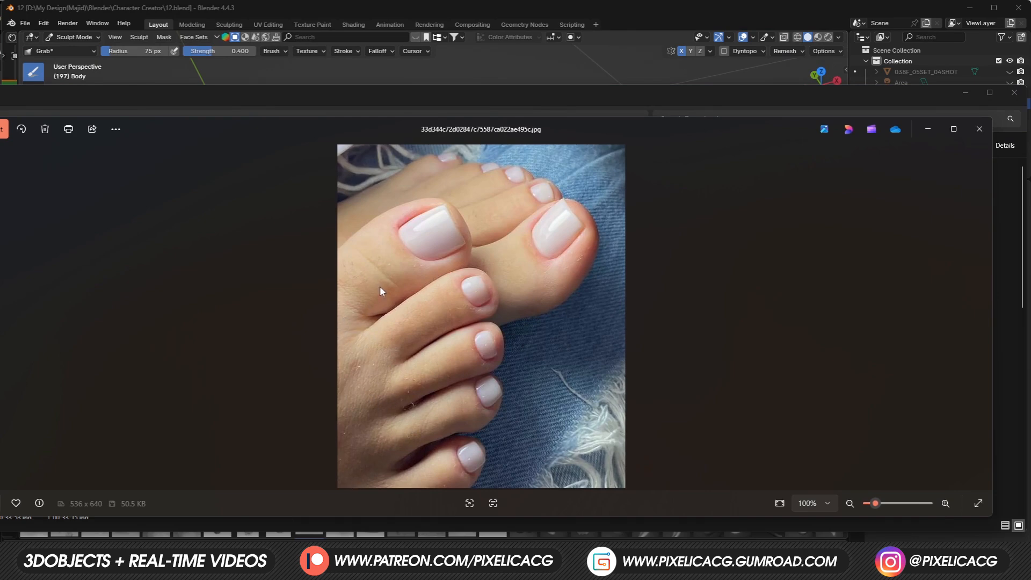
mouse_move(648, 233)
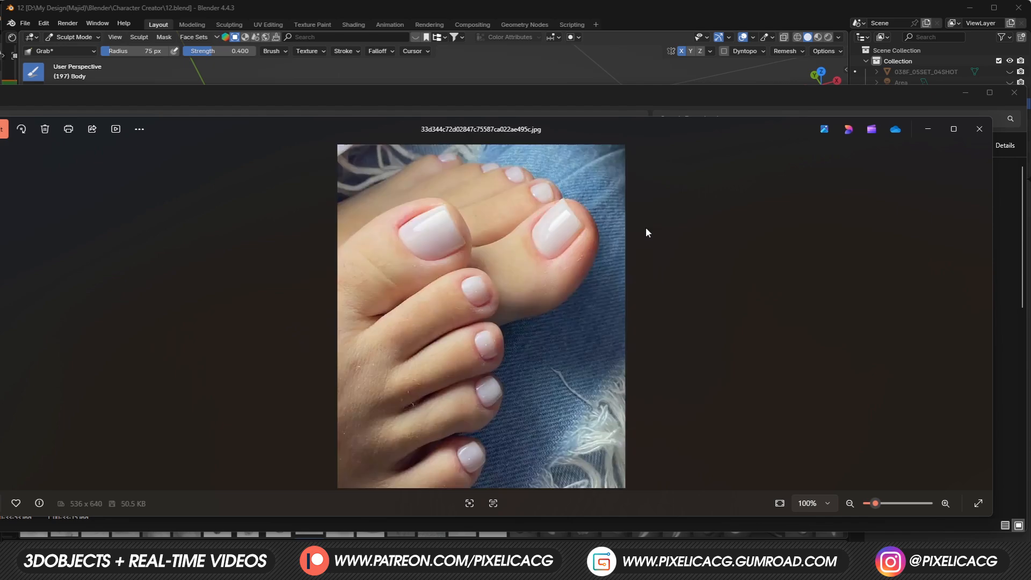
Step: View the toe and toenail reference photo in Photos and close it
left_click(979, 129)
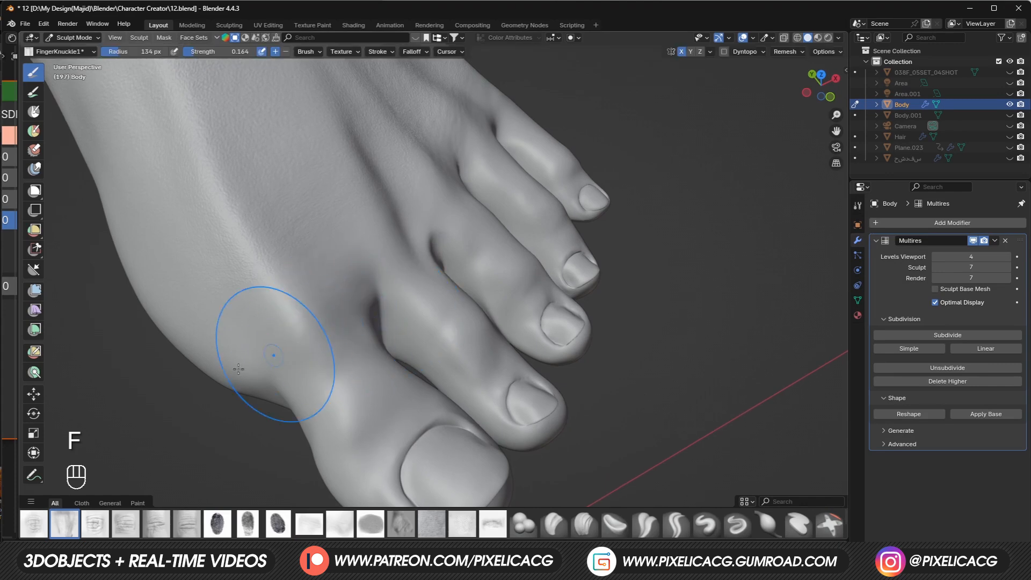
Step: Stroke FingerKnuckle1 wrinkles over the toe joints, then paint HandPores skin texture across the toes
key("ctrl+z")
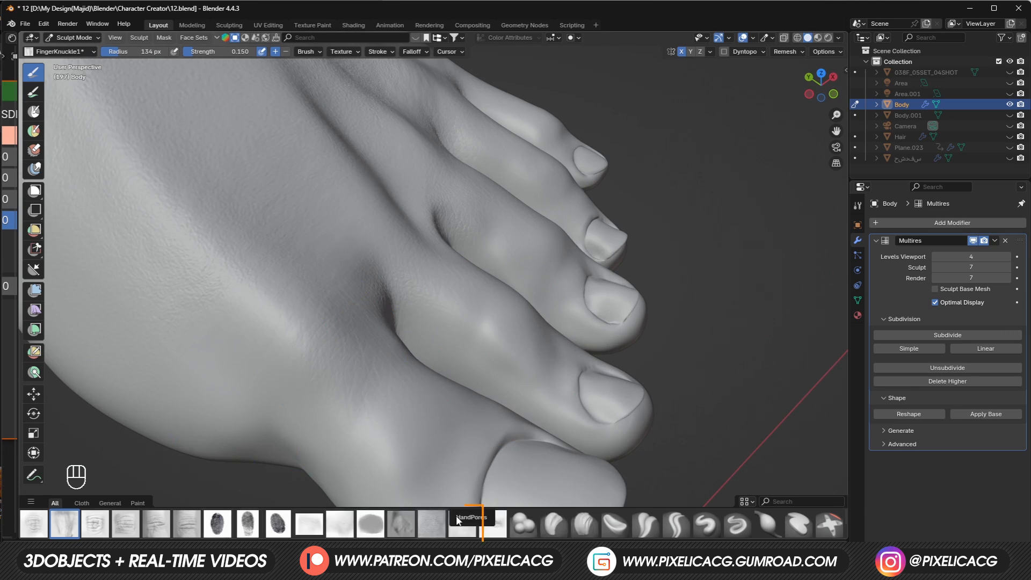
left_click(462, 523)
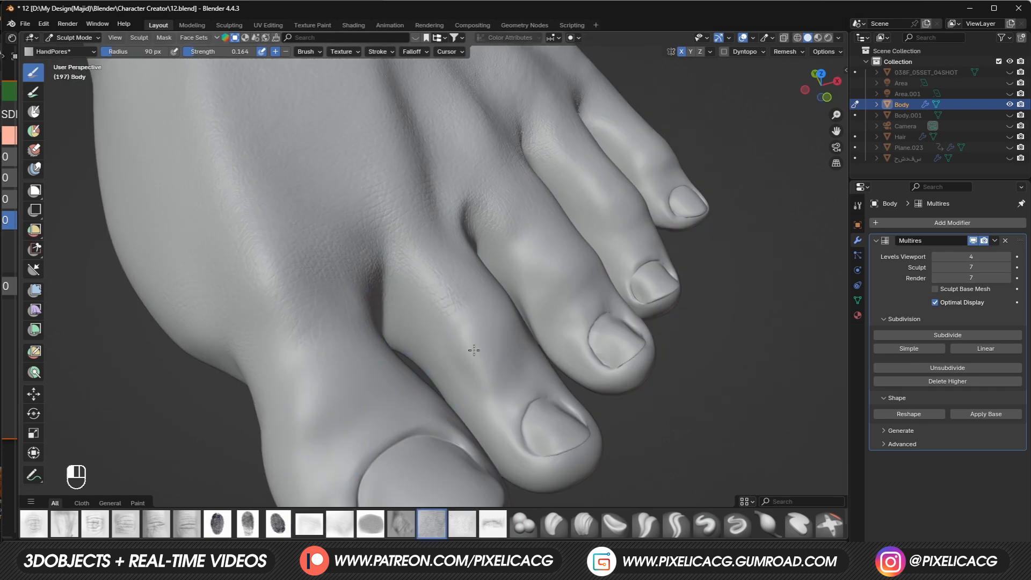
key("ctrl+z")
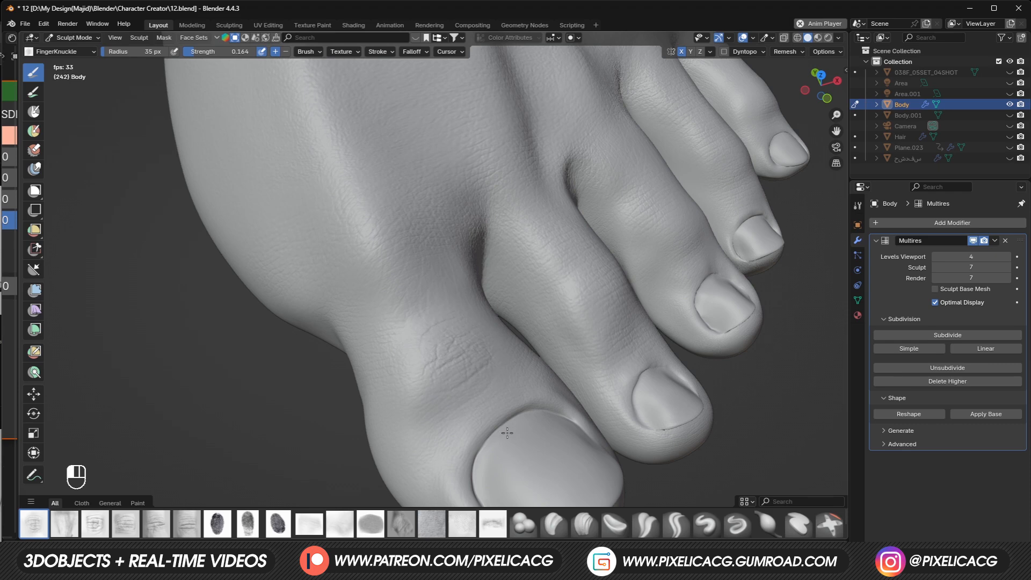
Step: Try FingerKnuckle, FingerKnuckle2 and FingerKnuckle3 patterns on the toe joints, undoing unwanted stamps
key("ctrl+z")
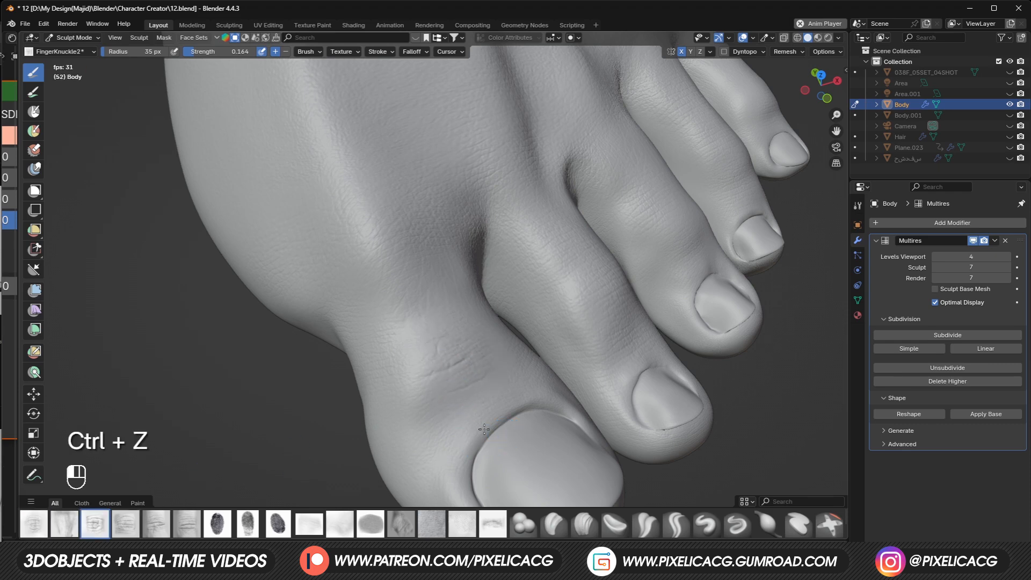
key("ctrl+z")
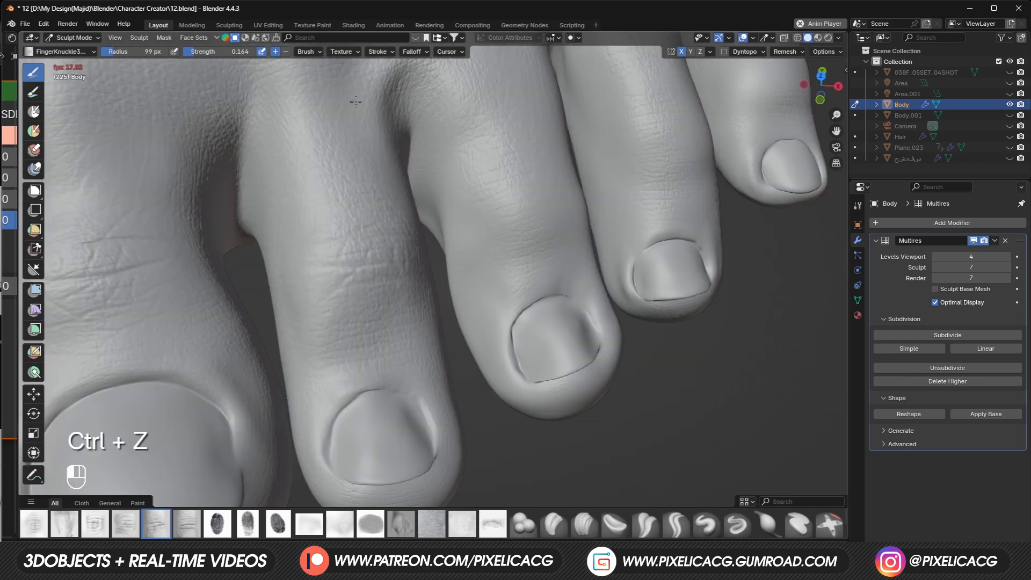
key("ctrl+z")
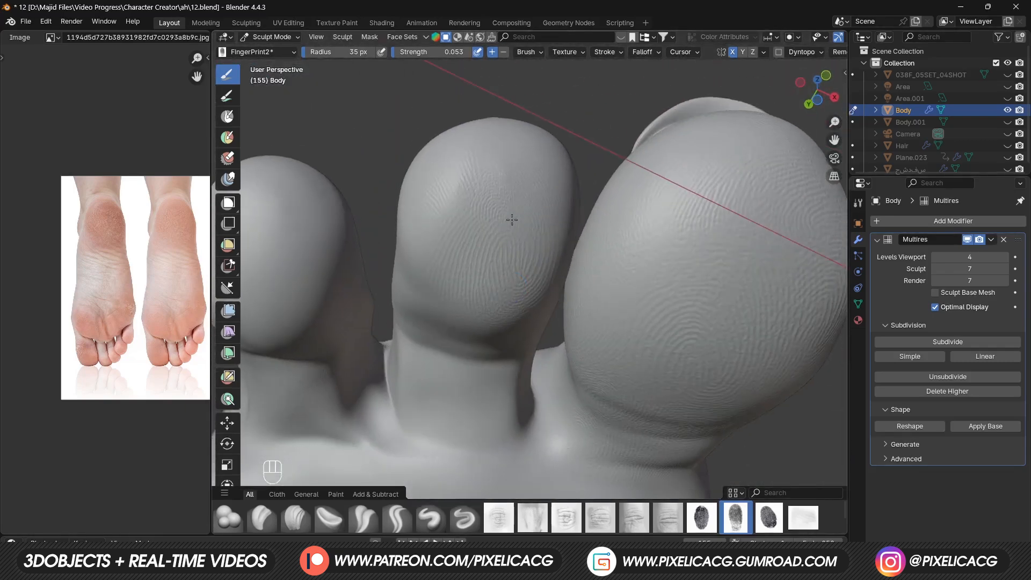
Step: Stamp FingerPrint2 ridges along the toe pads toward the ball of the foot, undoing bad strokes
key("ctrl+z")
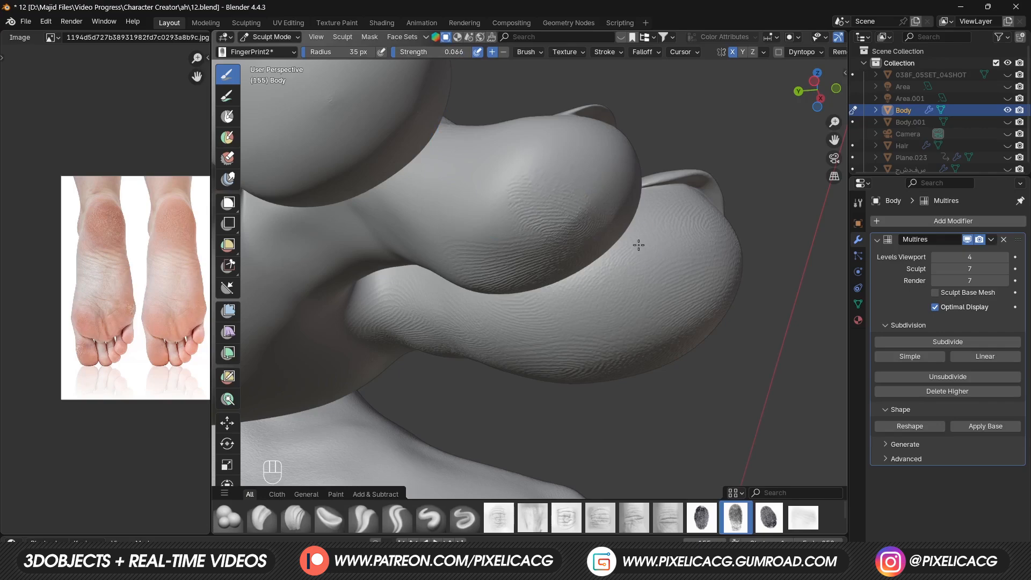
key("ctrl+z")
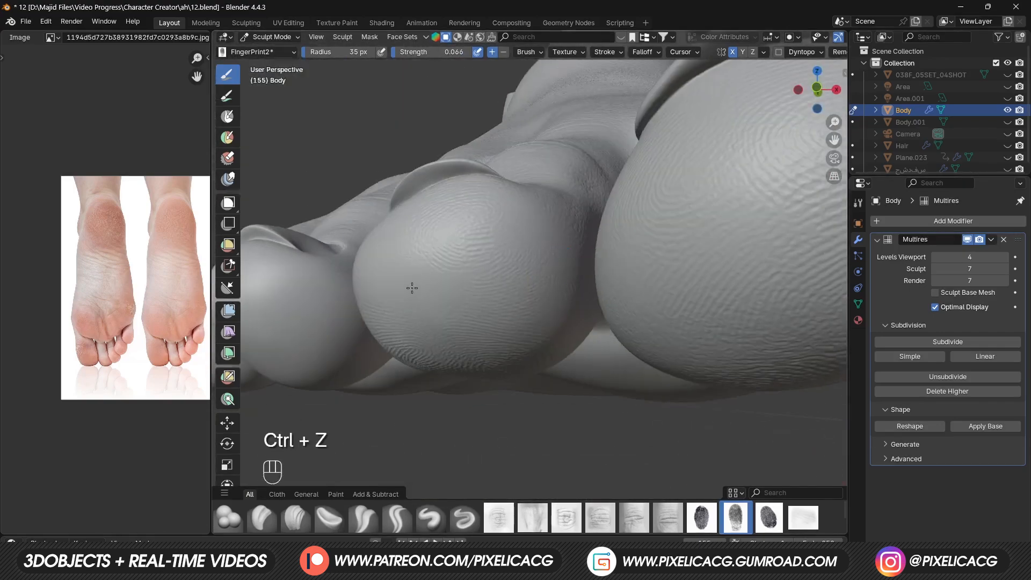
key("ctrl+z")
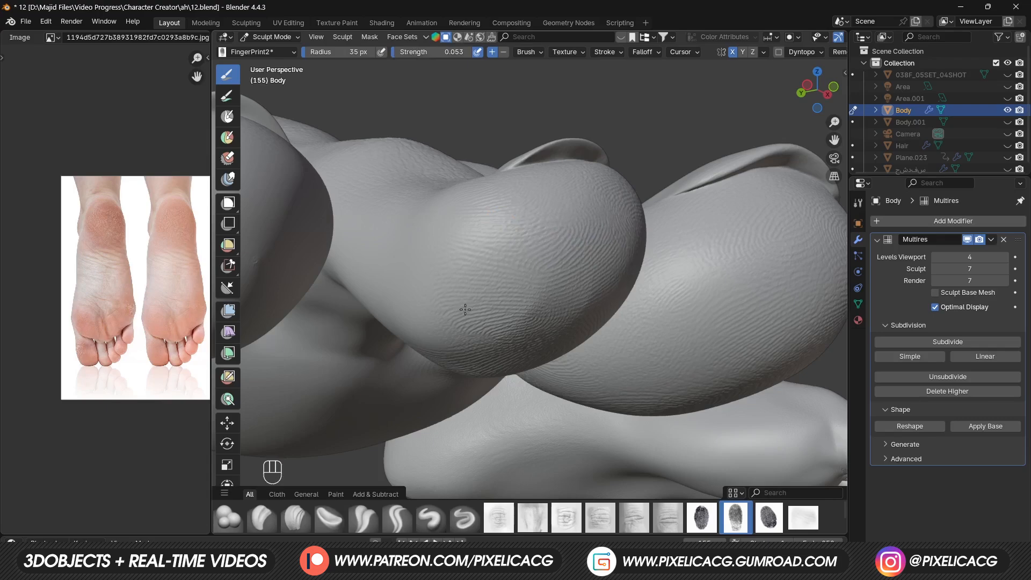
key("ctrl+z")
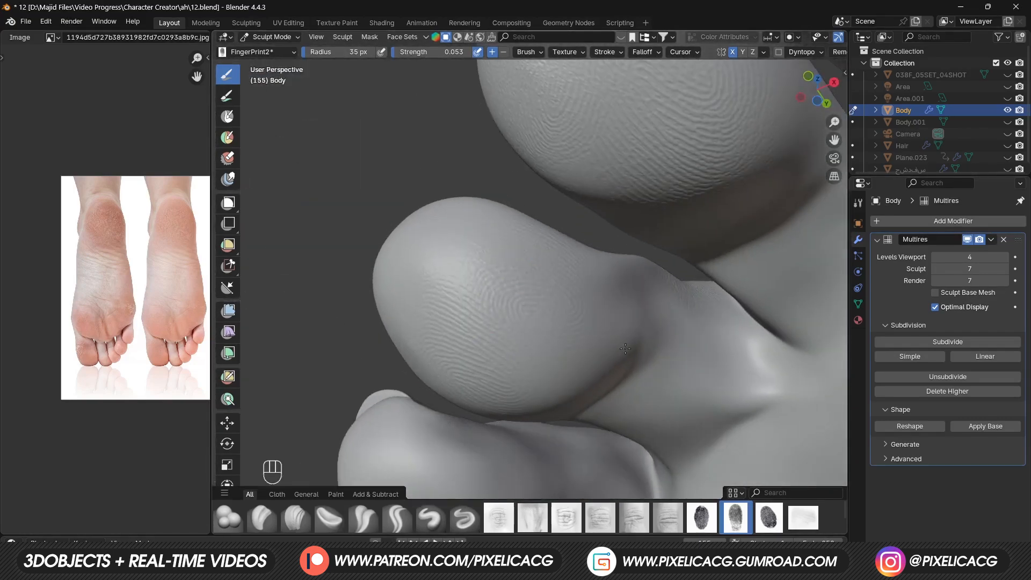
key("ctrl+z")
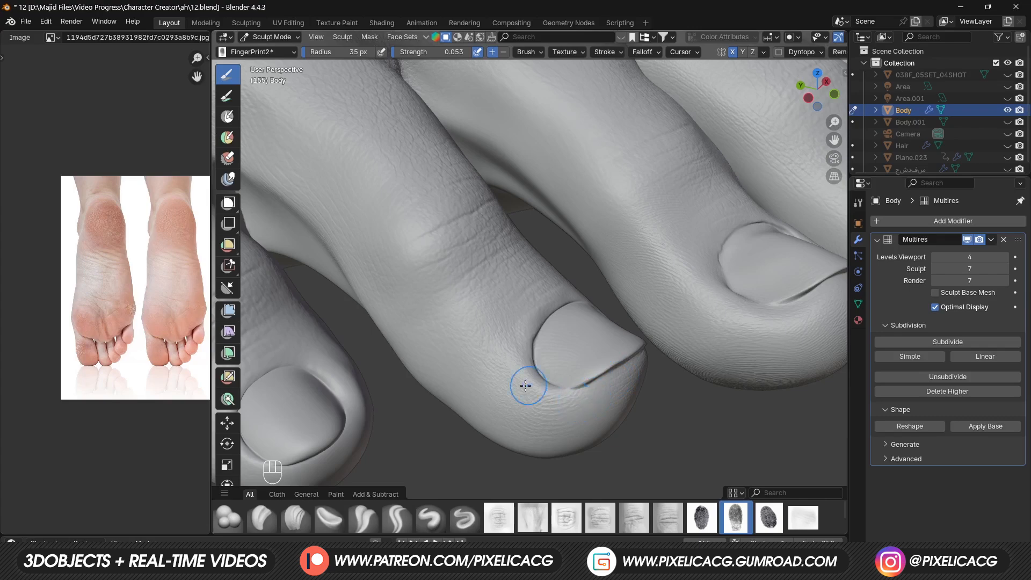
key("ctrl+z")
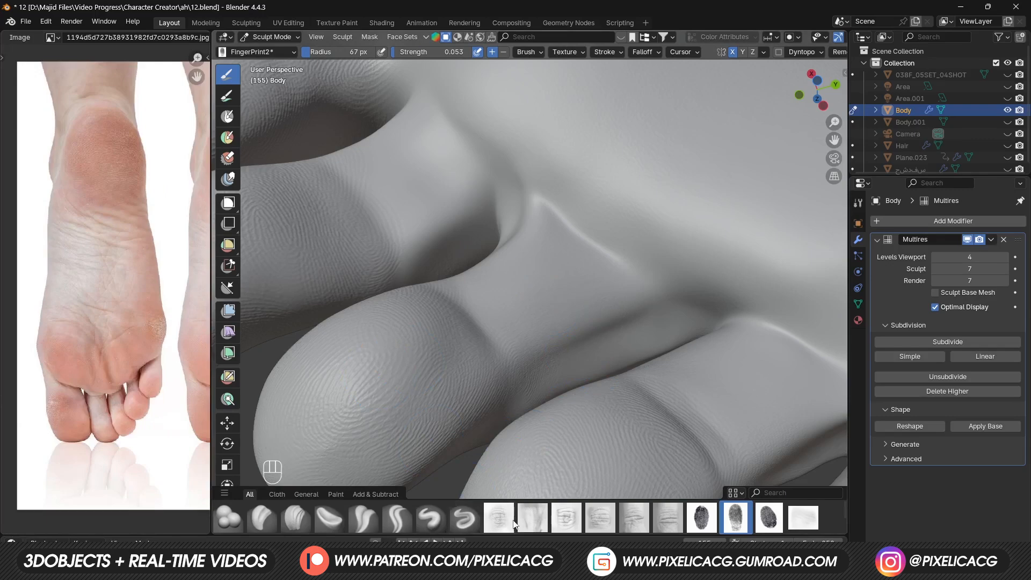
Step: Stamp FingerKnuckle wrinkles over each finger joint at a lowered brush strength
left_click(666, 517)
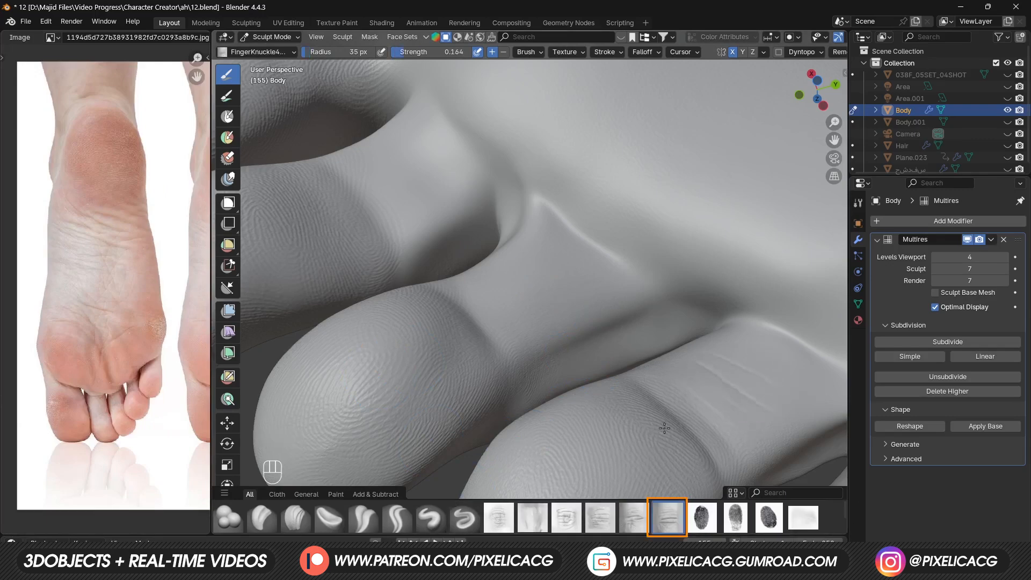
key("ctrl+z")
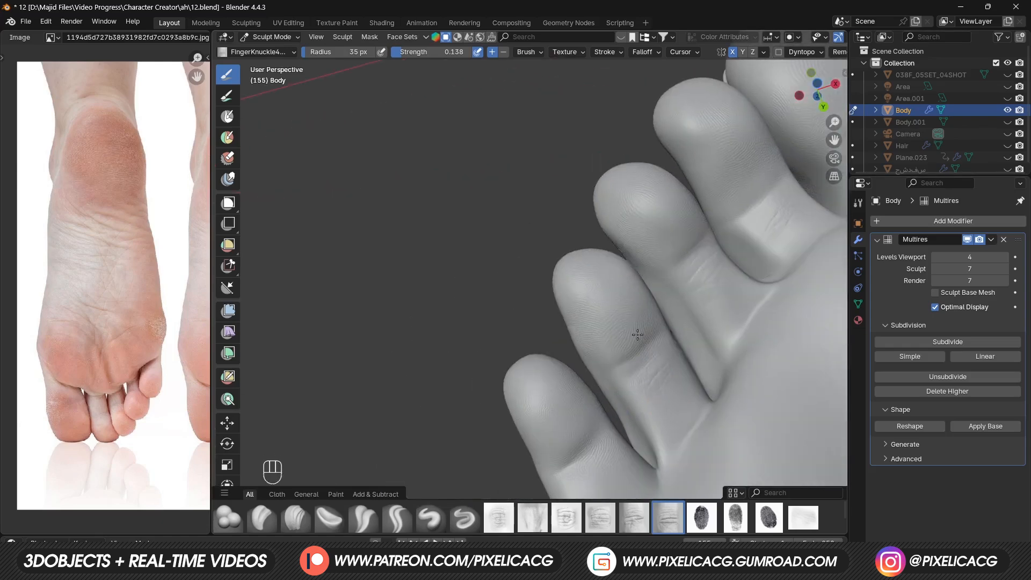
key("ctrl+z")
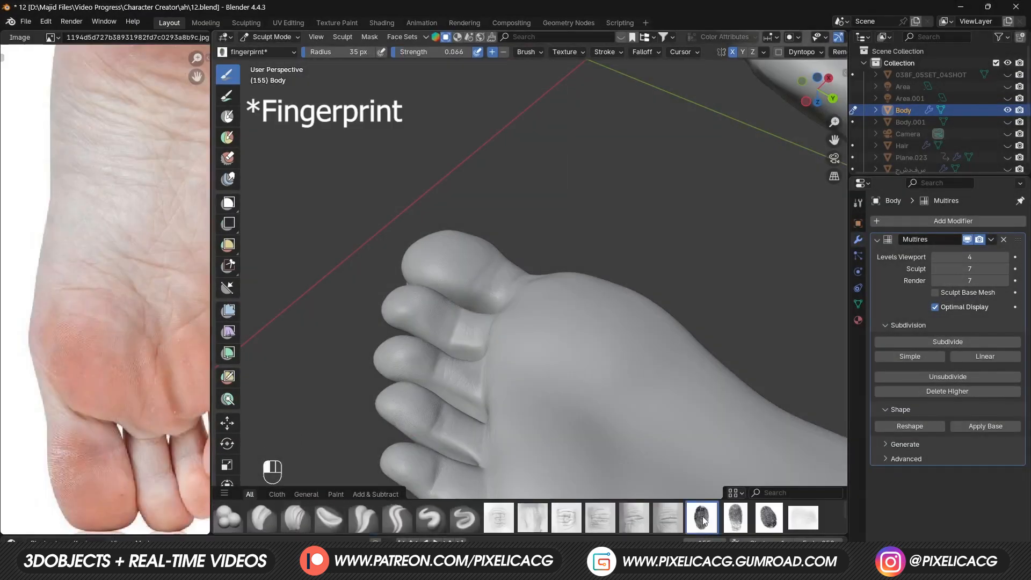
Step: Paint fingerprint ridges over the toes and ball of the foot, undoing bad strokes
key("ctrl+z")
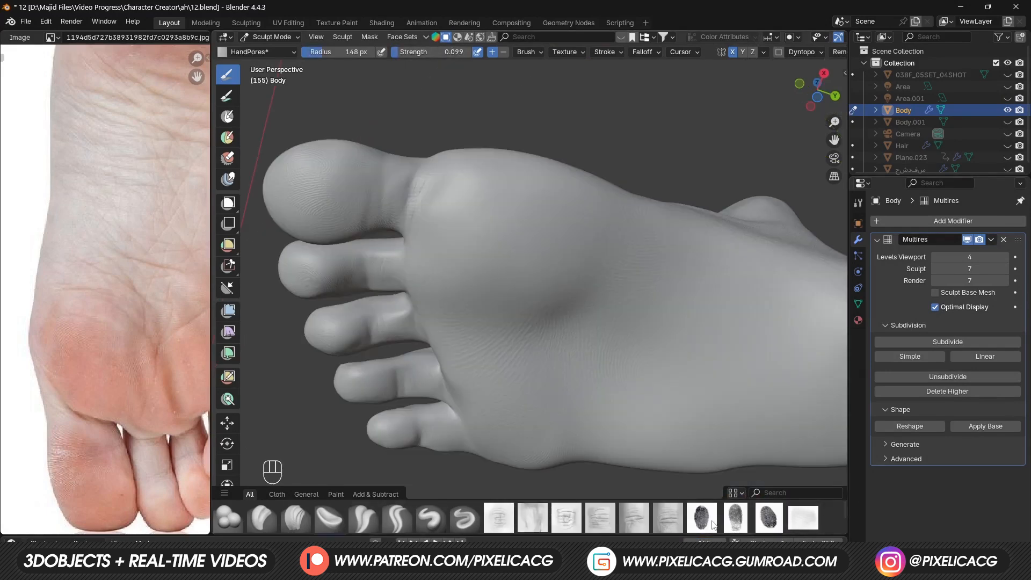
left_click(702, 518)
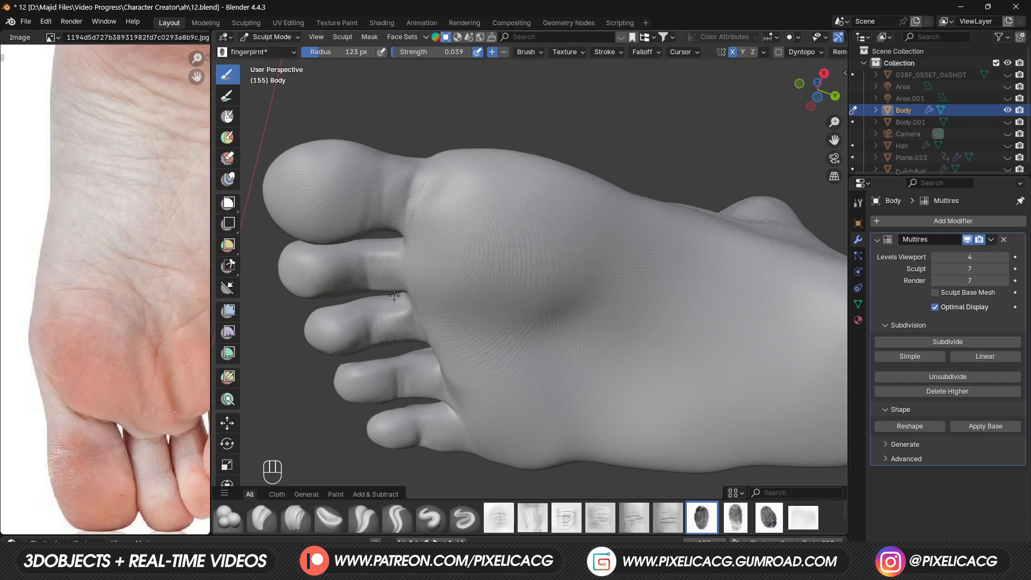
key("ctrl+z")
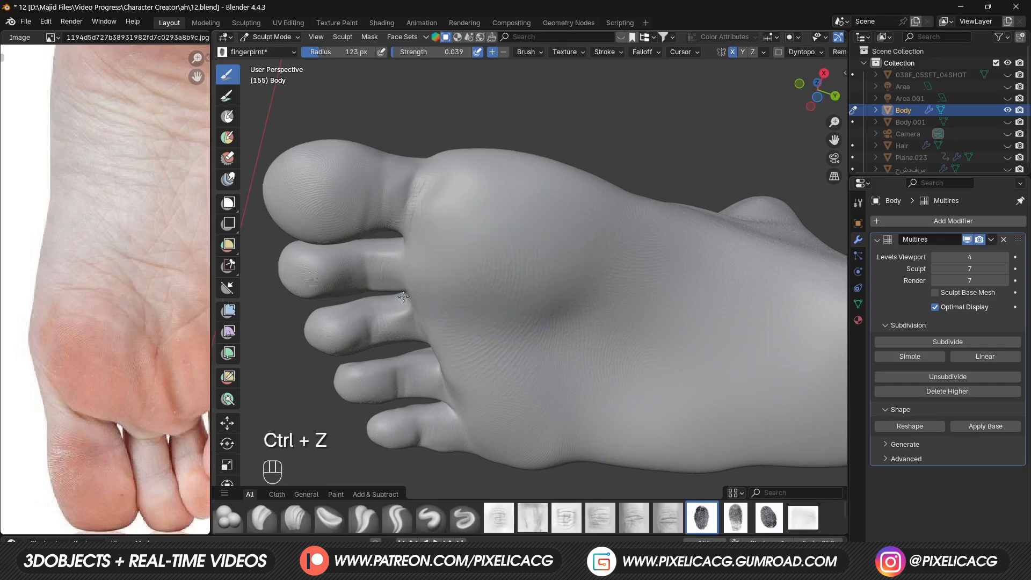
key("ctrl+z")
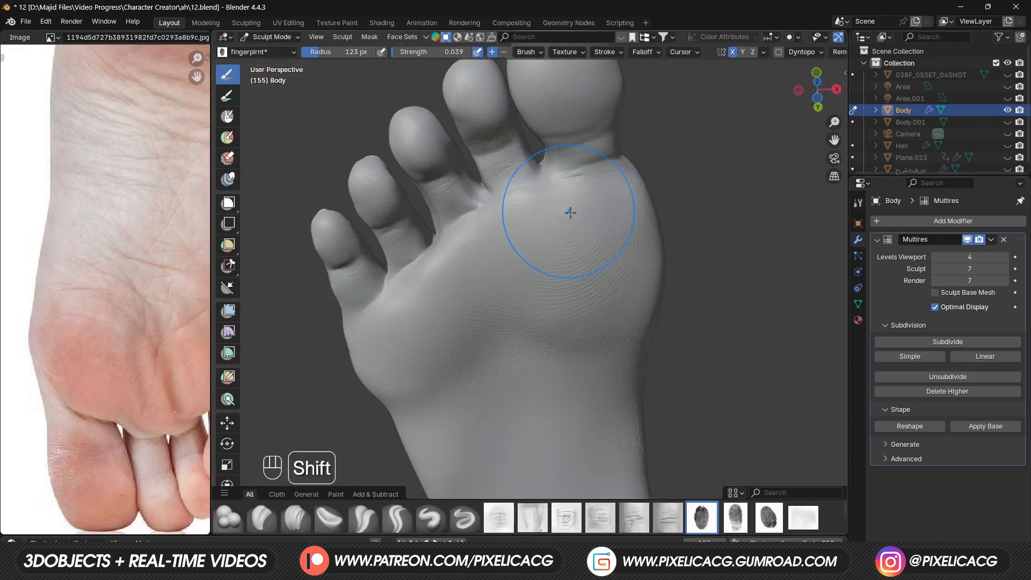
mouse_move(495, 214)
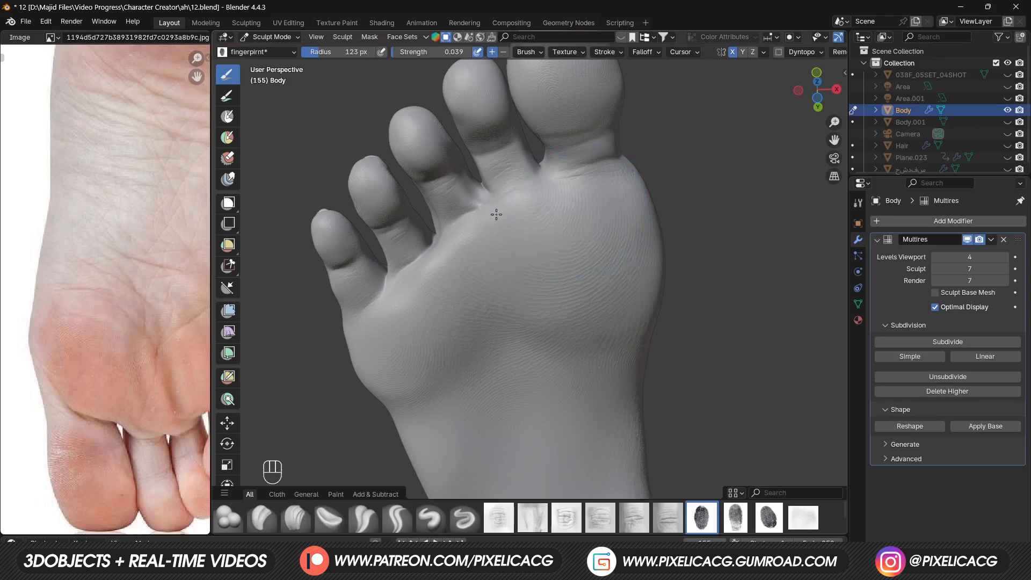
mouse_move(540, 232)
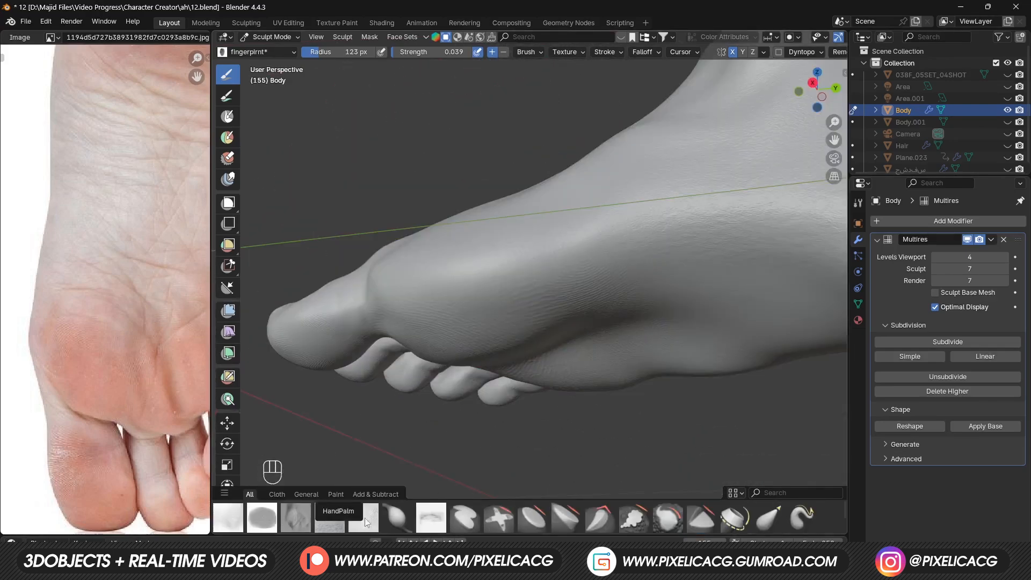
Step: Stroke the HandPores brush across the sole from a zoomed-in bottom view
left_click(329, 518)
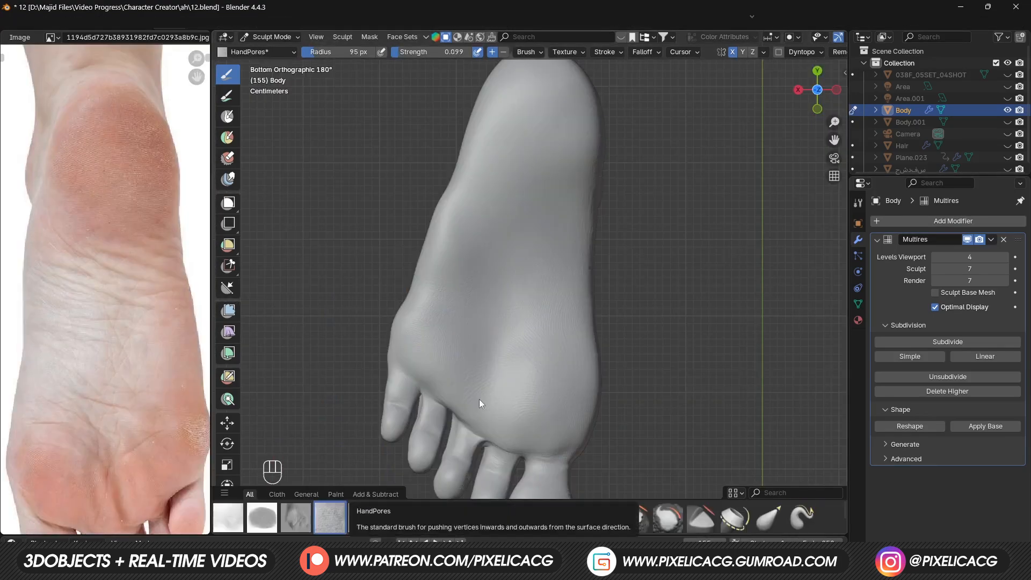
key("F10")
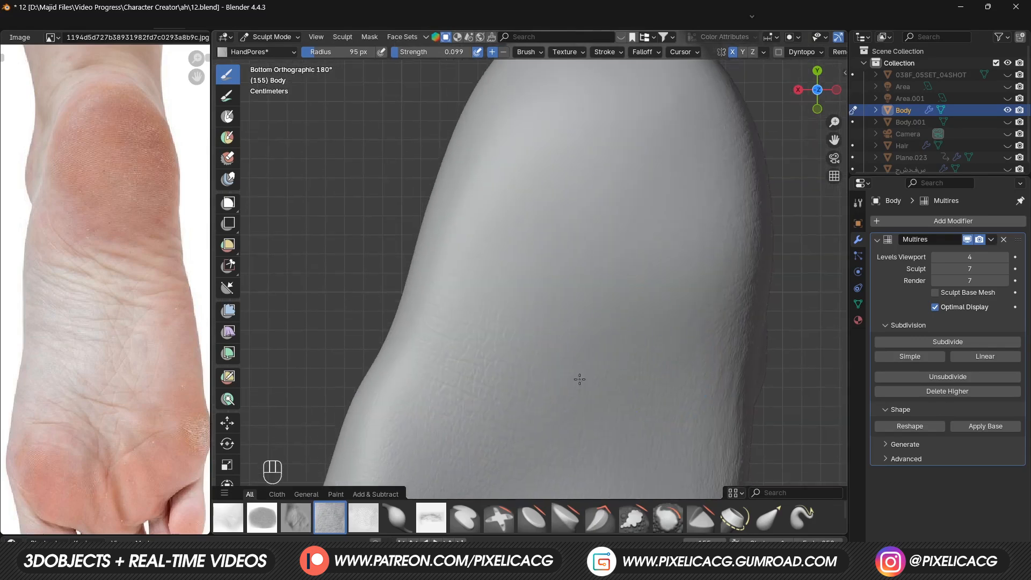
mouse_move(665, 319)
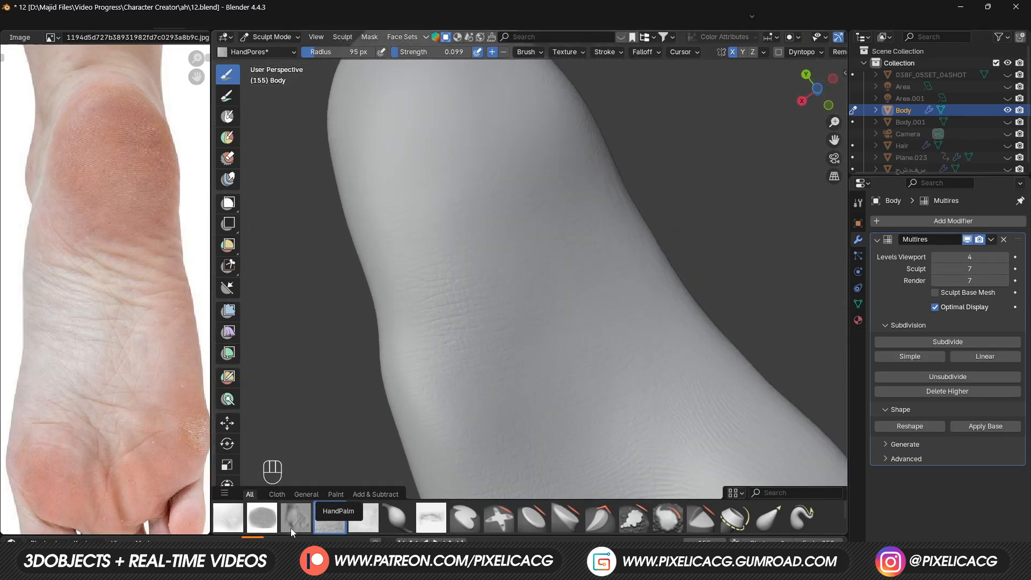
Step: Stroke FootPrint ridge texture along the sole at a slightly raised strength
left_click(261, 518)
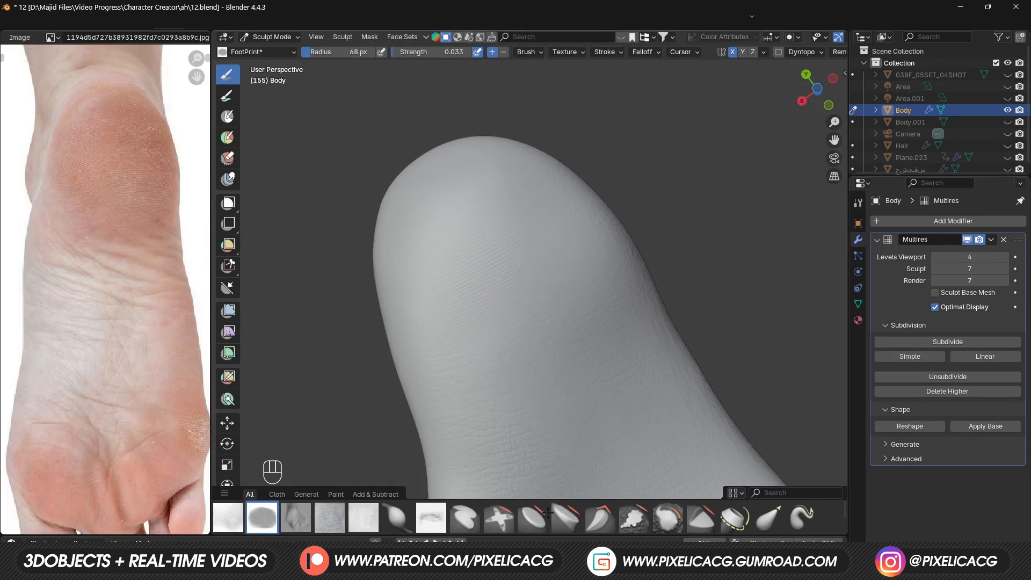
key("ctrl+z")
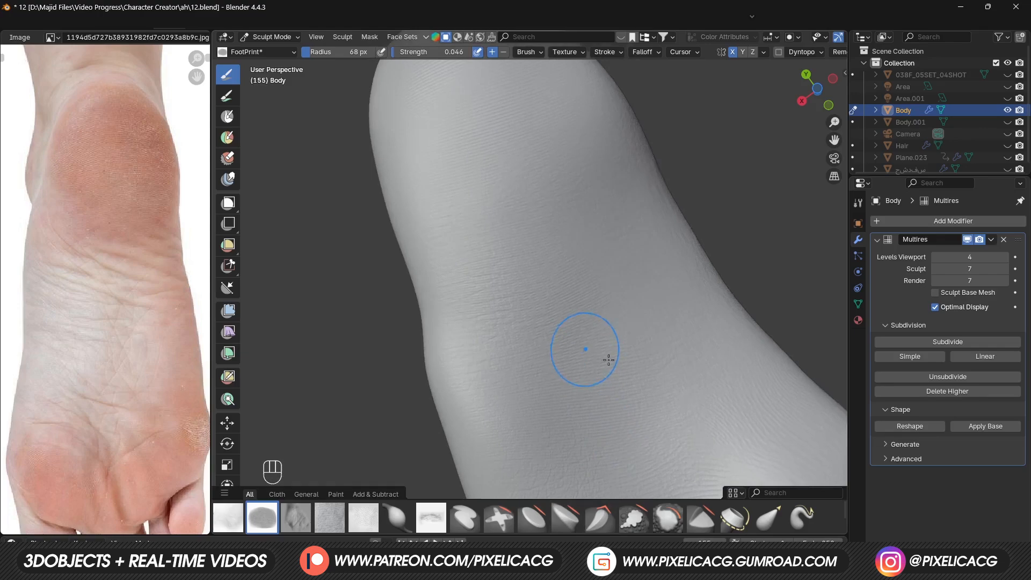
key("ctrl+z")
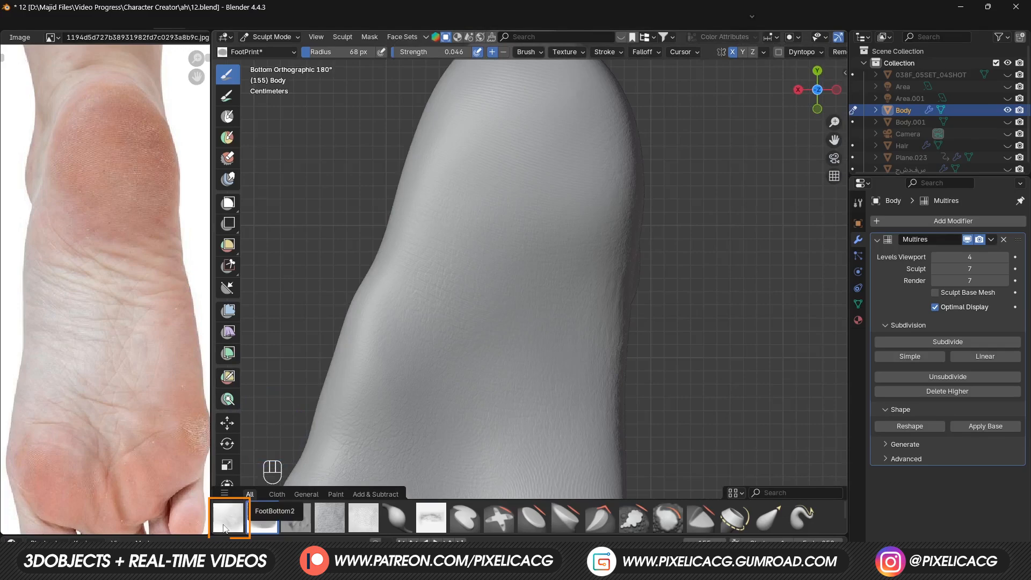
Step: Clean up the sole strokes and bring in the FootBottom scratch brush from the other shelf
key("ctrl+z")
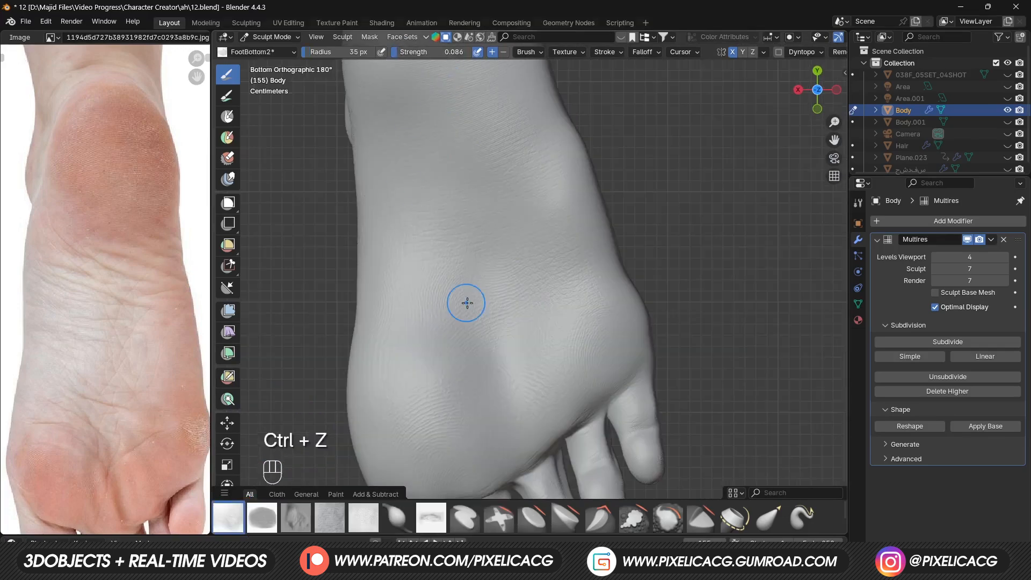
key("ctrl+z")
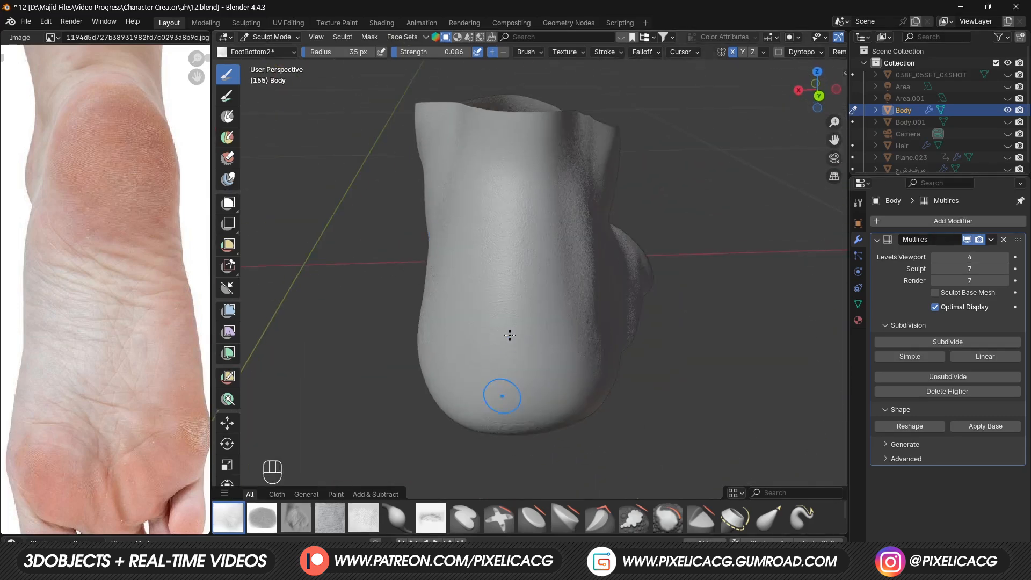
key("f10")
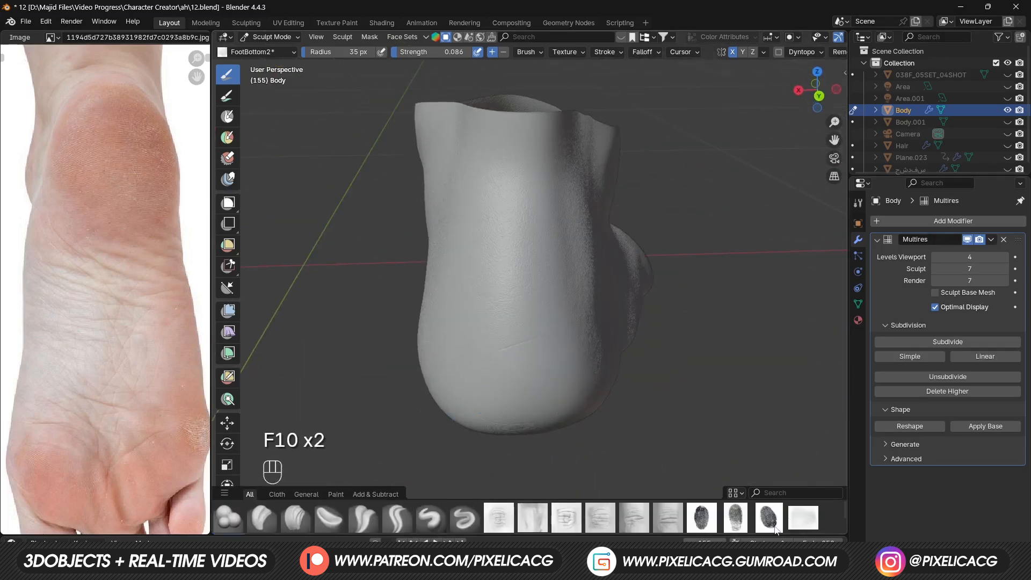
left_click(803, 518)
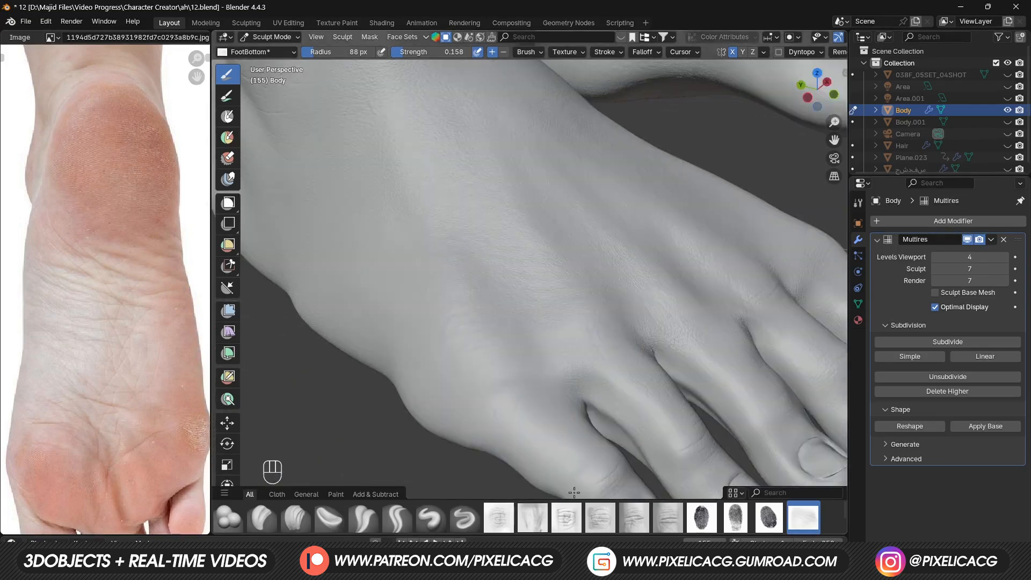
Step: Sculpt scratches and creases on the heel and top of the foot, undoing misplaced strokes
key("ctrl+z")
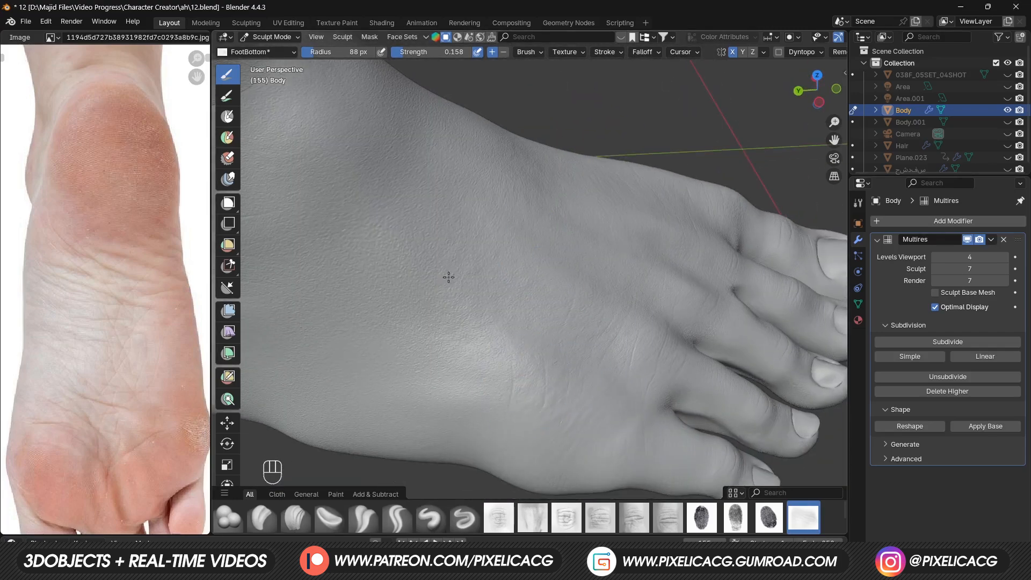
key("ctrl+z")
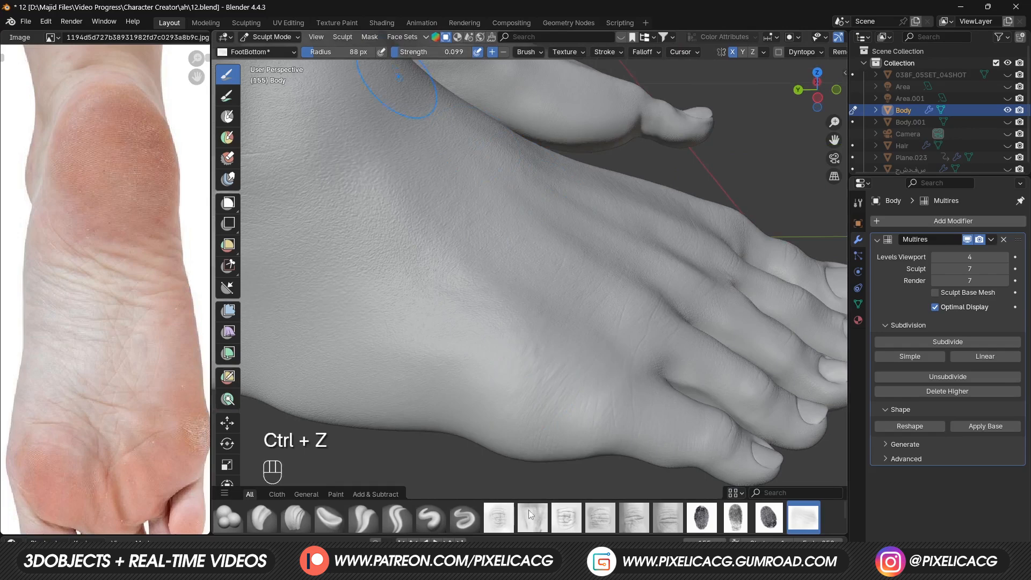
key("ctrl+z")
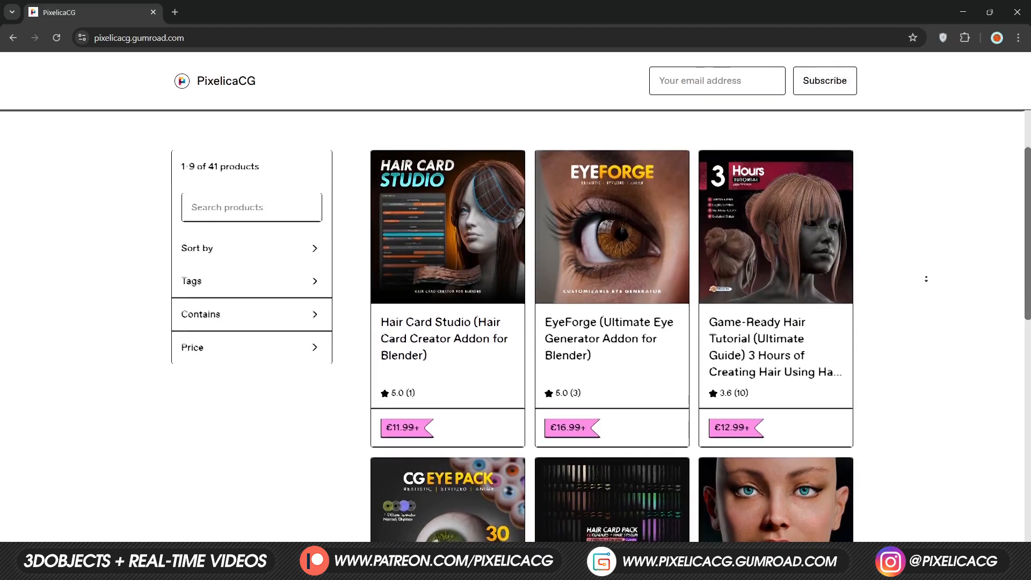
Step: Scroll the PixelicaCG product grid down to the hair, boots and jeans tutorials
scroll("down", 3)
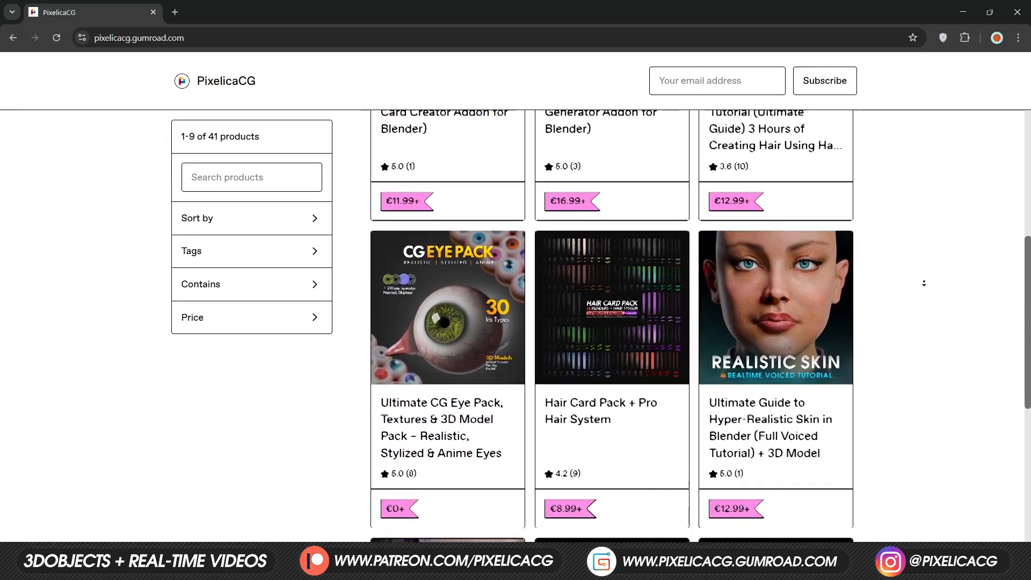
scroll("down", 3)
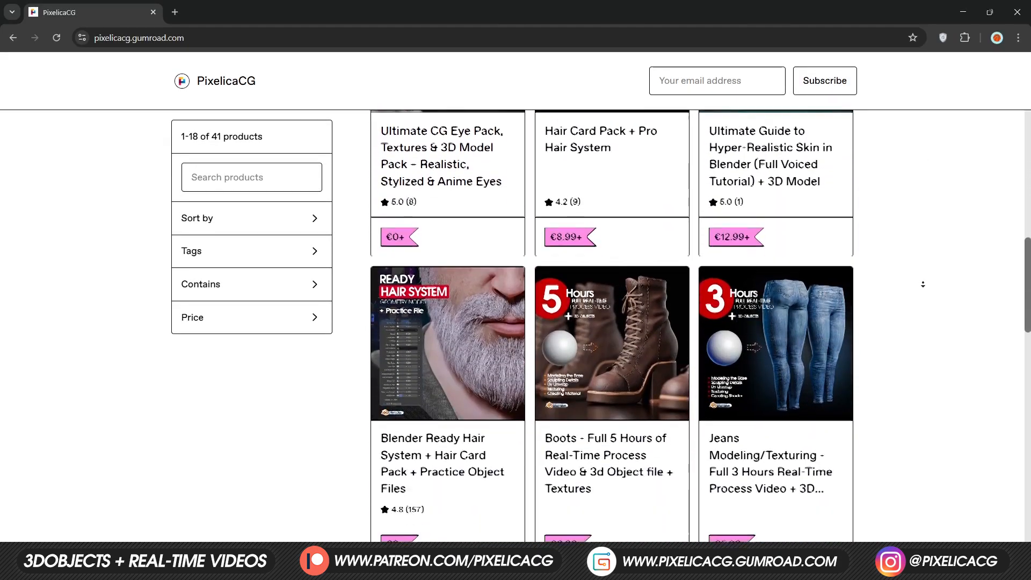